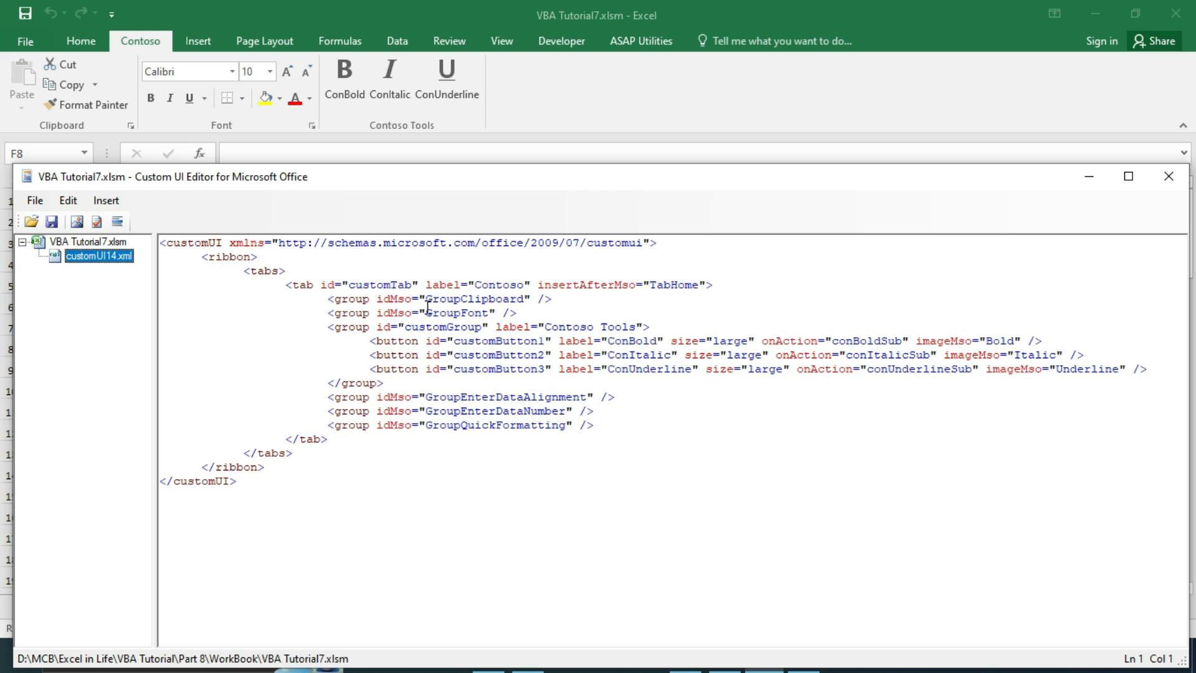
# - Open the downloaded setup archive showing OfficeCustomUIEditorSetup.msi
pyautogui.click(1170, 176)
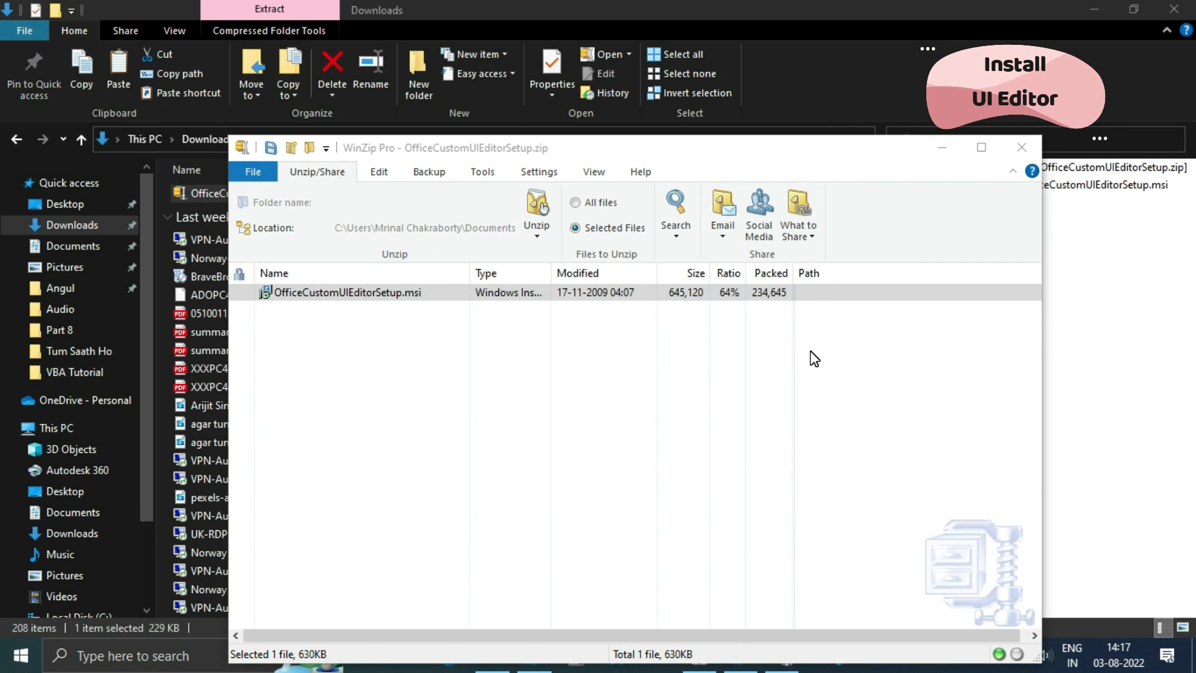
# - Run OfficeCustomUIEditorSetup.msi through the wizard until installation completes
pyautogui.doubleClick(347, 292)
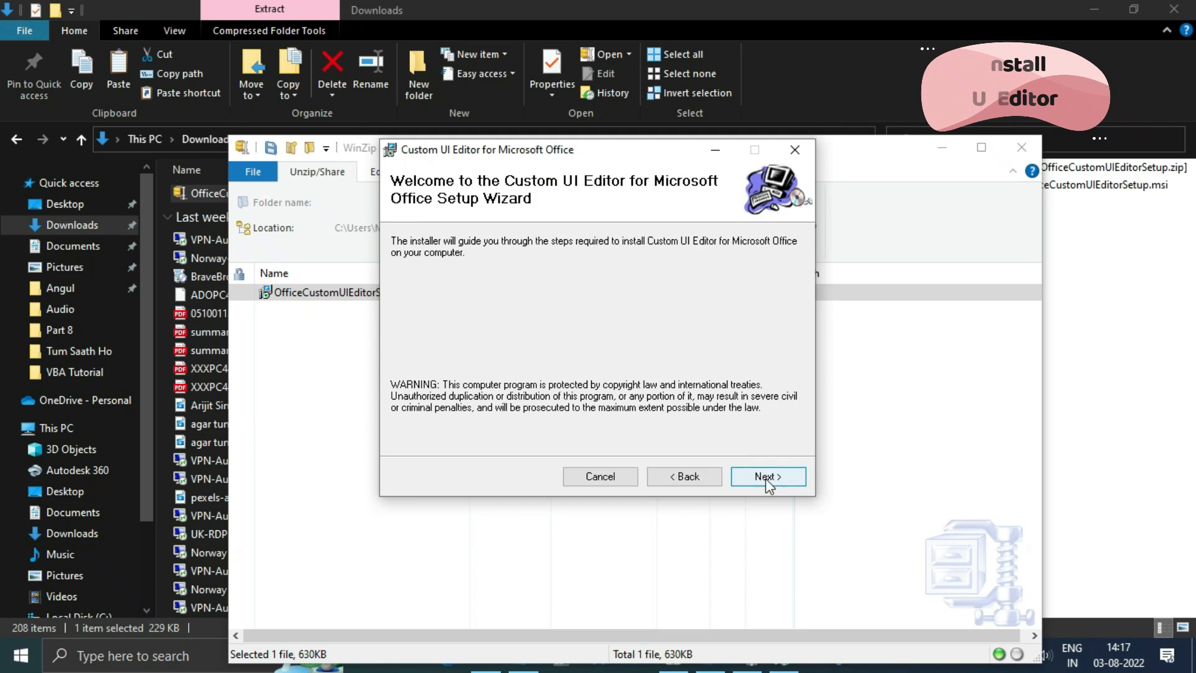
pyautogui.click(768, 476)
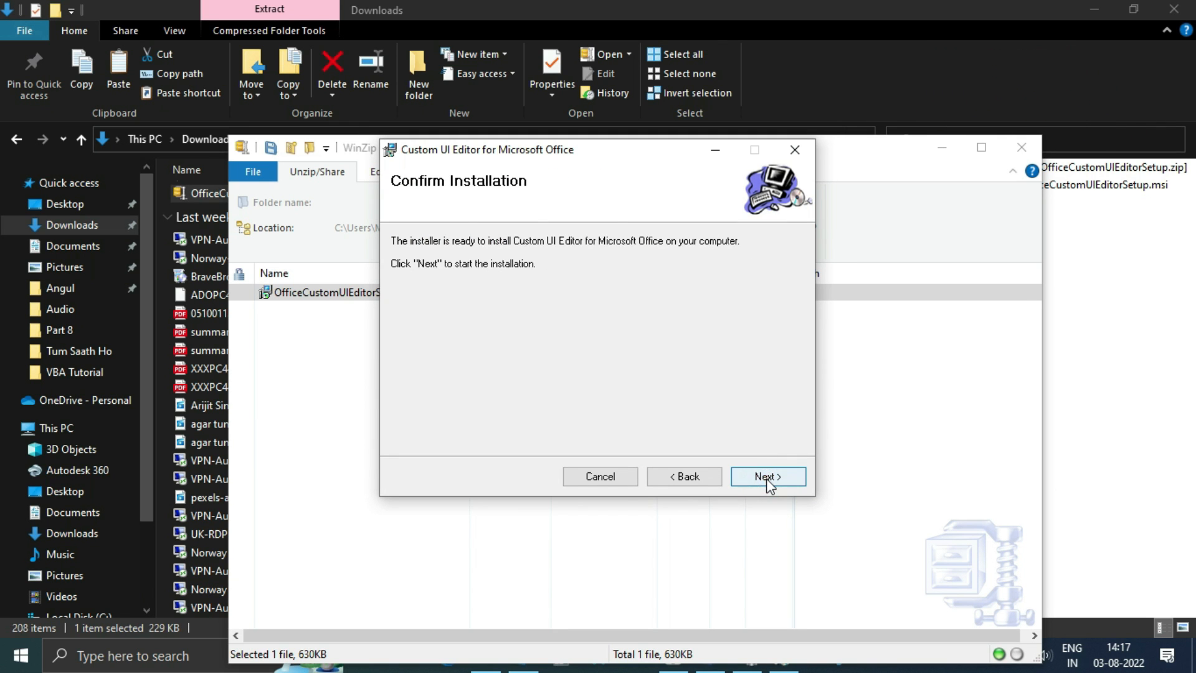
pyautogui.click(767, 475)
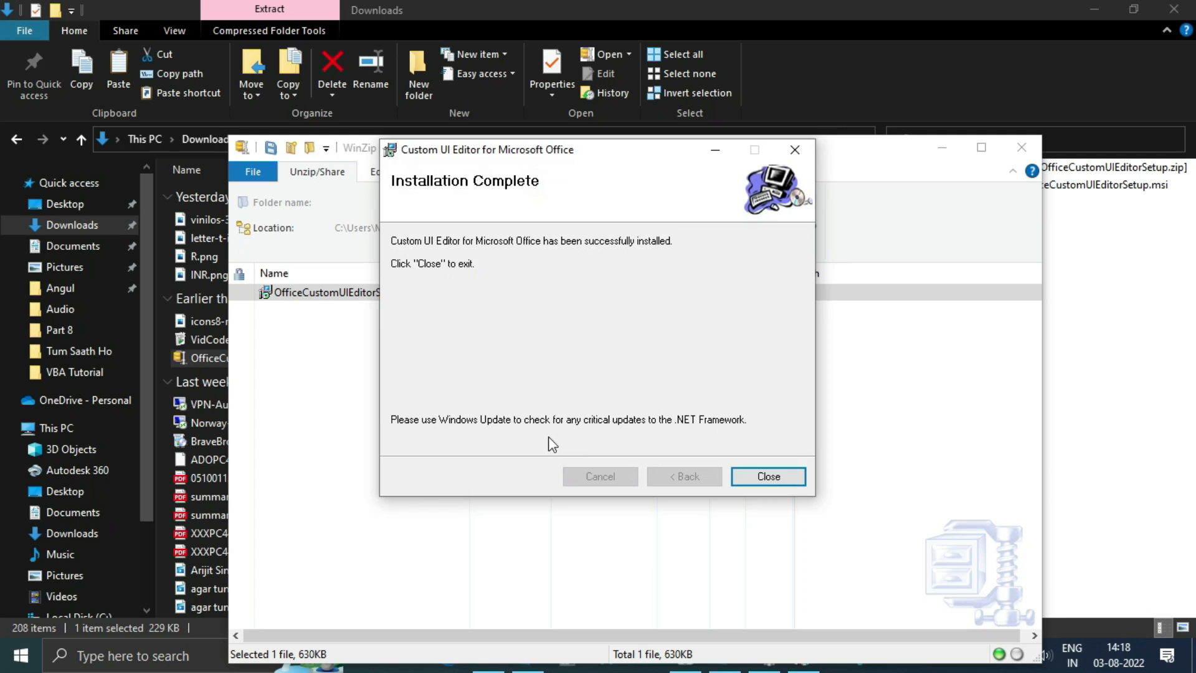
pyautogui.click(767, 476)
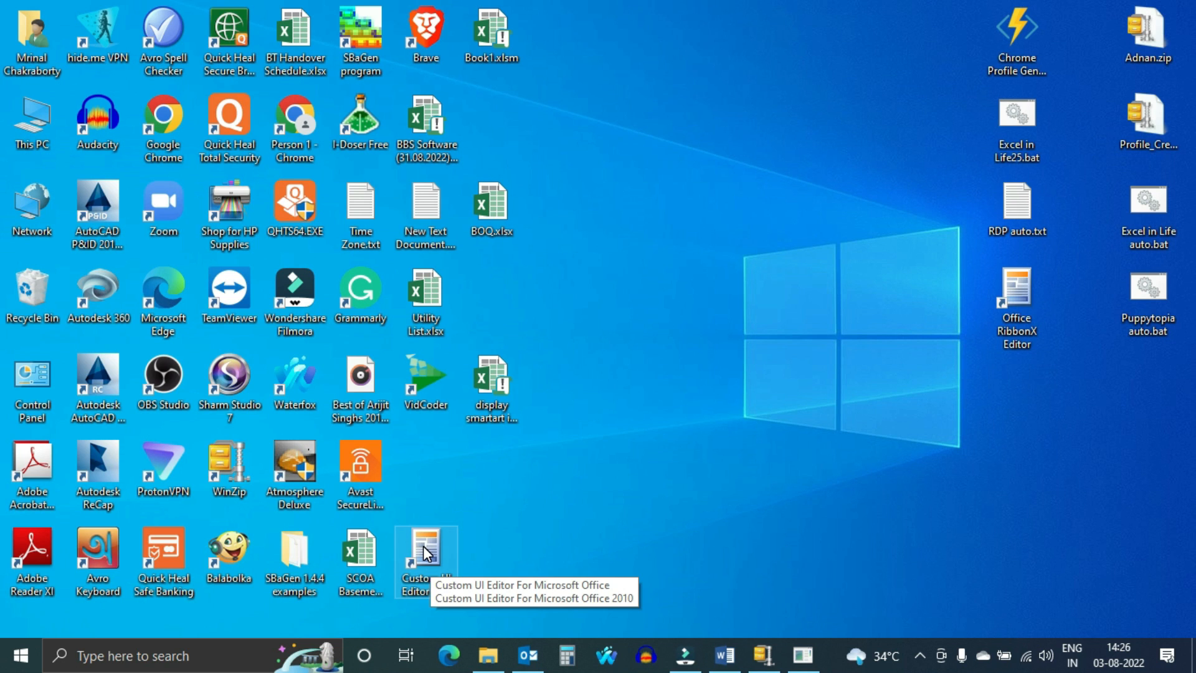
# - Launch the editor and load the VBA Tutorial7.xlsm workbook
pyautogui.doubleClick(425, 539)
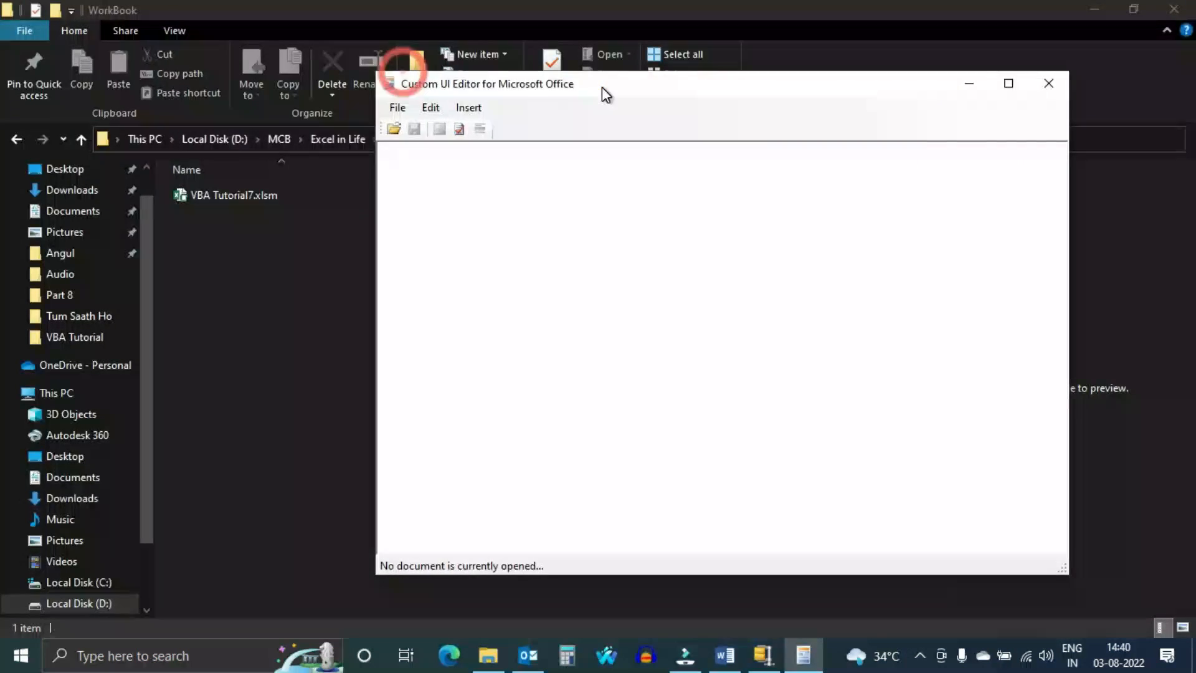
pyautogui.click(393, 127)
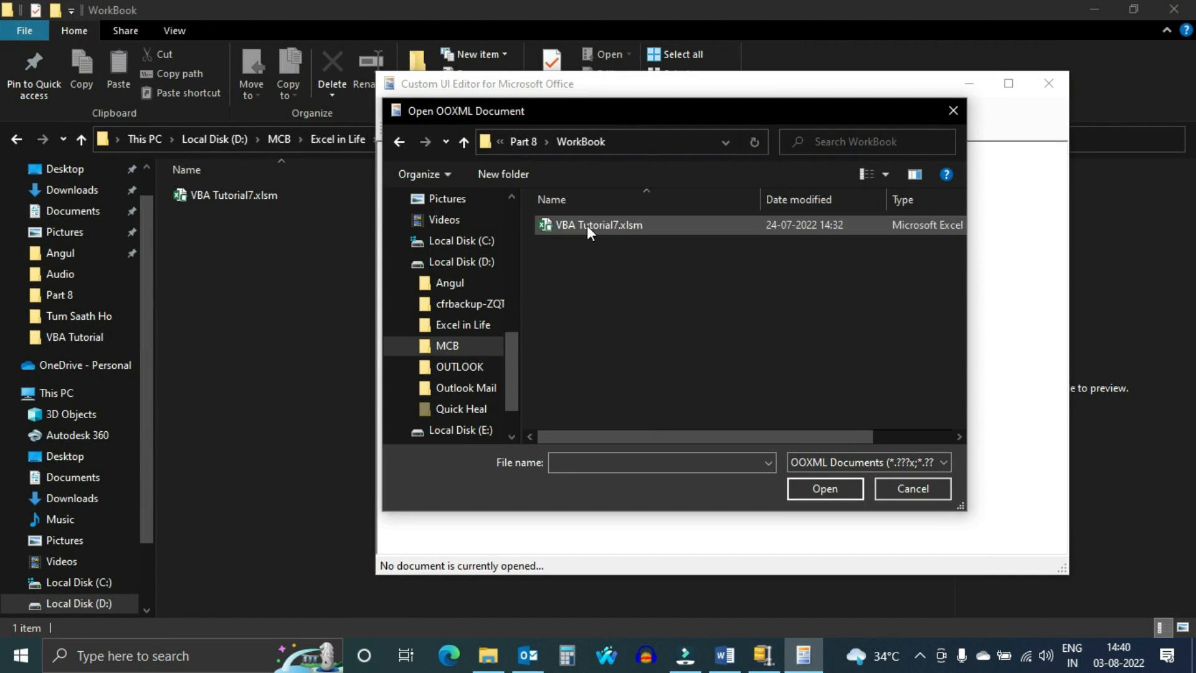
pyautogui.click(599, 224)
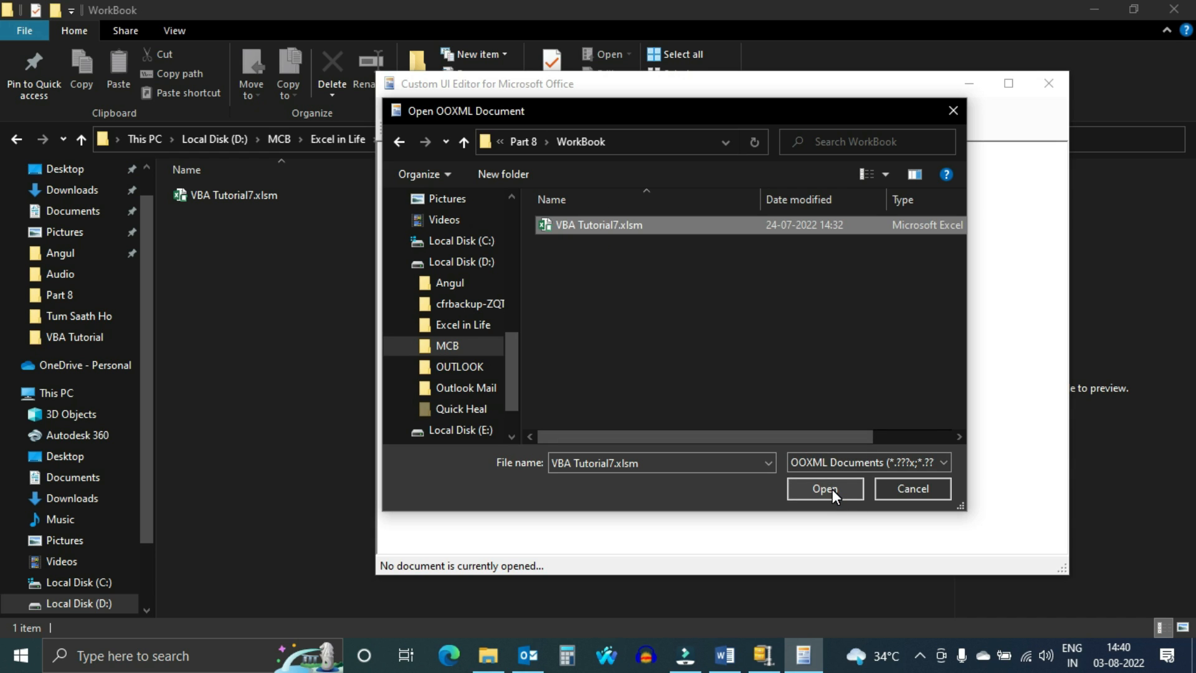
pyautogui.click(823, 488)
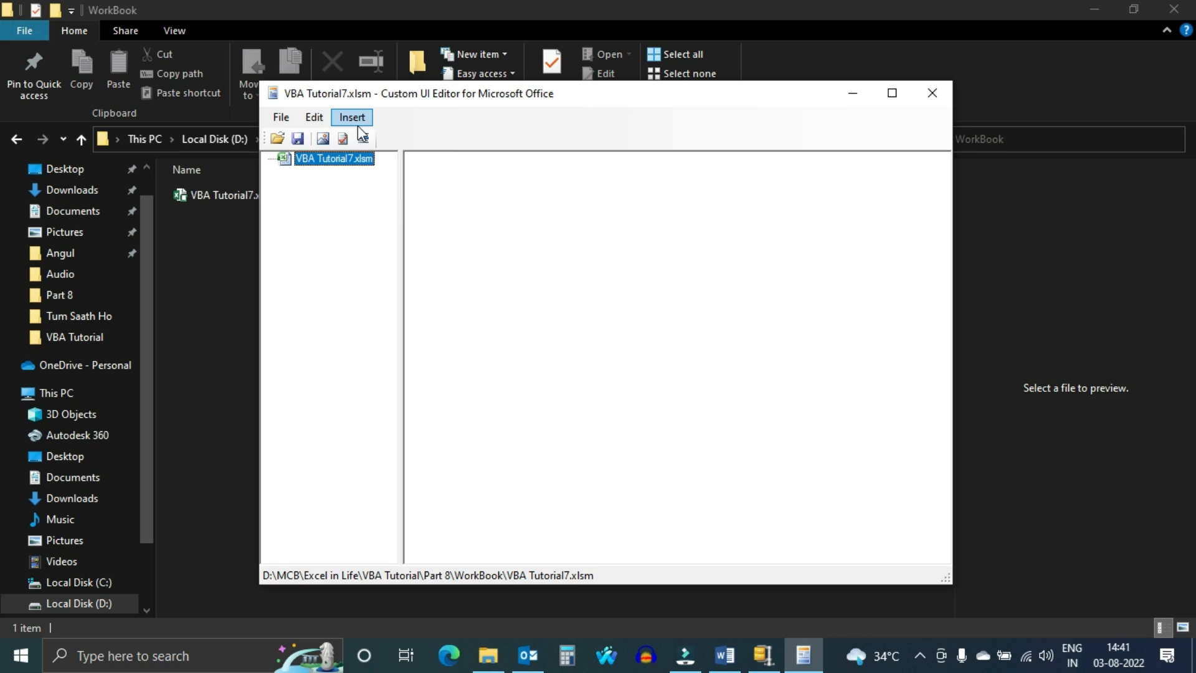
# - Insert an Office 2010 Custom UI Part to hold the ribbon XML
pyautogui.click(351, 117)
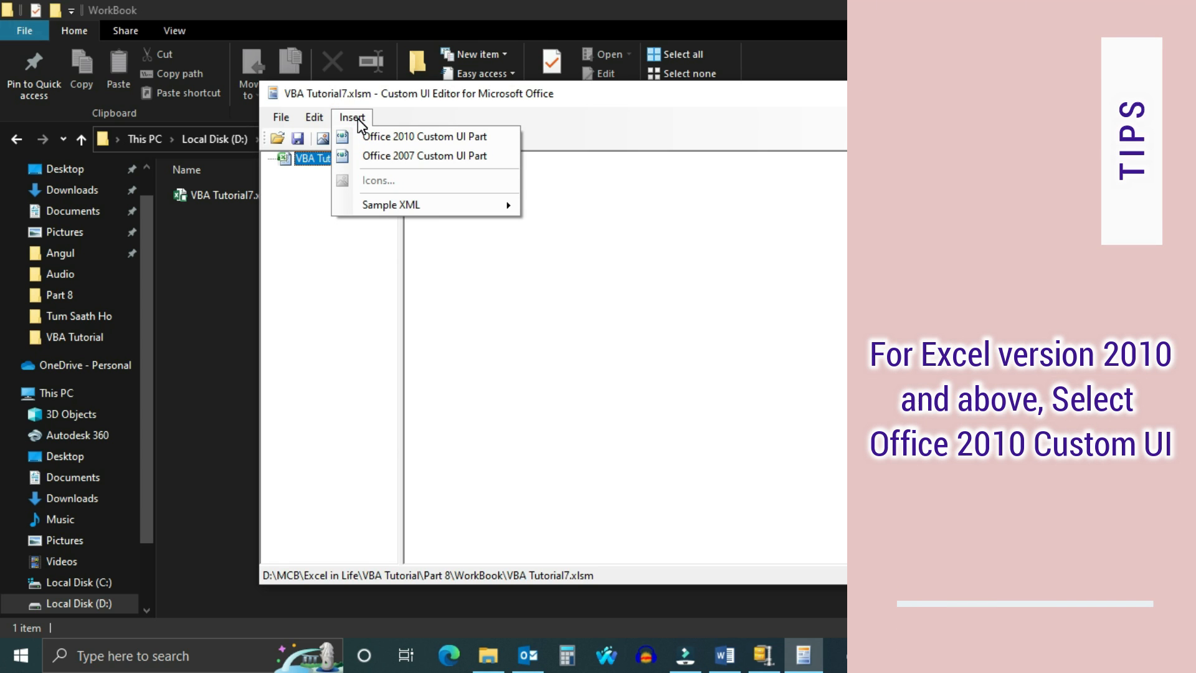
pyautogui.moveTo(403, 151)
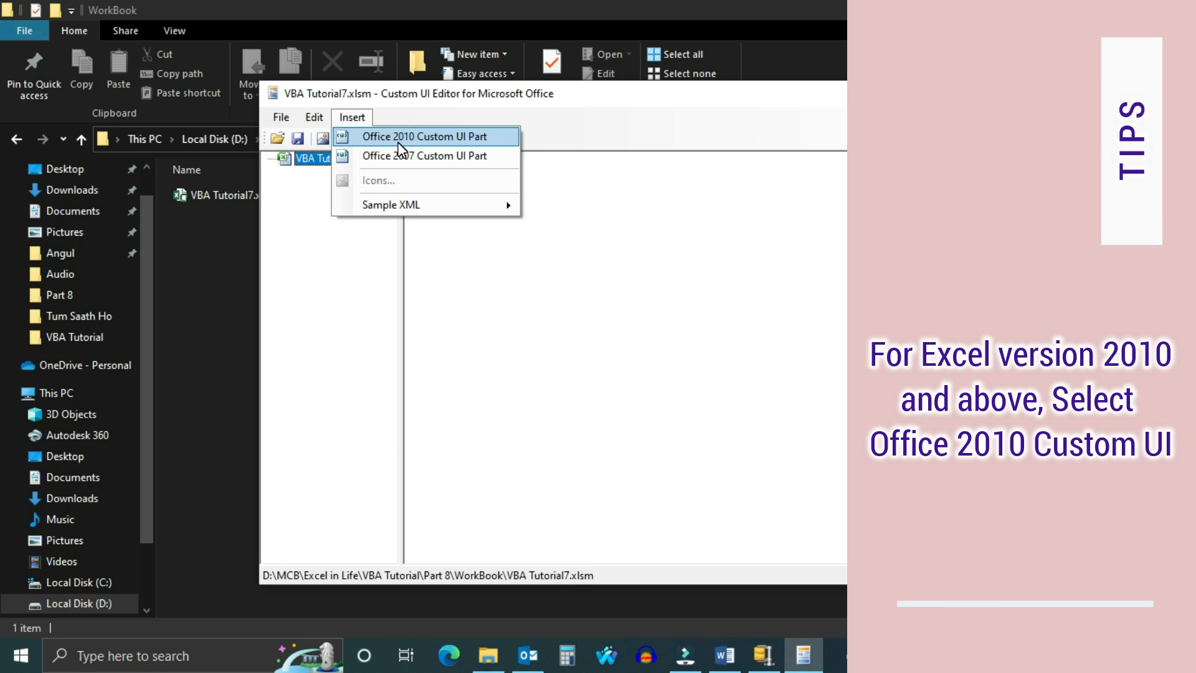
pyautogui.click(423, 136)
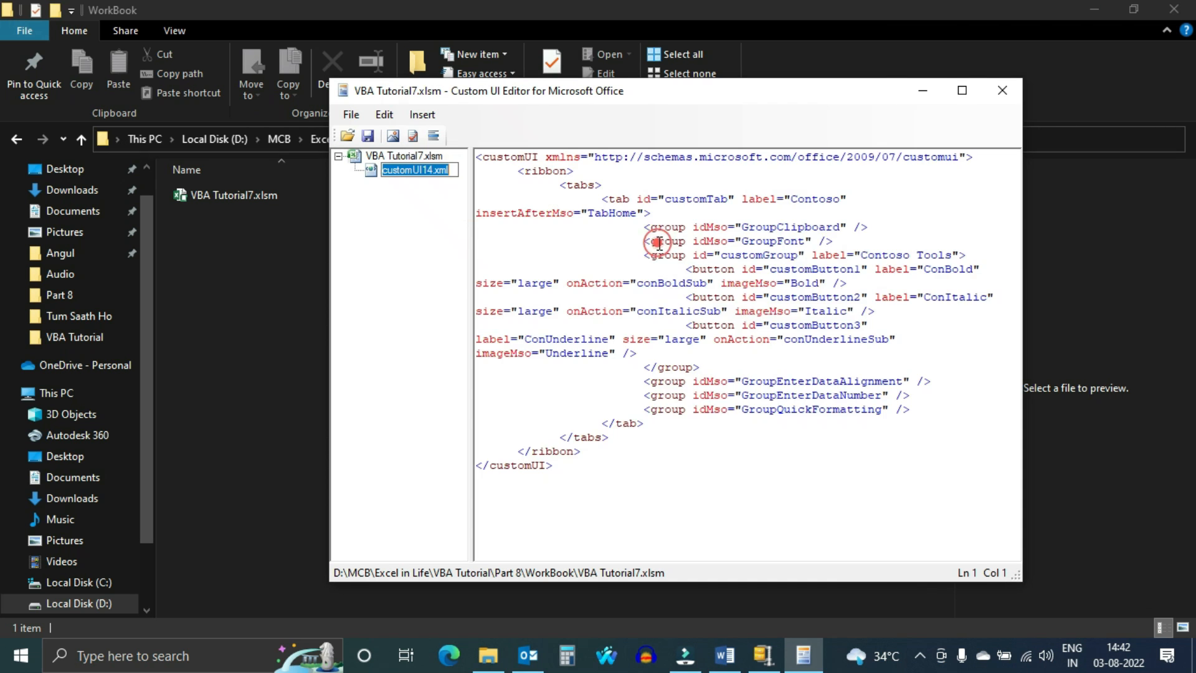
# - Show the Contoso tab with its ConBold, ConItalic and ConUnderline buttons
pyautogui.click(960, 90)
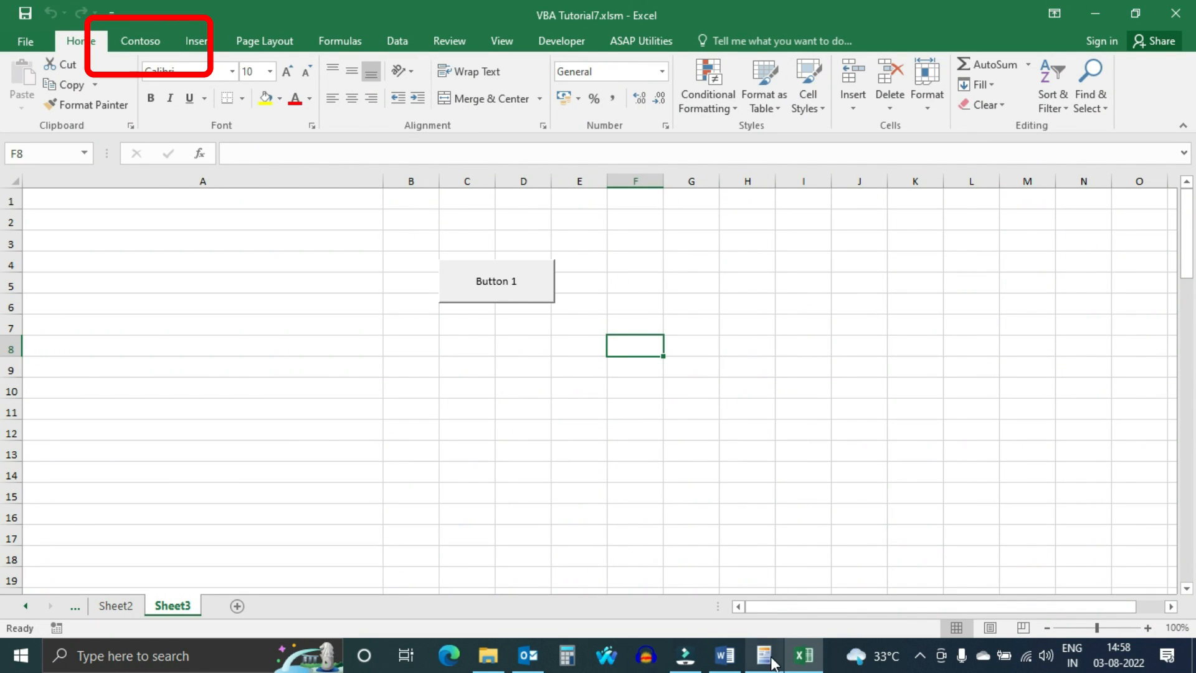
pyautogui.click(762, 661)
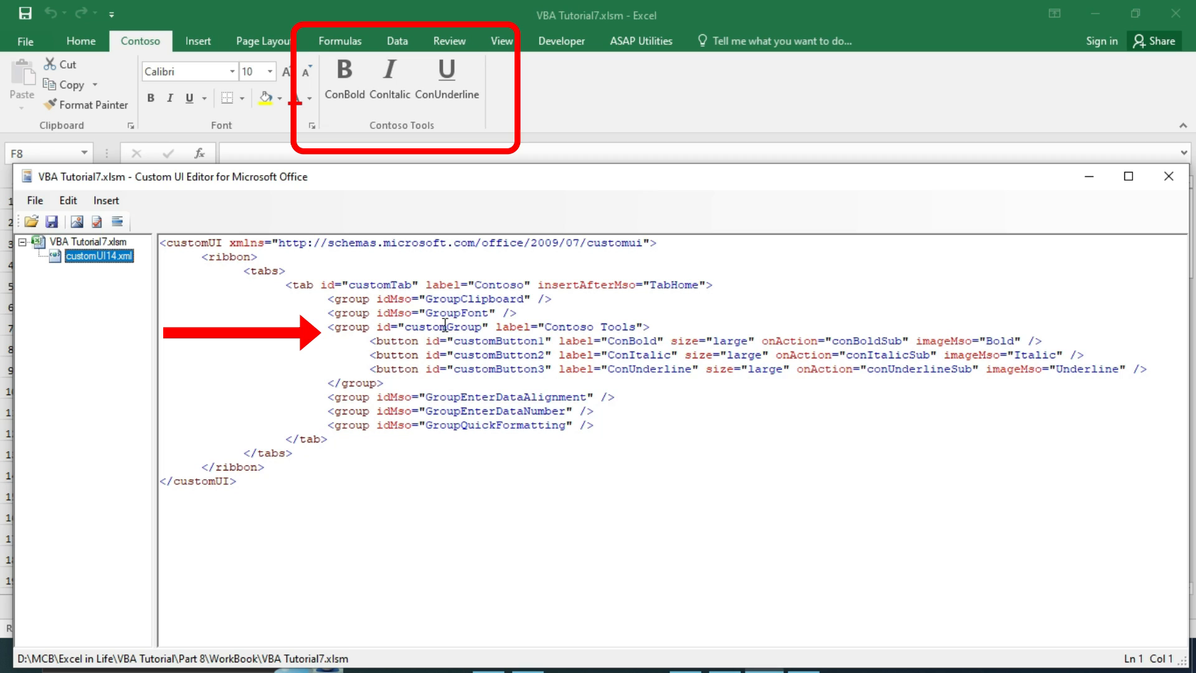
pyautogui.moveTo(318, 142)
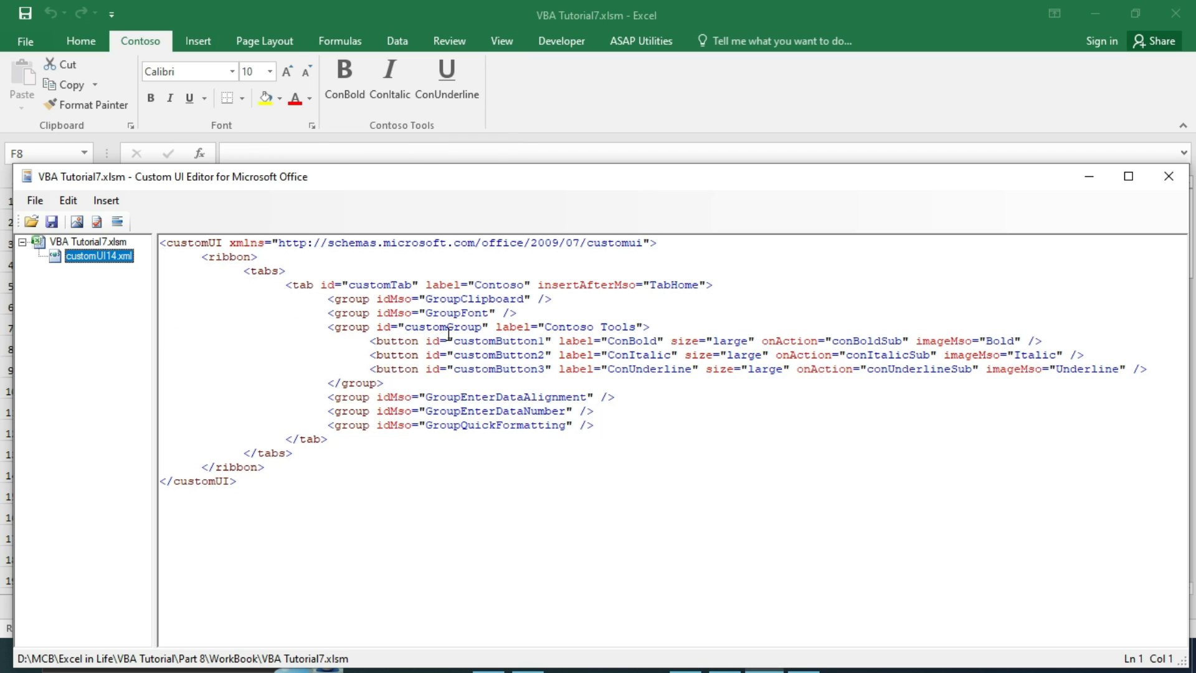
pyautogui.moveTo(590, 339)
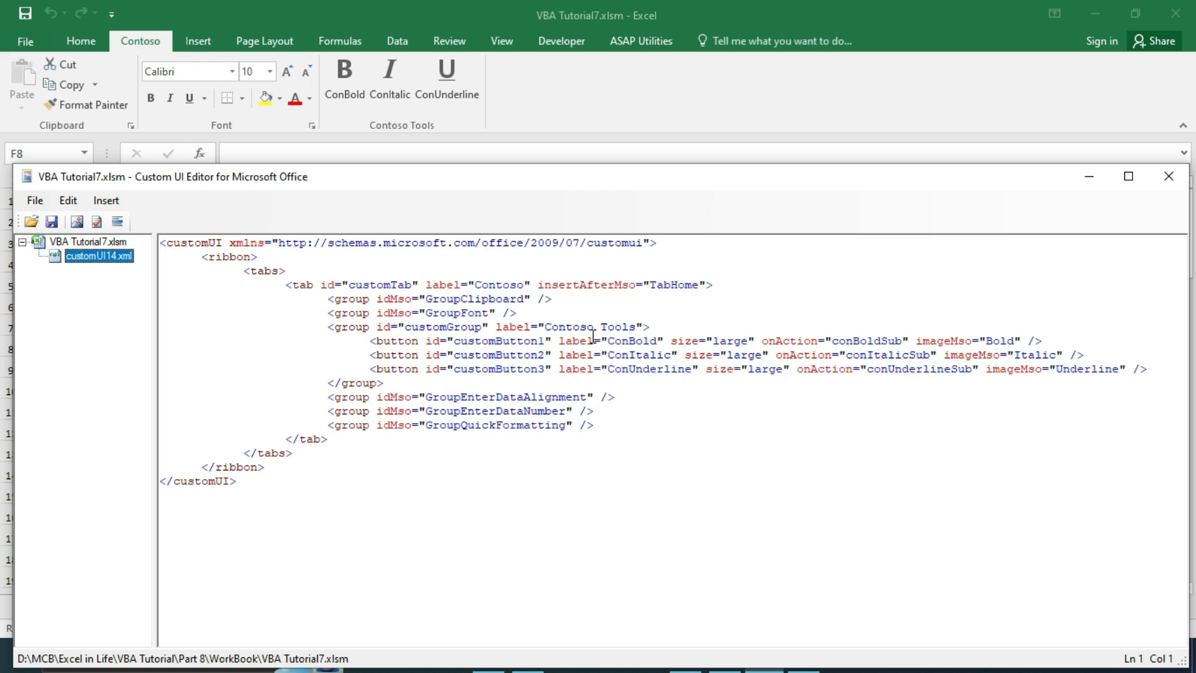
pyautogui.moveTo(435, 127)
pyautogui.write('Text Tool')
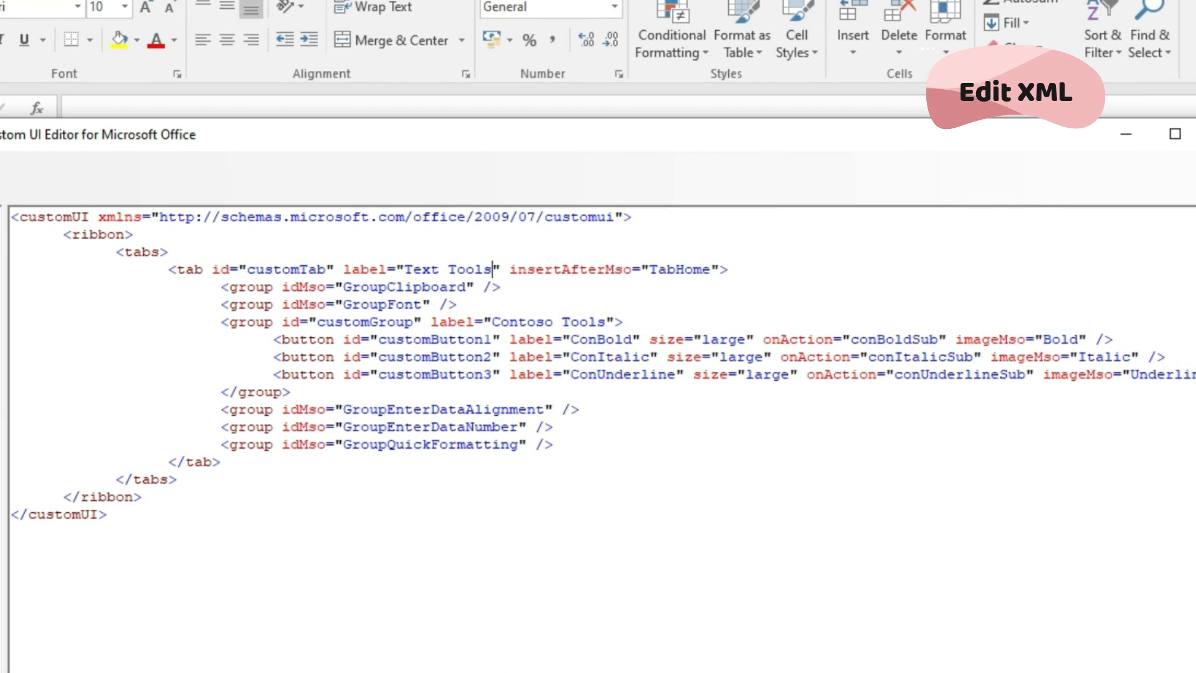
# - Rename the tab Excel in Life, label the button Text Tools with onAction TextToolsSub, and delete the other buttons
pyautogui.write('Exceli')
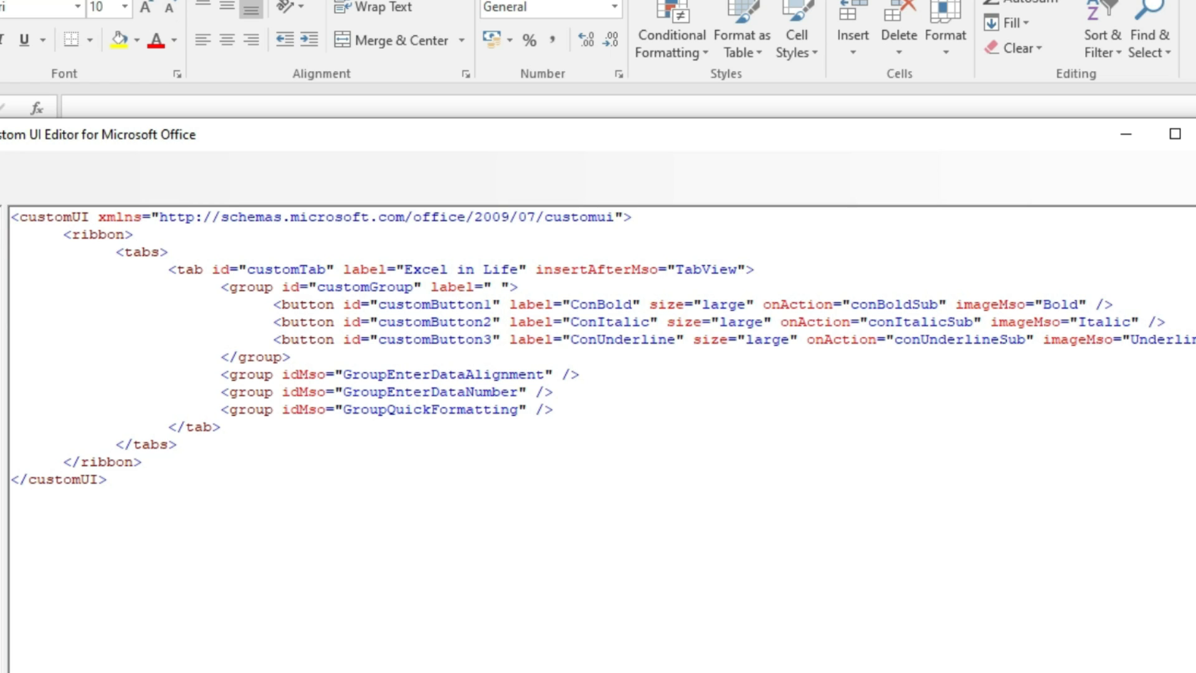
pyautogui.write('Text Tools')
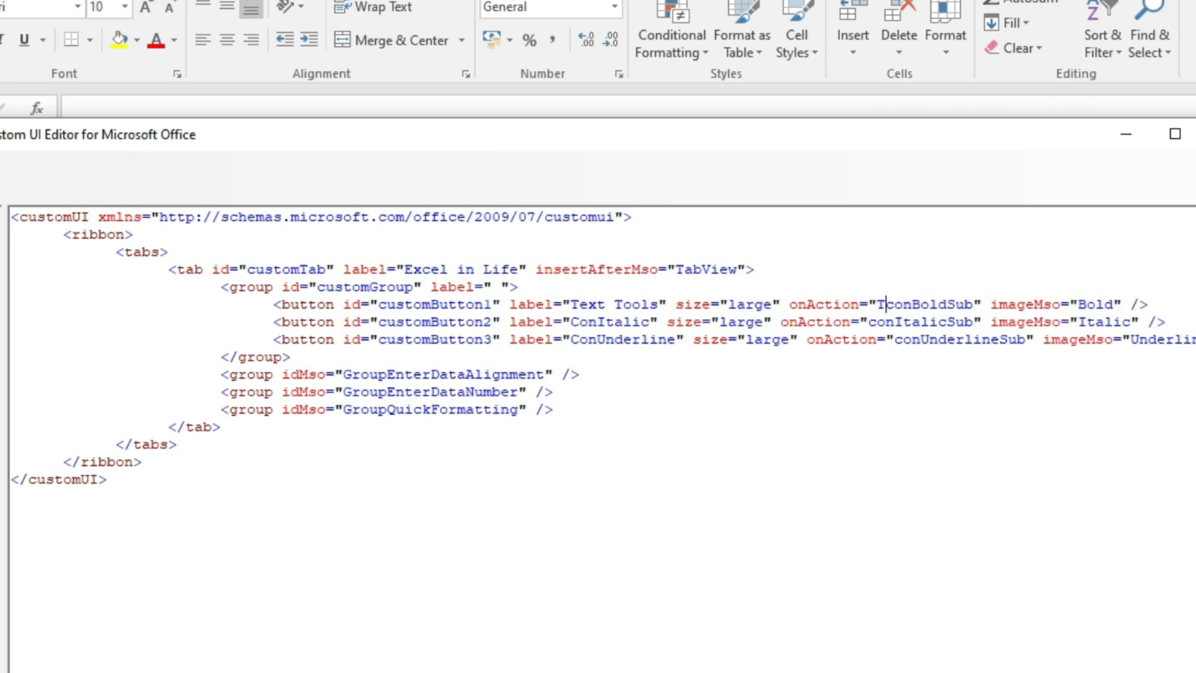
pyautogui.write('TextTools')
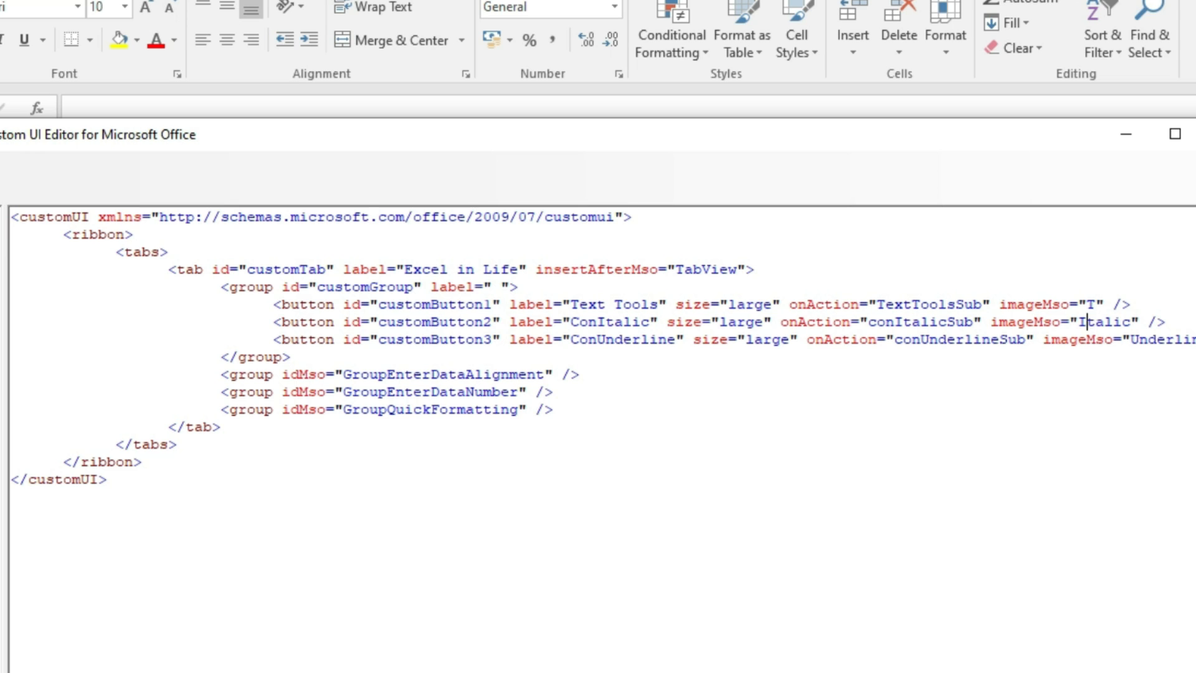
pyautogui.press('Delete')
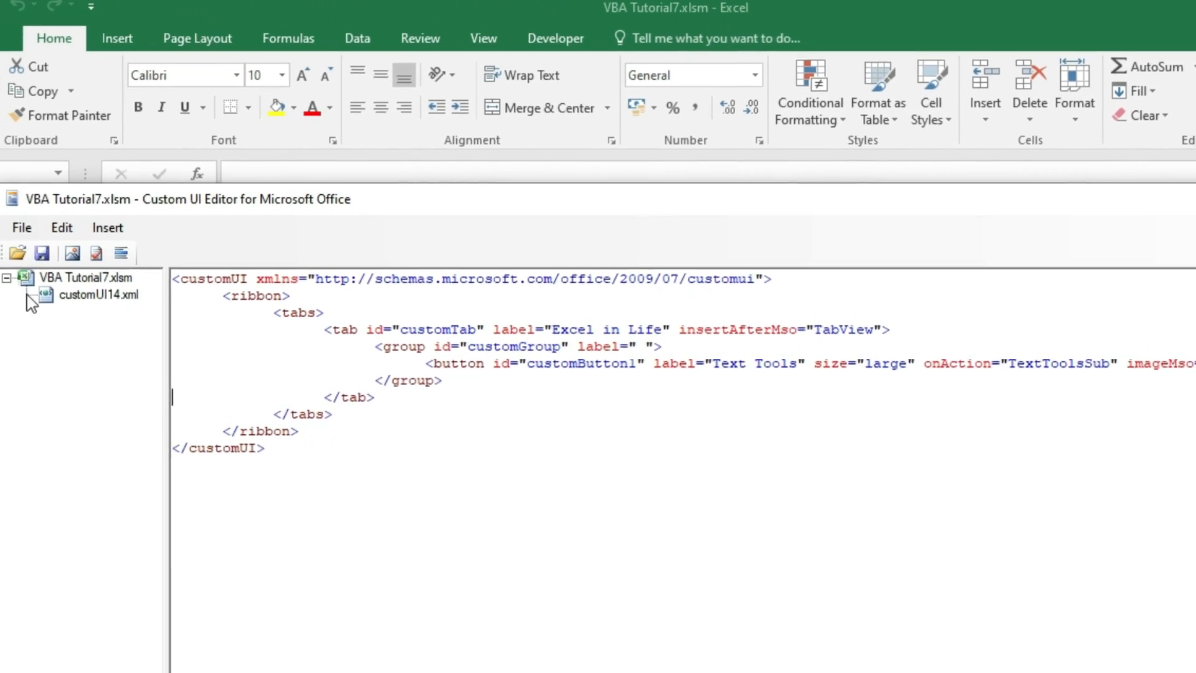
# - Validate the ribbon XML as well formed and acknowledge the confirmation
pyautogui.click(118, 253)
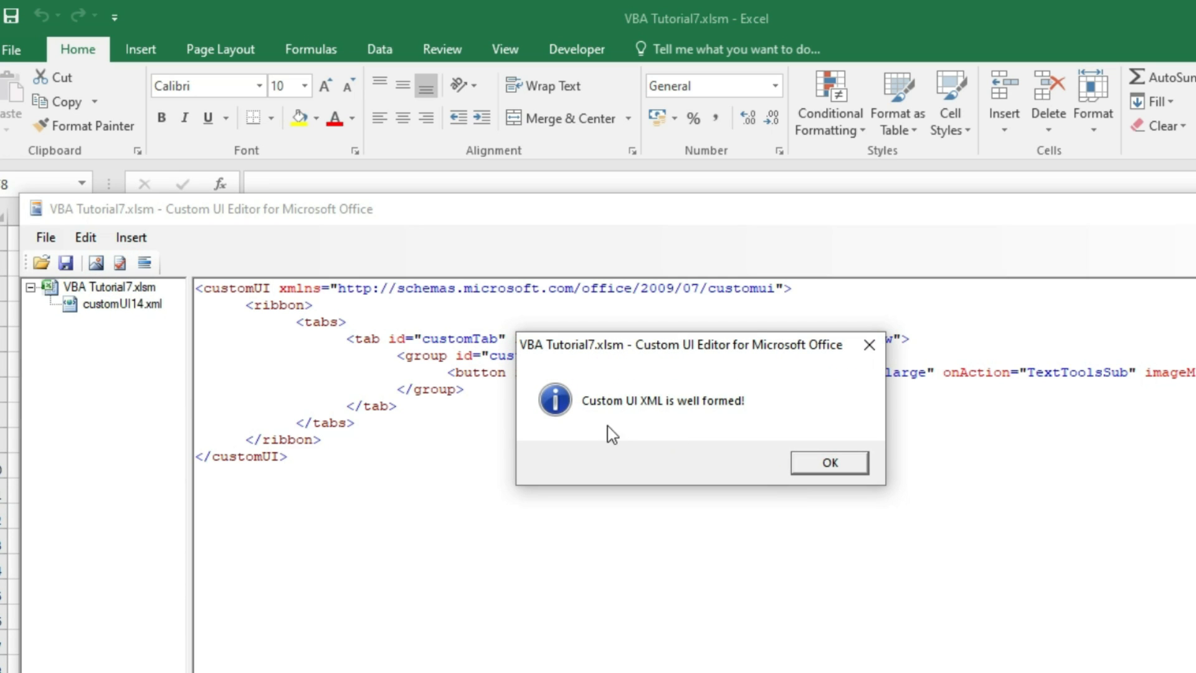
pyautogui.click(827, 462)
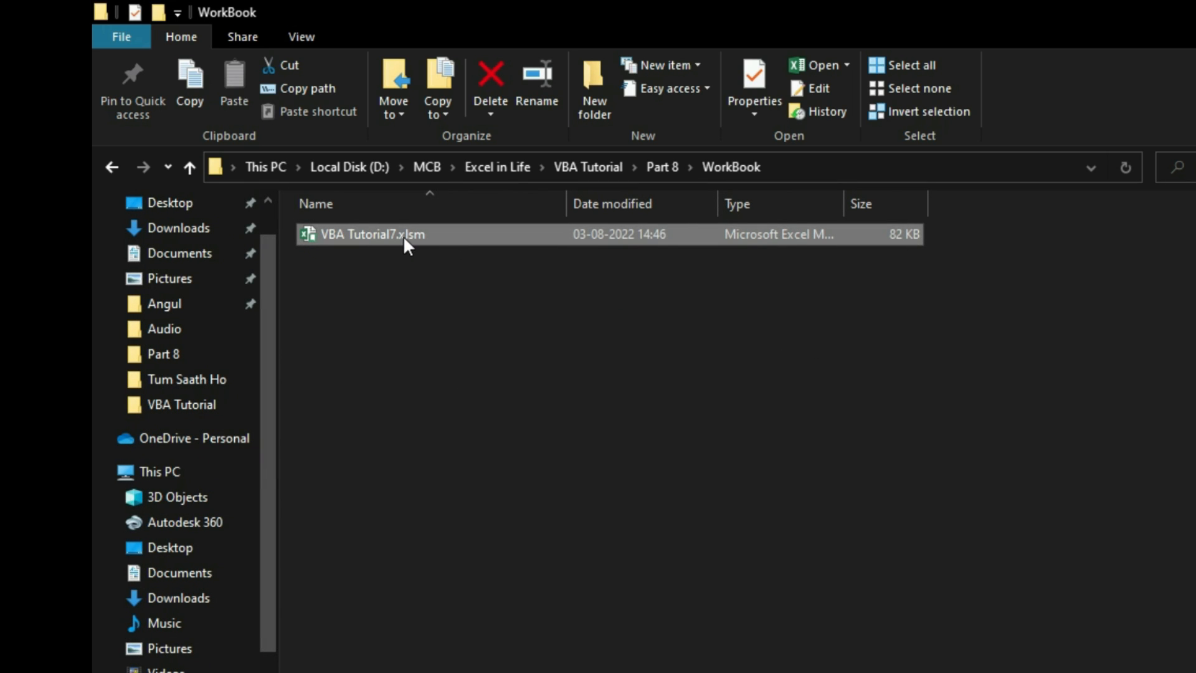
# - Reopen VBA Tutorial7.xlsm, try Text Tools on the Excel in Life tab and dismiss the TextToolsSub macro warning
pyautogui.doubleClick(371, 234)
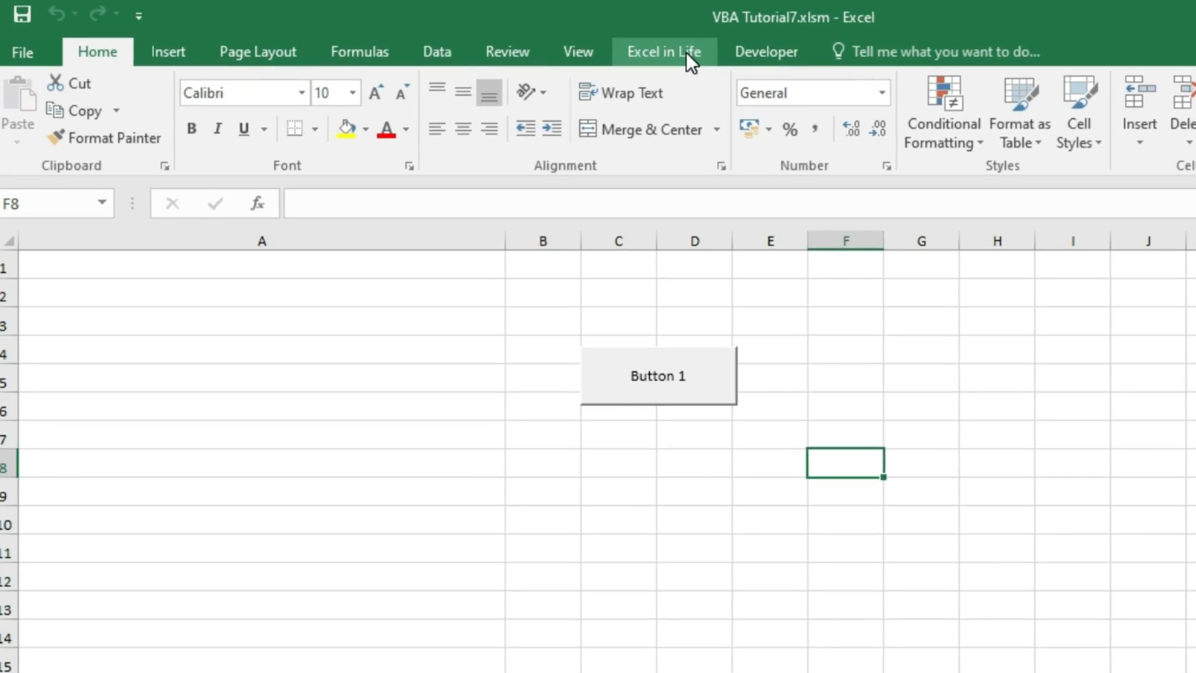
pyautogui.click(661, 51)
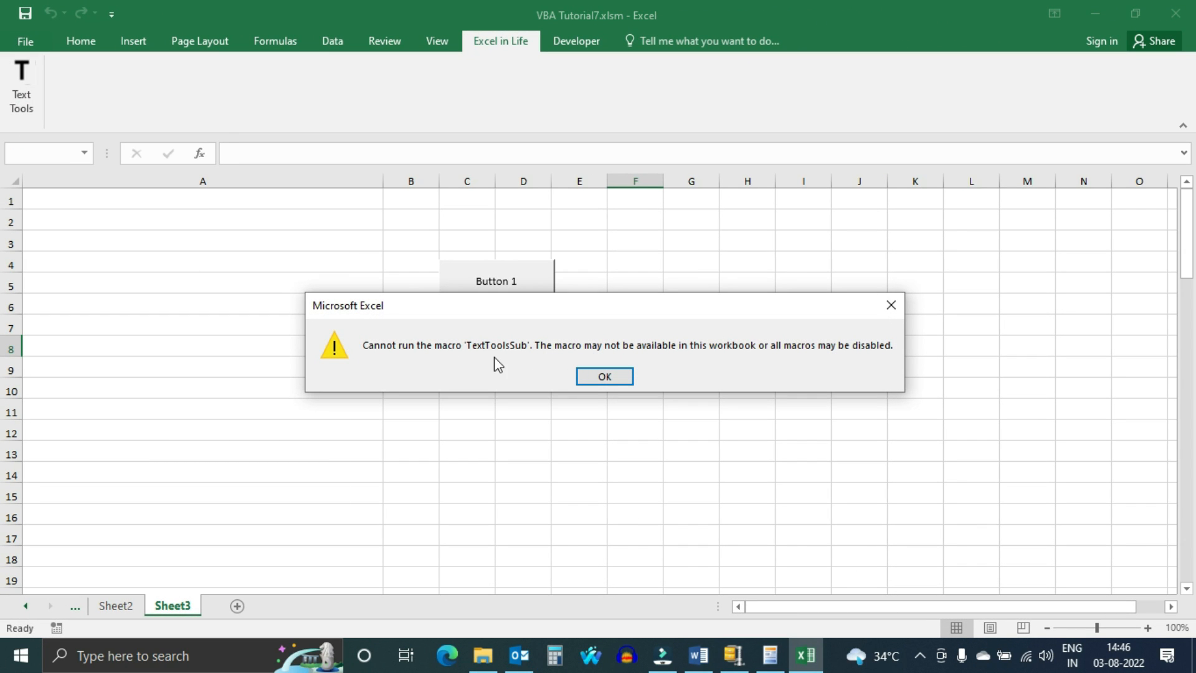
pyautogui.moveTo(895, 361)
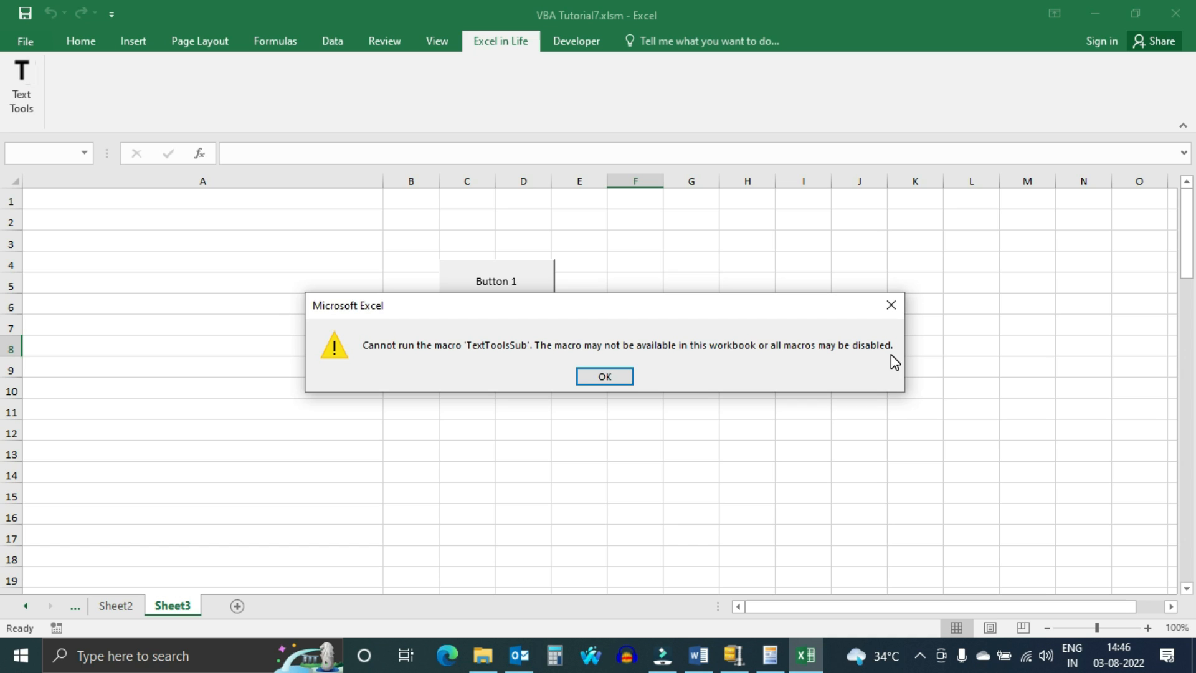
pyautogui.click(603, 376)
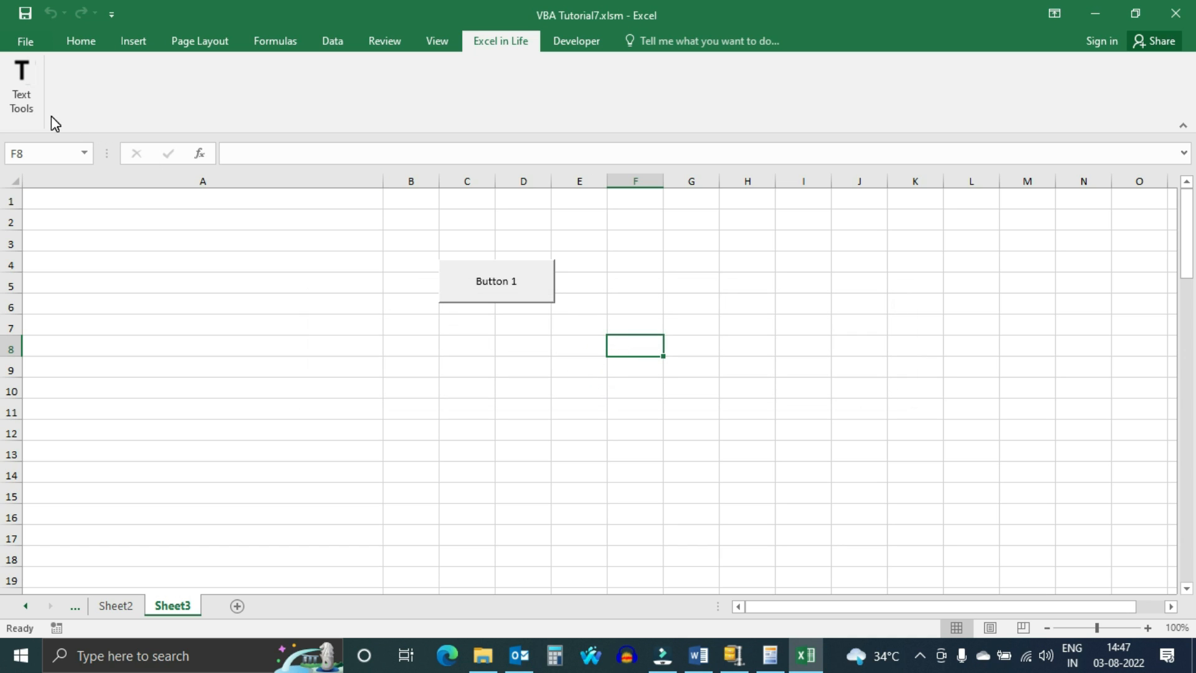
pyautogui.moveTo(341, 120)
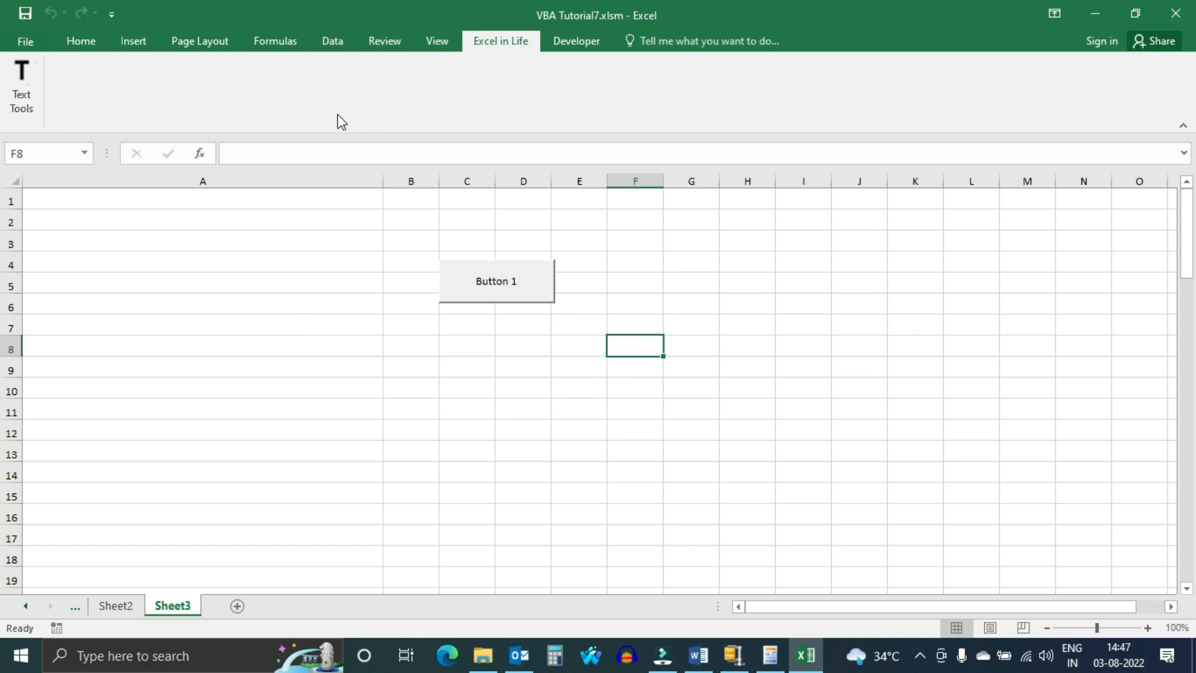
pyautogui.moveTo(770, 655)
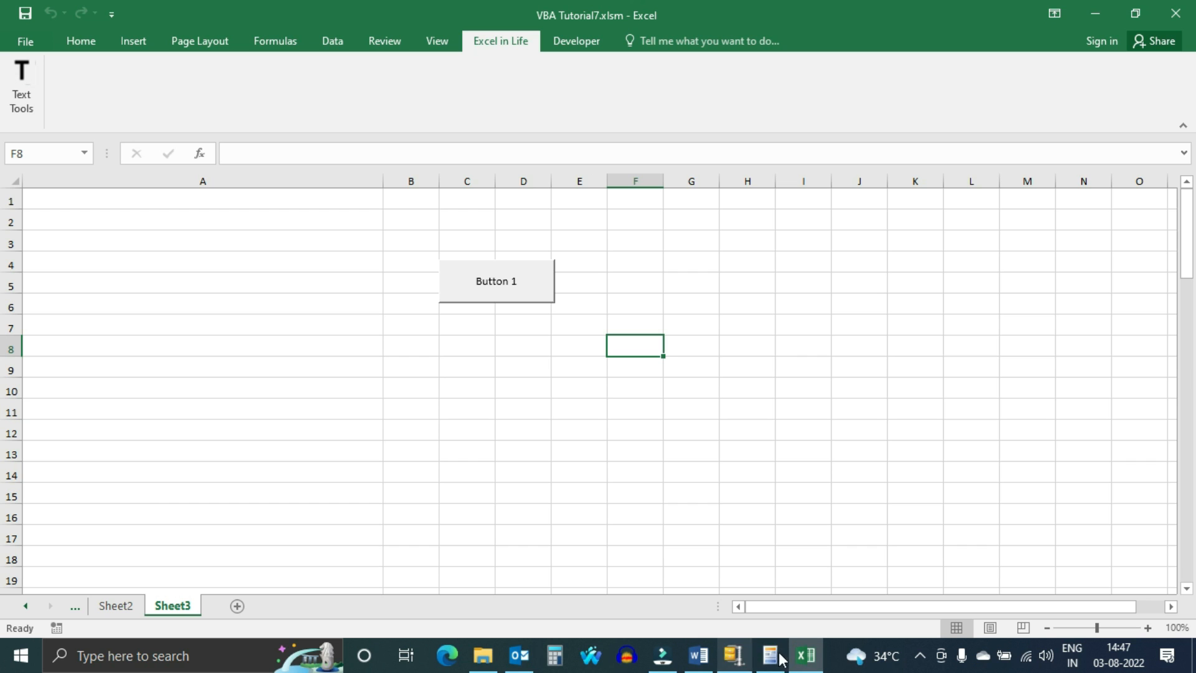
# - Generate the TextToolsSub callback stub in the editor and copy its code
pyautogui.click(771, 655)
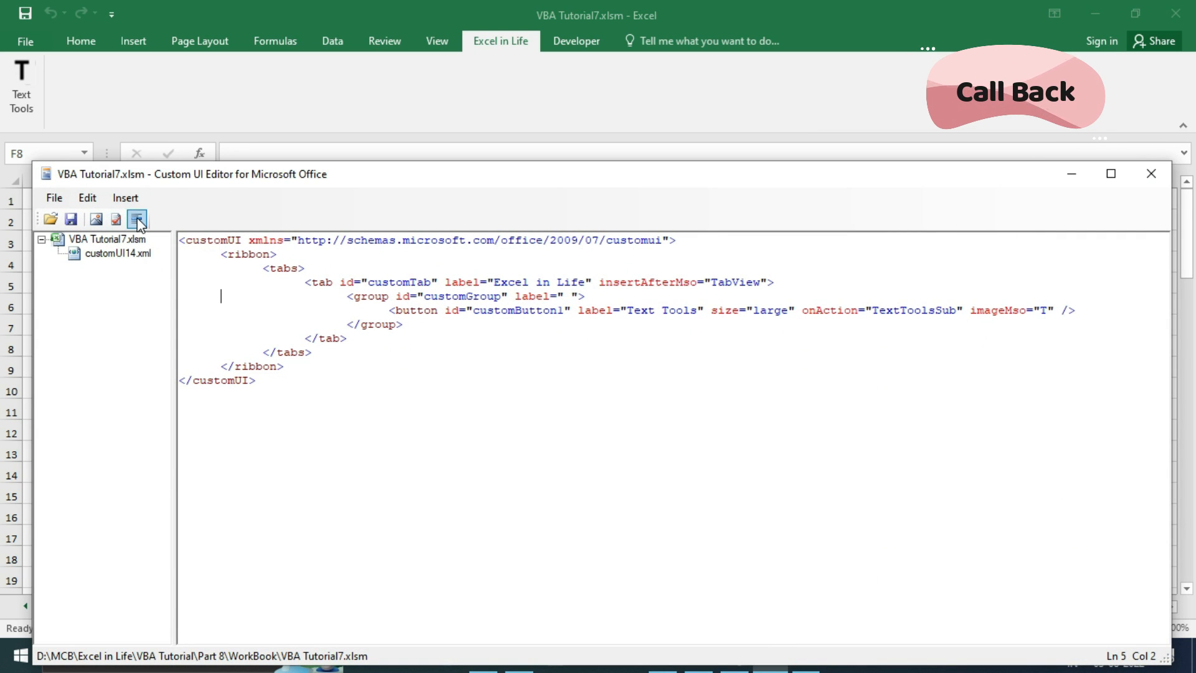
pyautogui.moveTo(137, 219)
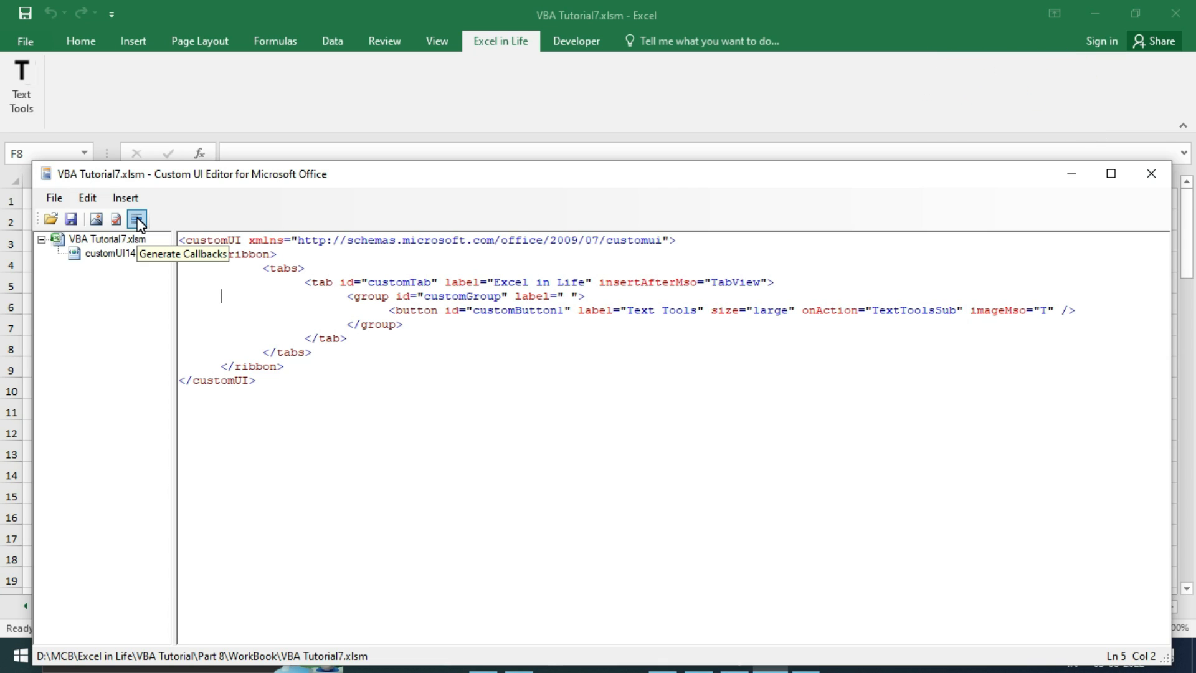
pyautogui.click(137, 219)
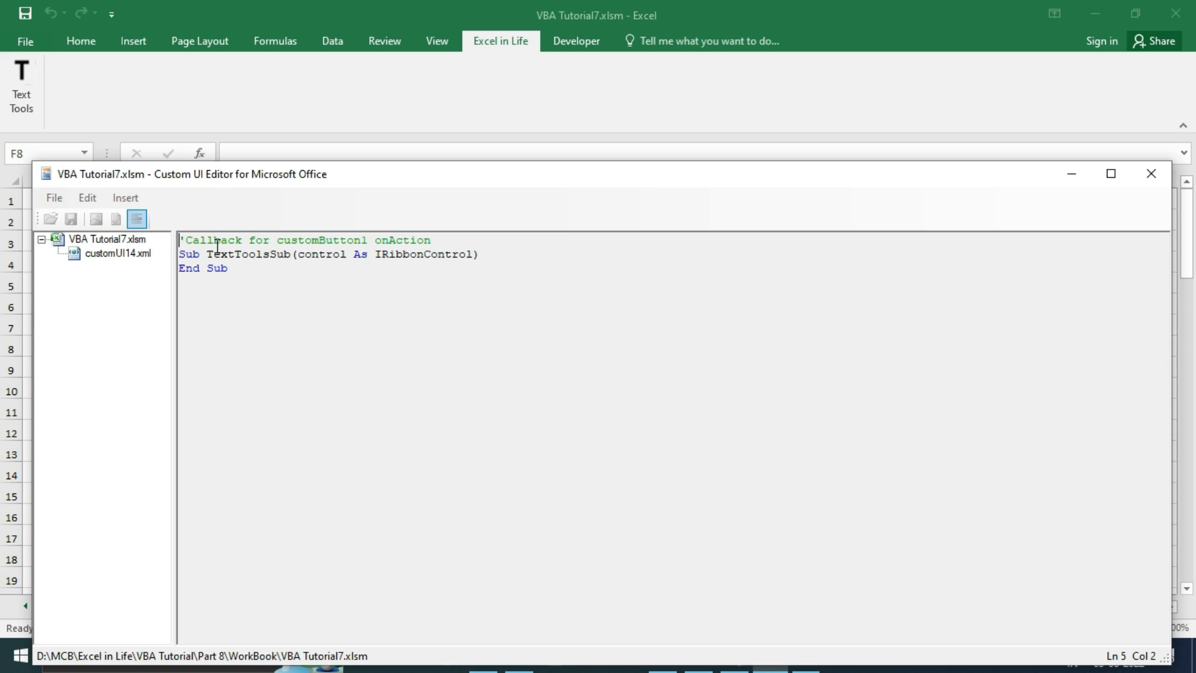
pyautogui.press('ctrl+a')
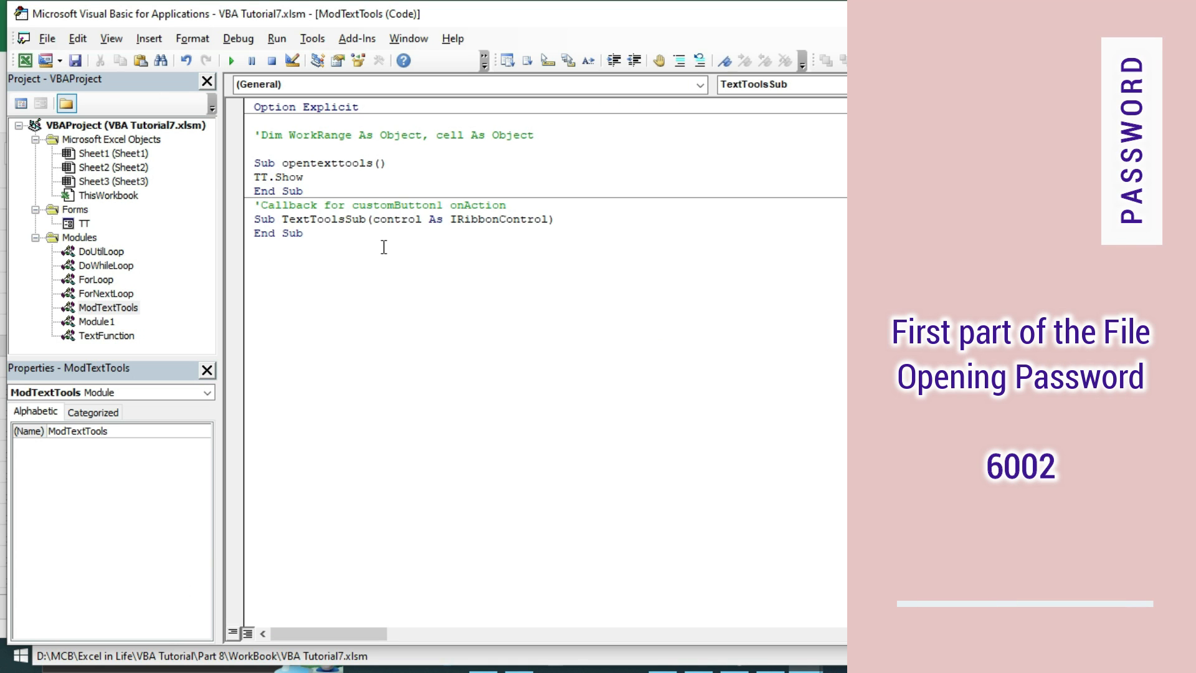
# - Add TT.Show inside Sub TextToolsSub in the ModTextTools module
pyautogui.doubleClick(277, 176)
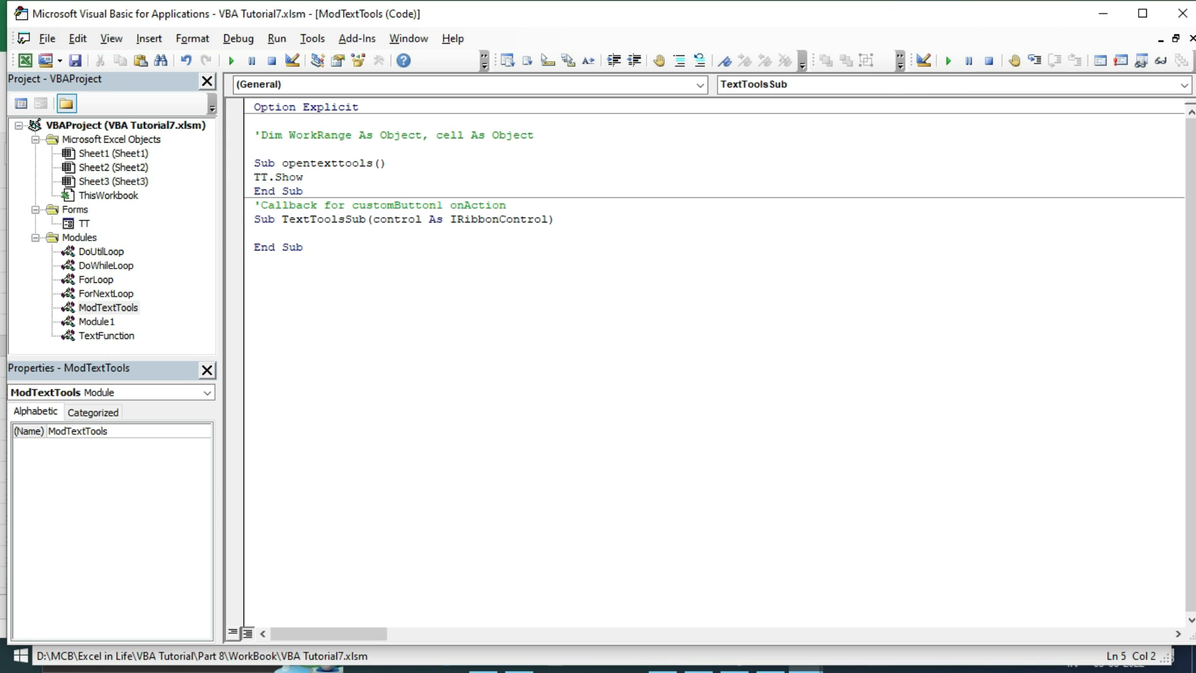
pyautogui.write('TT.Show')
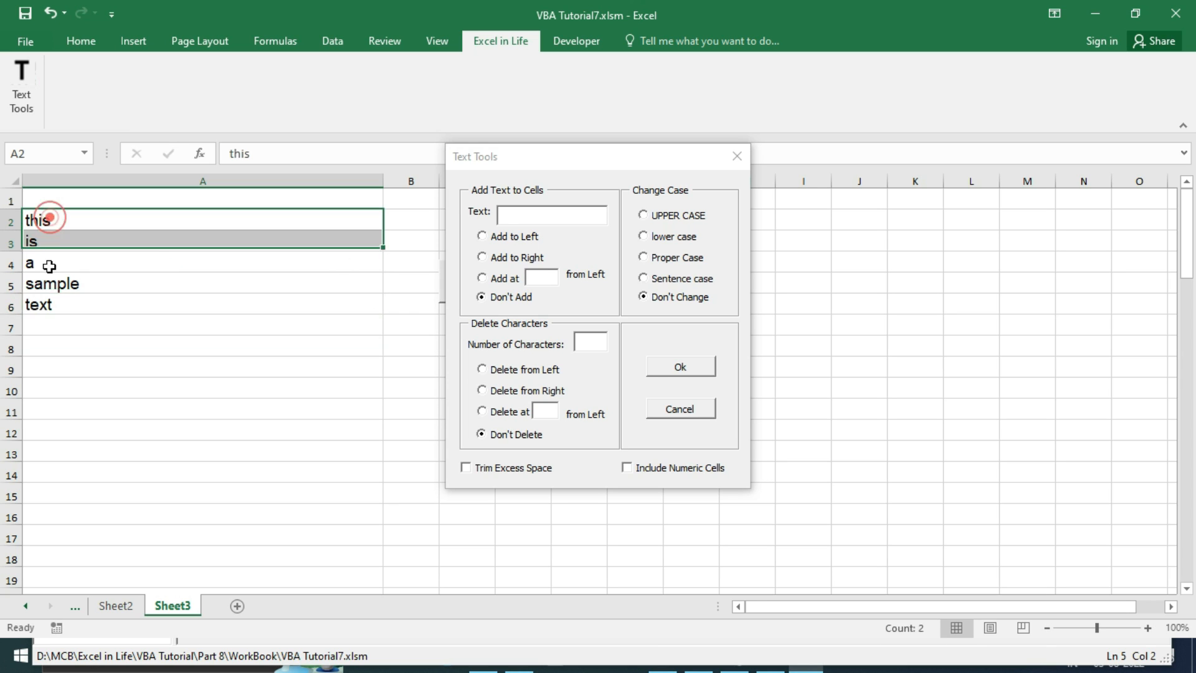
# - Add the text Text Tools to the left of the words in A2:A6
pyautogui.write('Text Tools')
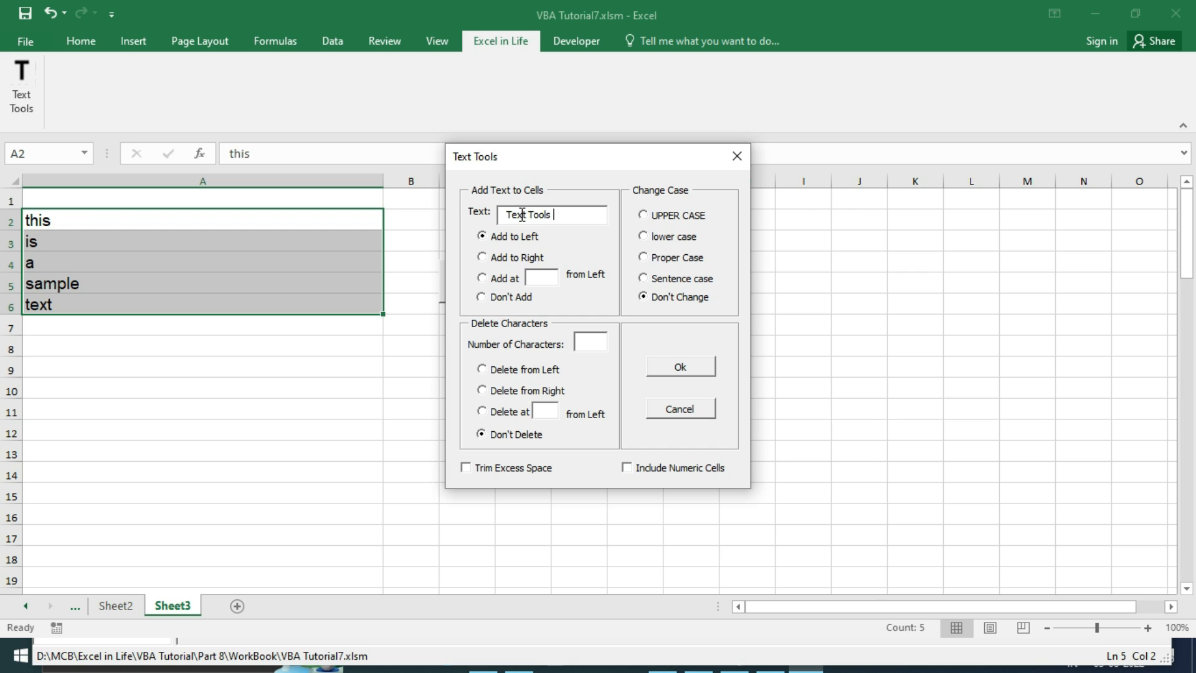
pyautogui.click(678, 366)
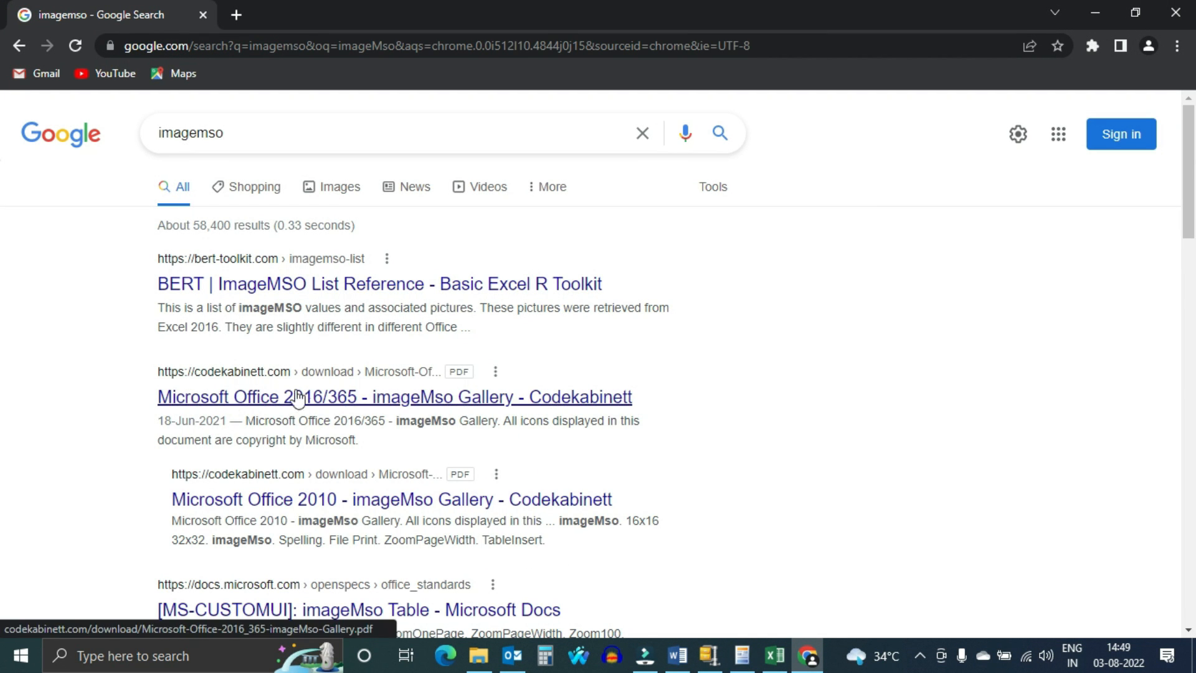
# - Load the Office 2016/365 imageMso Gallery PDF and scroll down through its icon listings
pyautogui.click(394, 397)
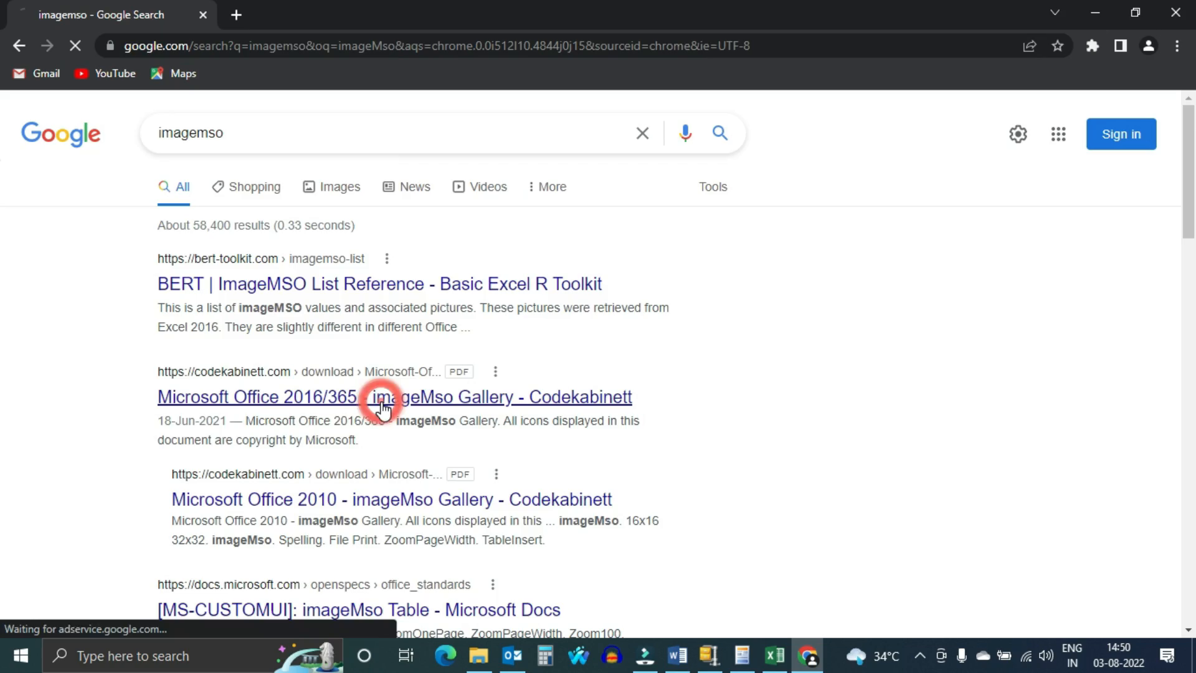
pyautogui.click(381, 396)
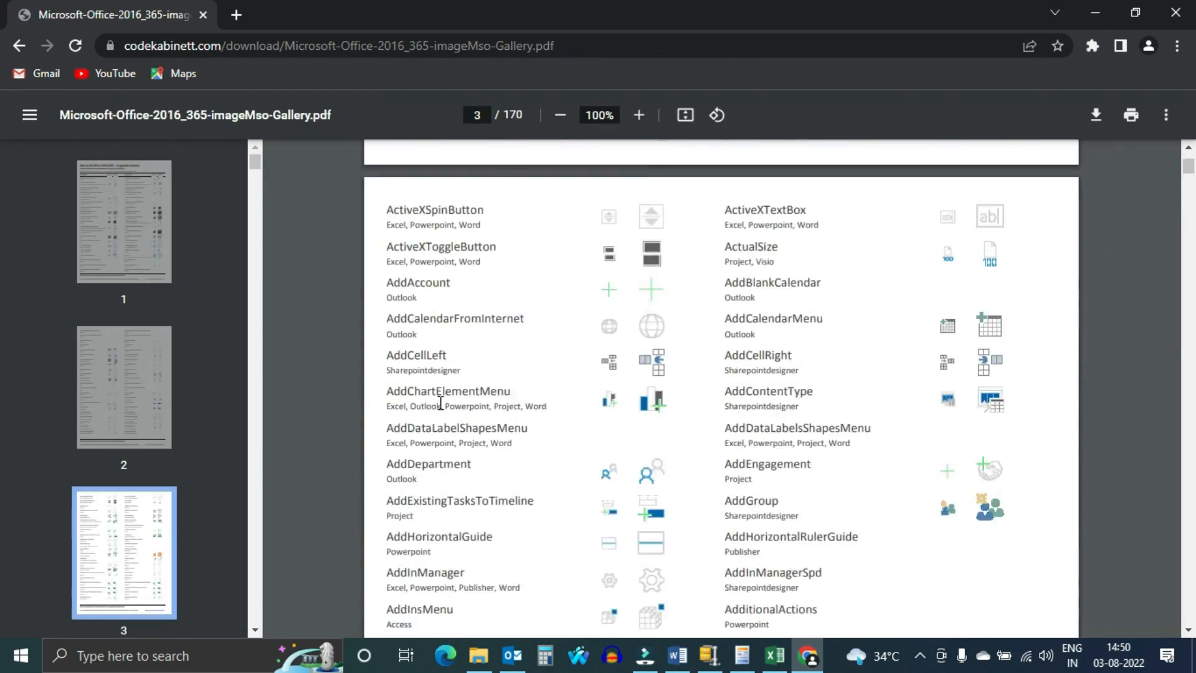
pyautogui.scroll(-3)
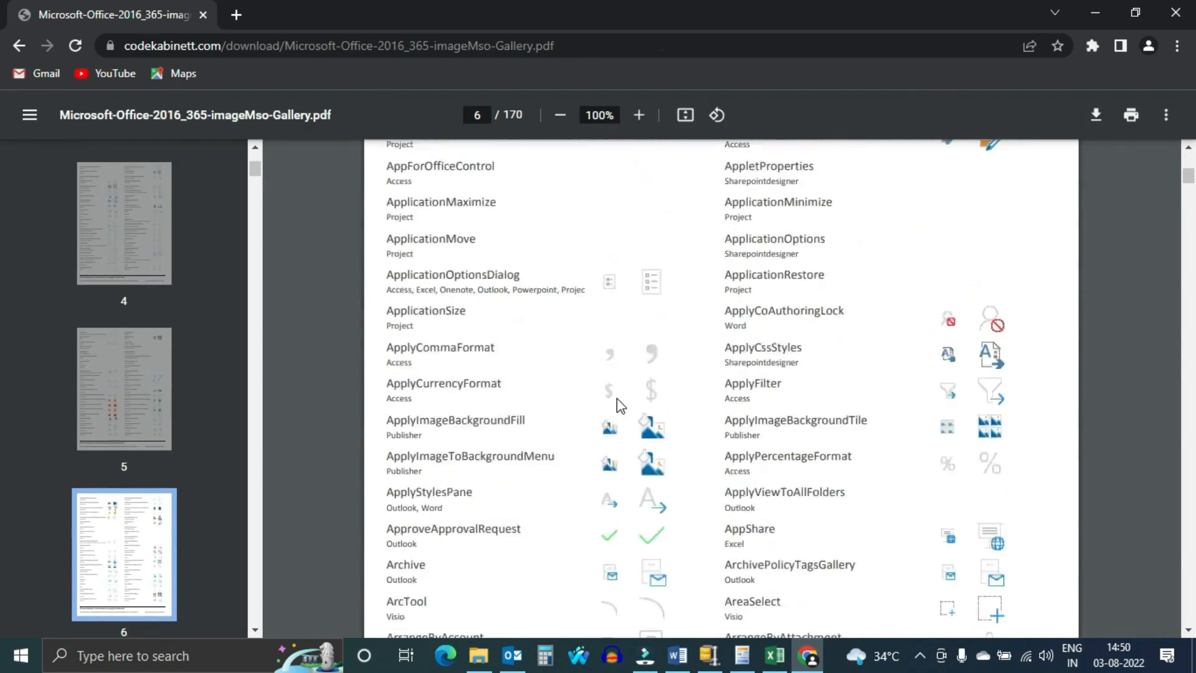
pyautogui.scroll(-3)
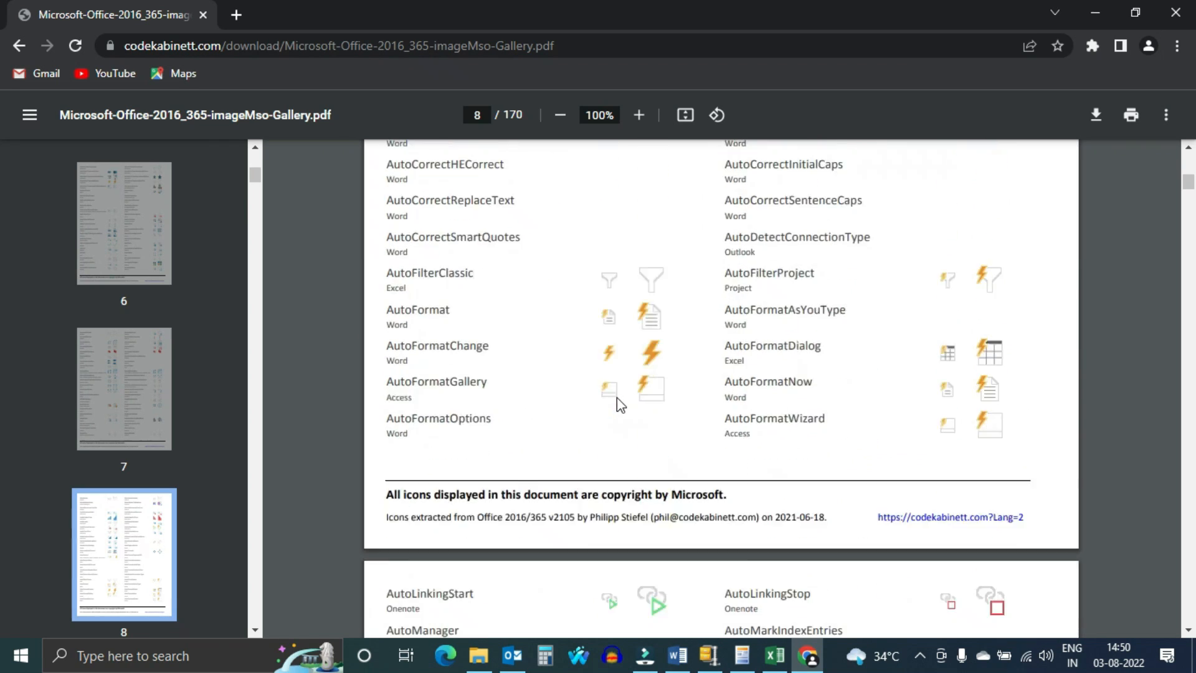
pyautogui.scroll(-3)
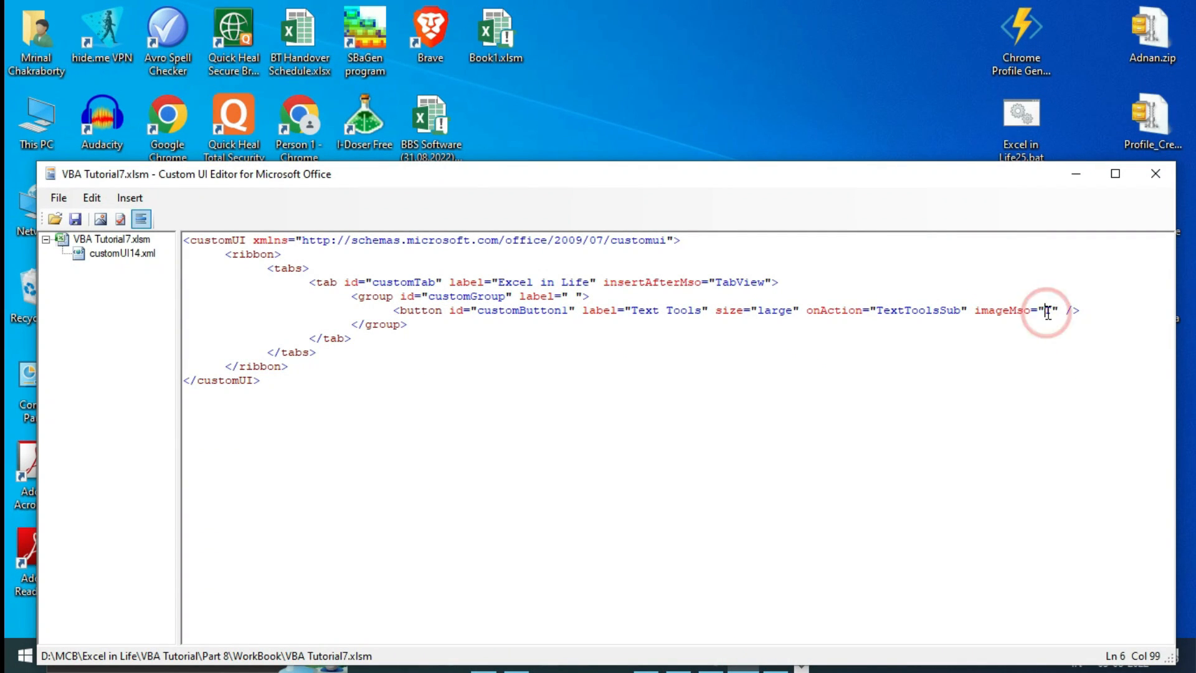
# - Look up the BroadcastEdit icon name to use for the Text Tools button
pyautogui.write('BroadcastEdit')
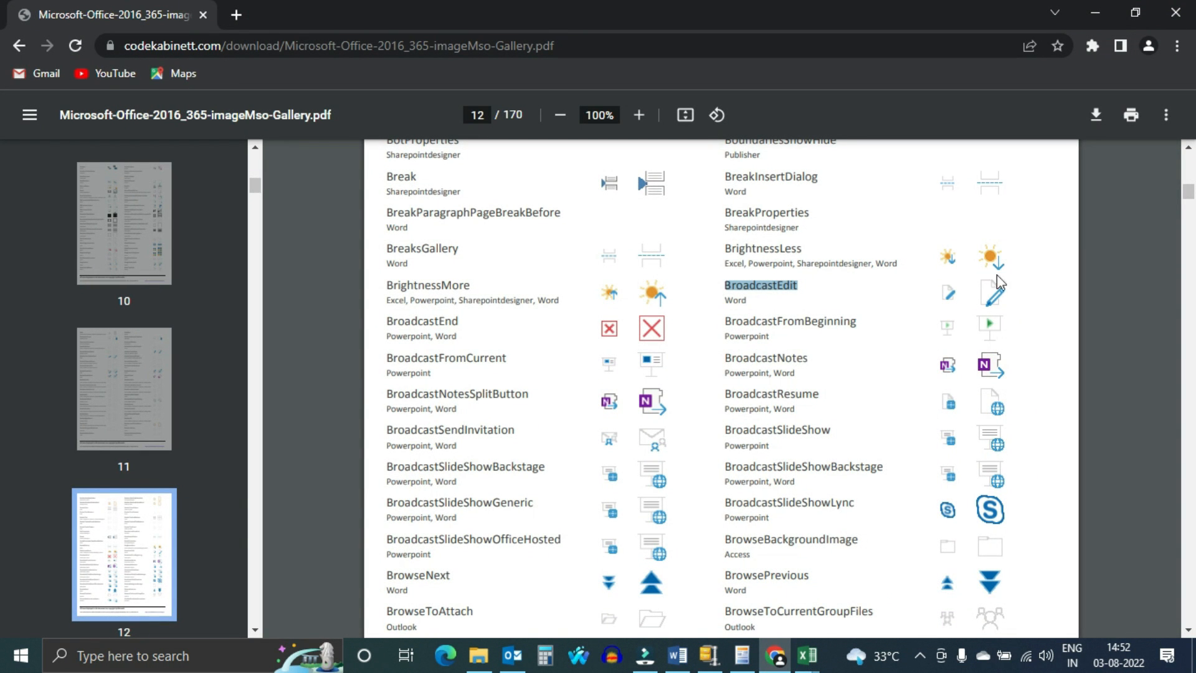
pyautogui.moveTo(942, 439)
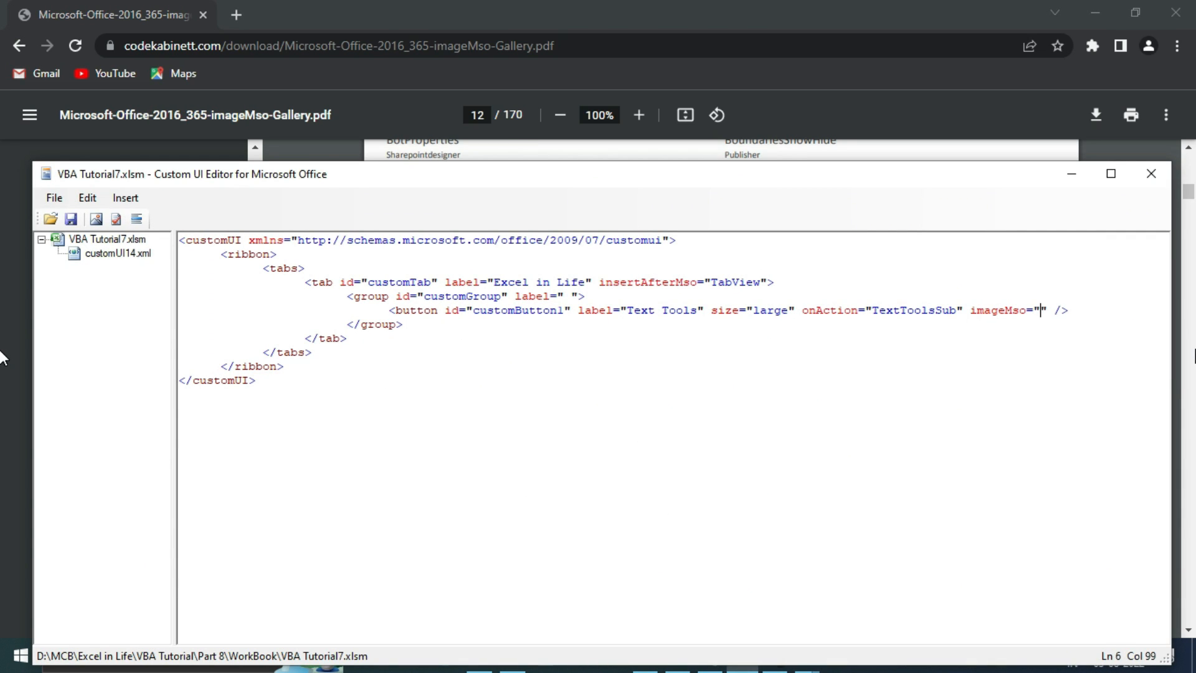
pyautogui.write('T')
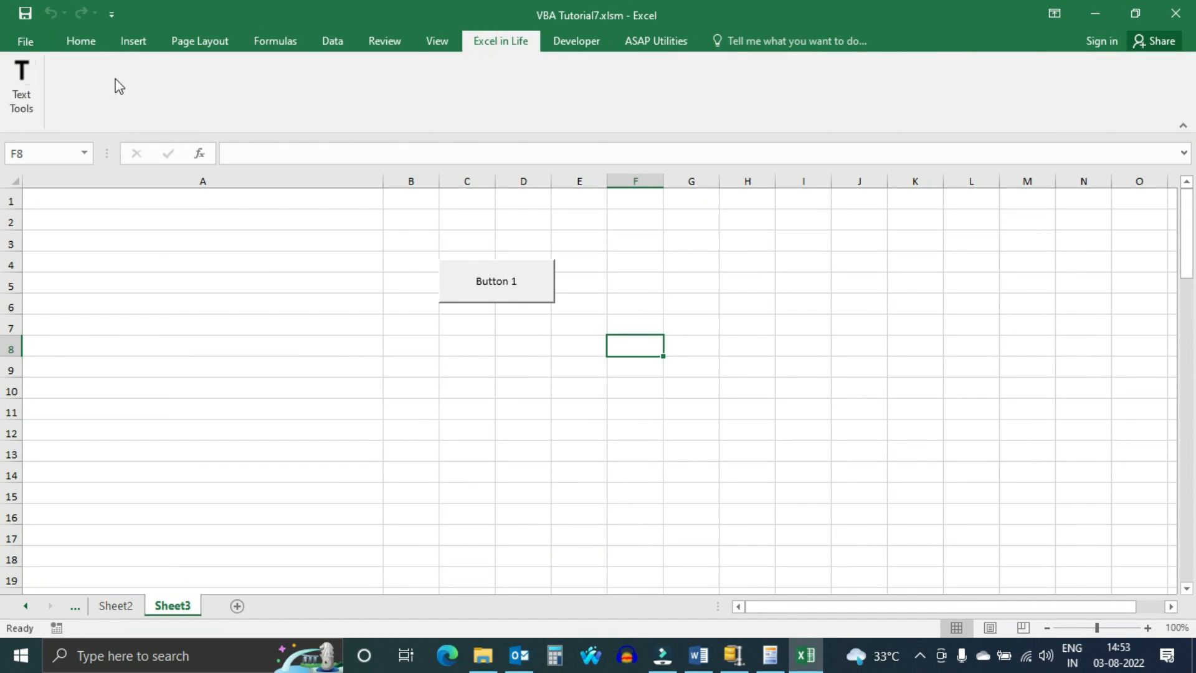
pyautogui.moveTo(21, 91)
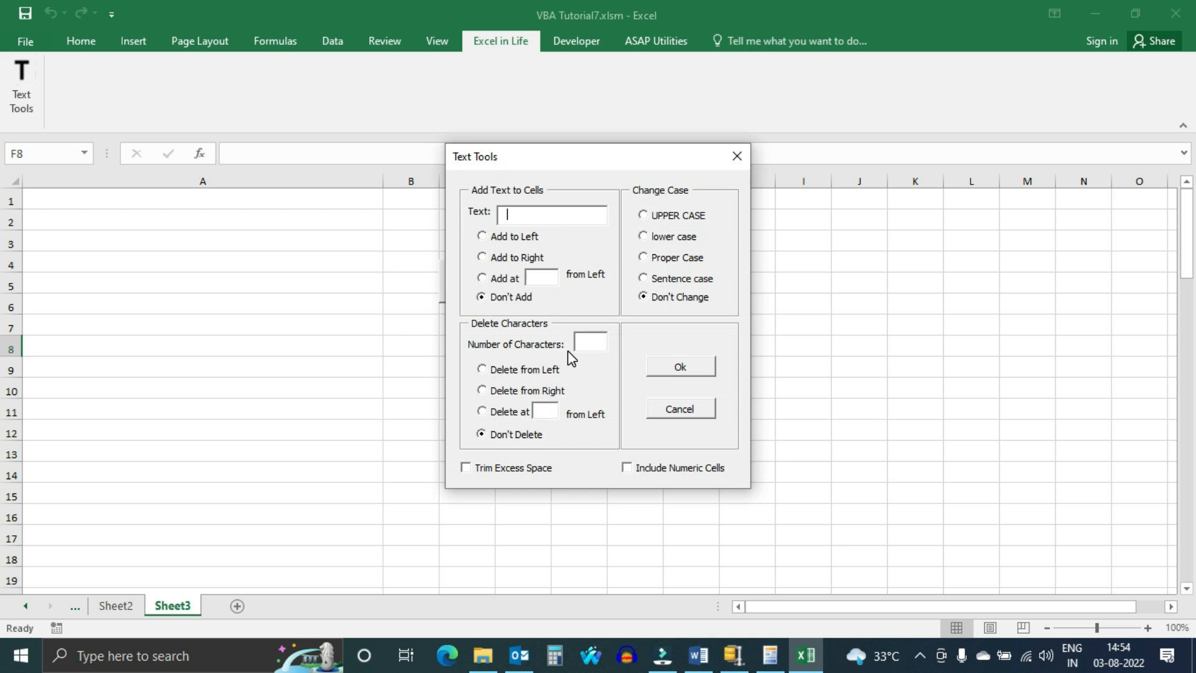
pyautogui.moveTo(689, 423)
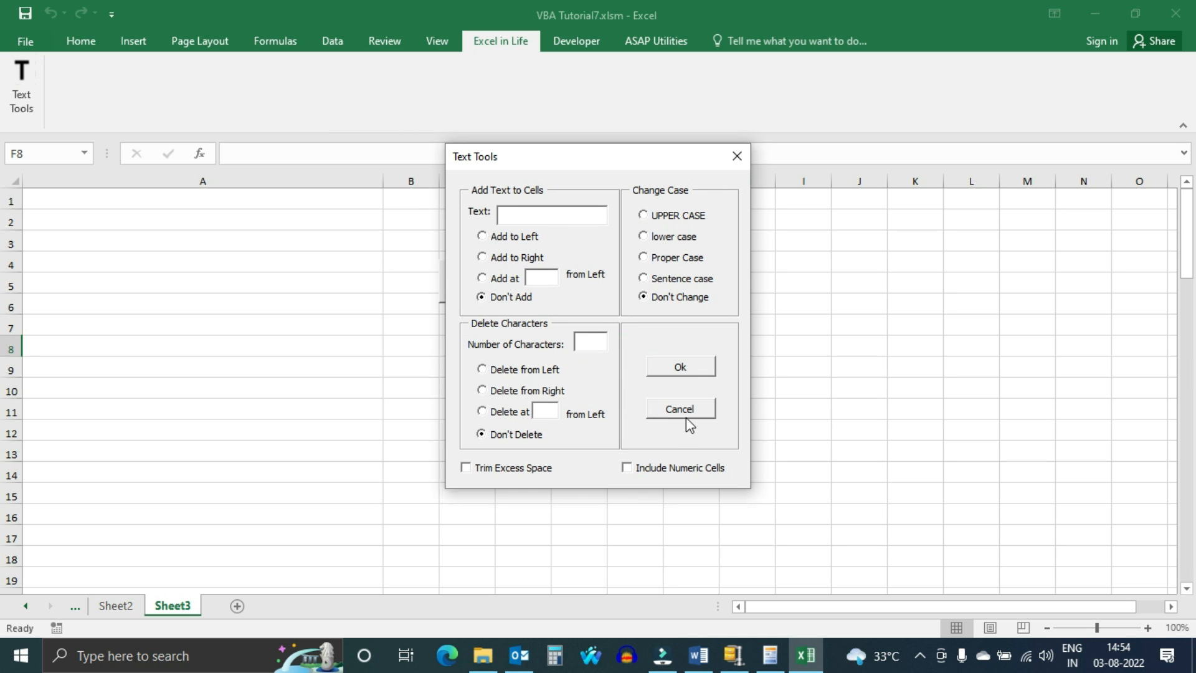
pyautogui.click(678, 409)
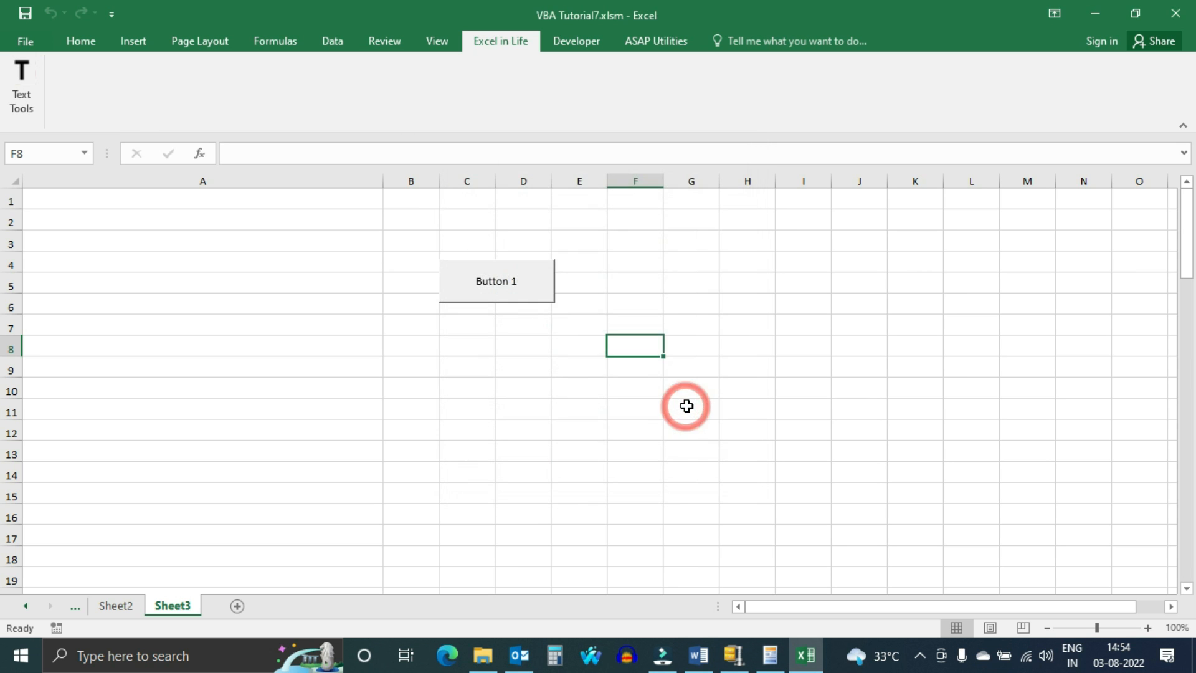
pyautogui.click(497, 655)
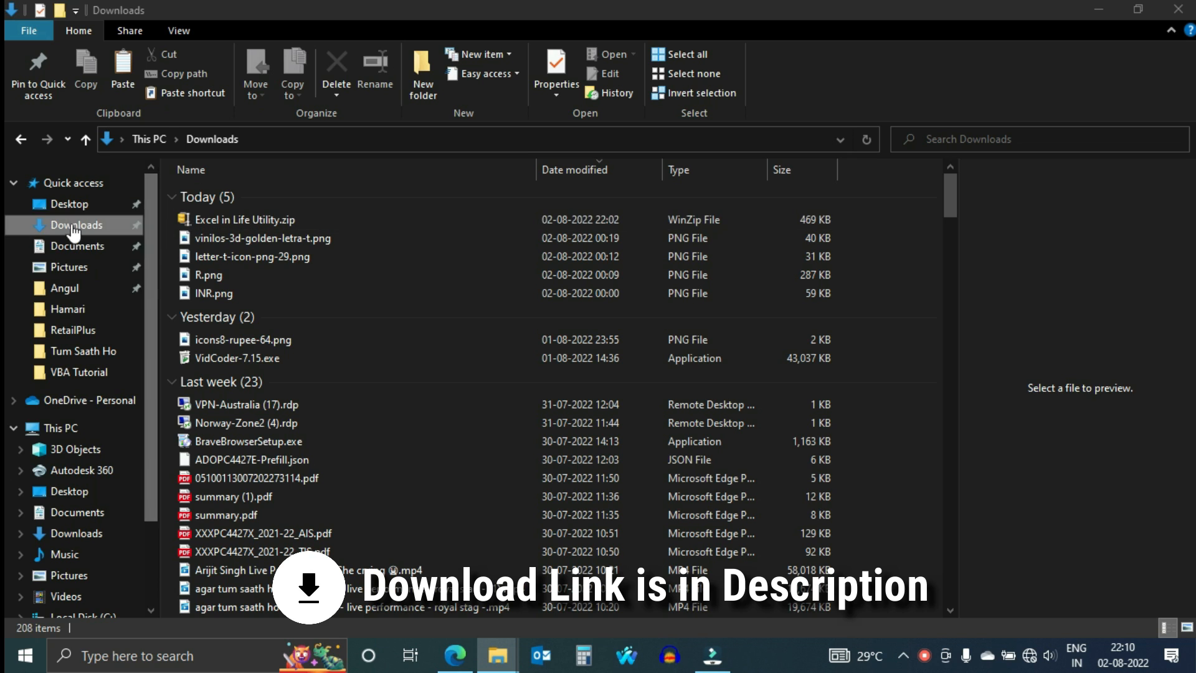
pyautogui.moveTo(244, 219)
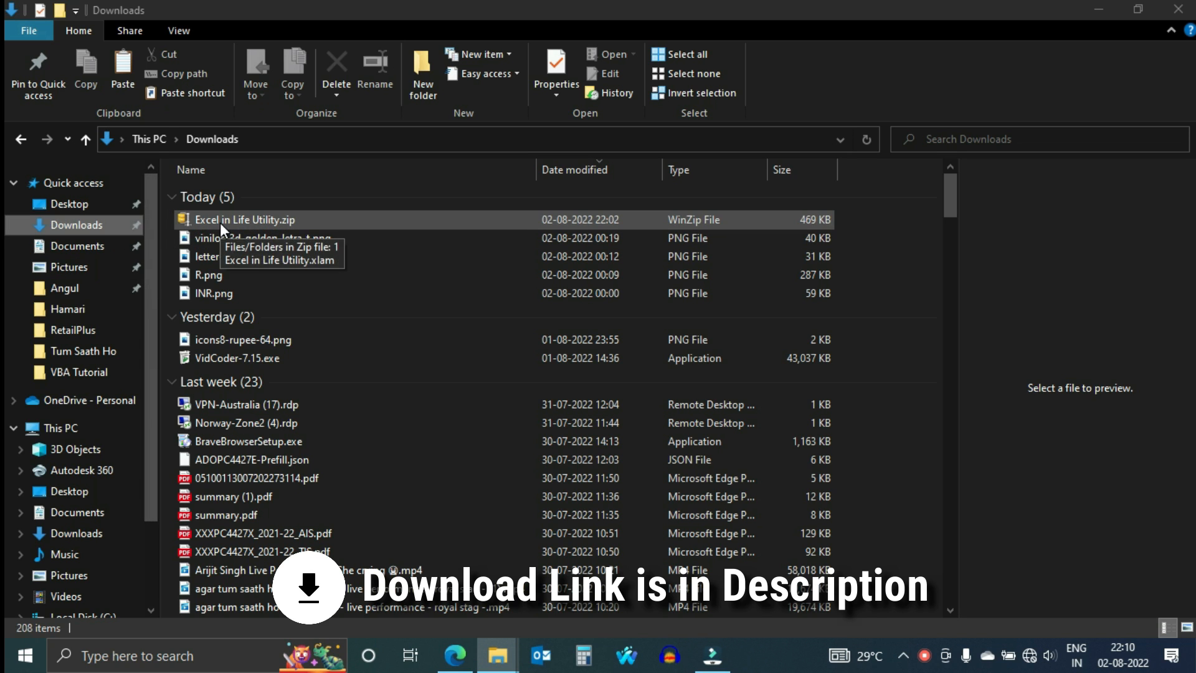
# - Move the downloaded Excel in Life Utility zip into a new D:\Excel in Life folder
pyautogui.click(243, 219)
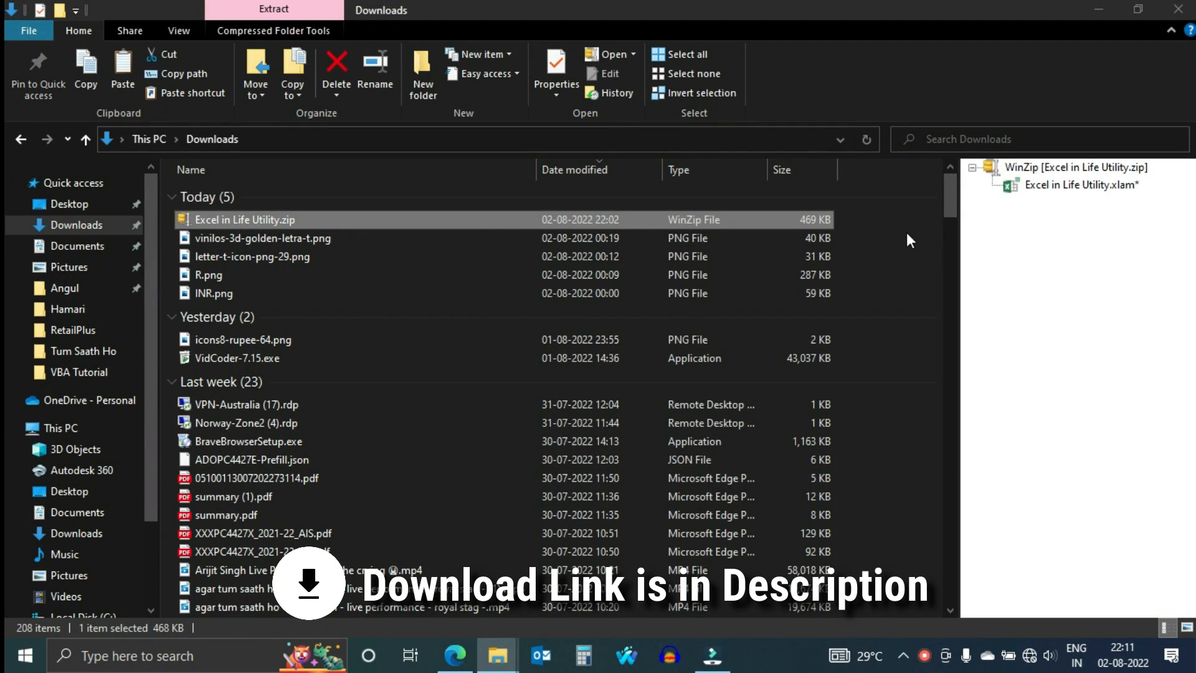
pyautogui.moveTo(1077, 184)
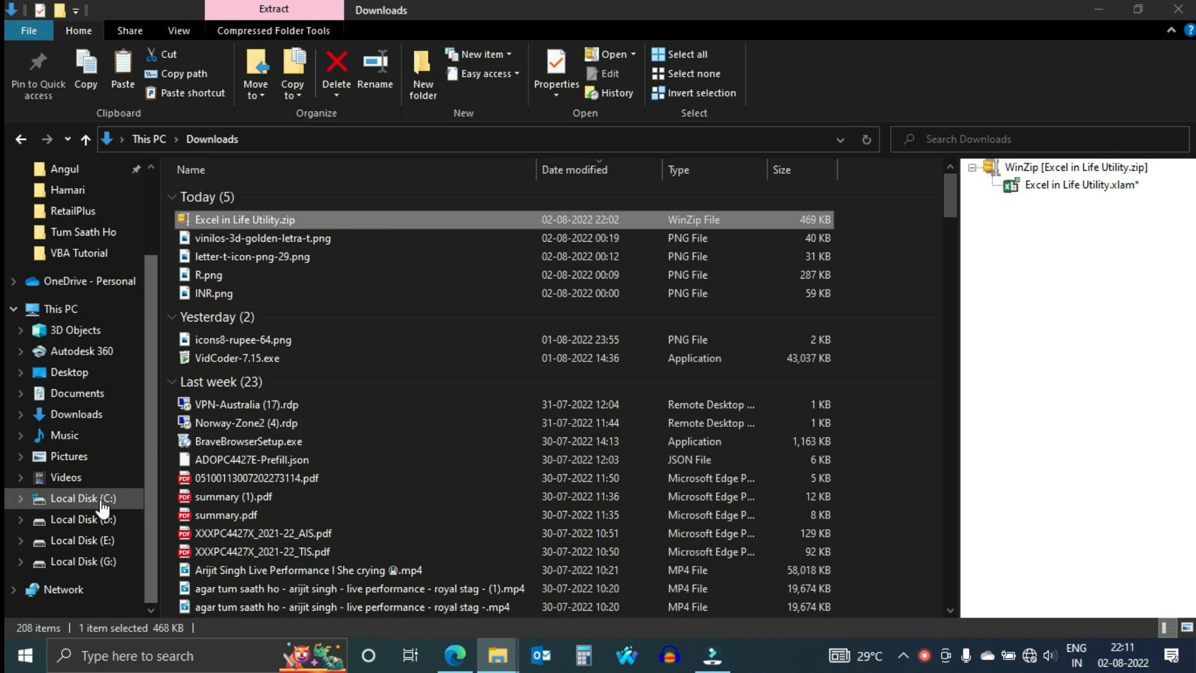
pyautogui.click(81, 521)
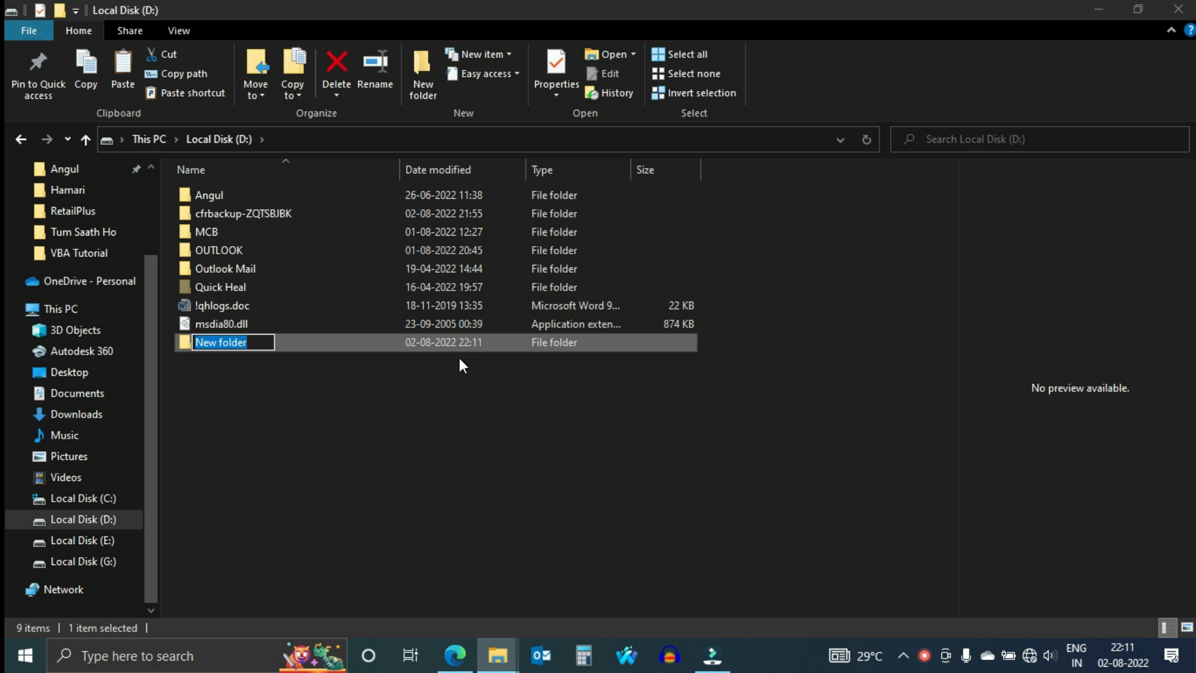
pyautogui.write('Excel in Life')
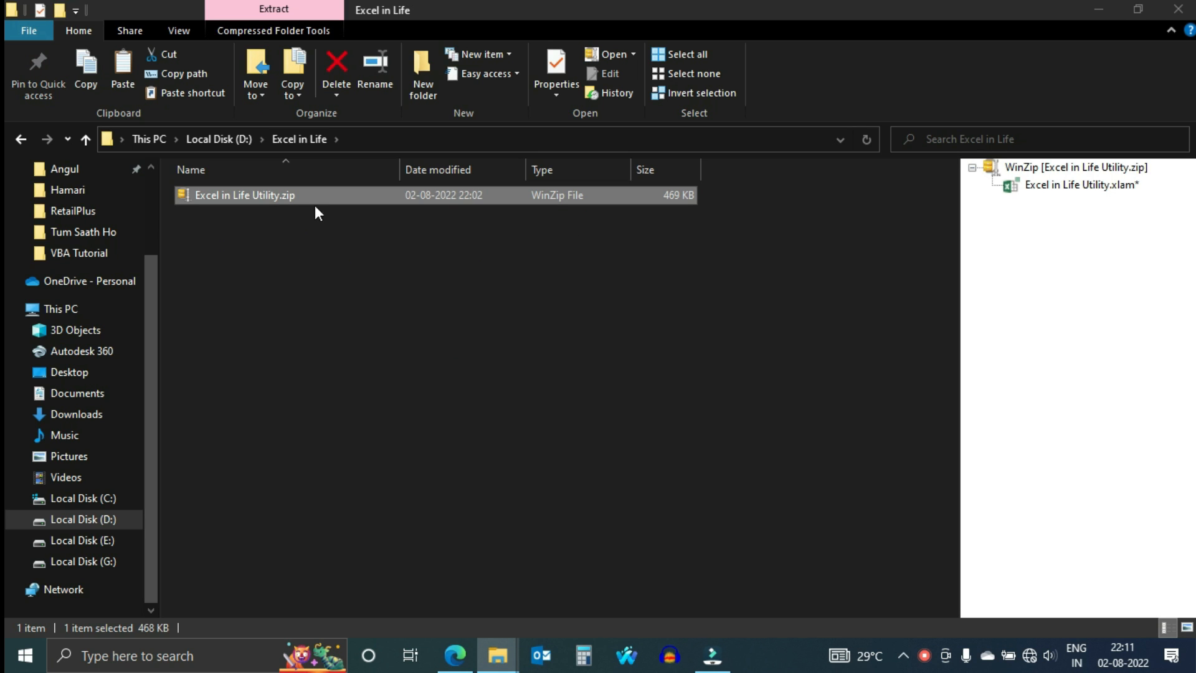
# - Extract the zip here with WinZip, entering its password, then return to the blank workbook
pyautogui.rightClick(245, 196)
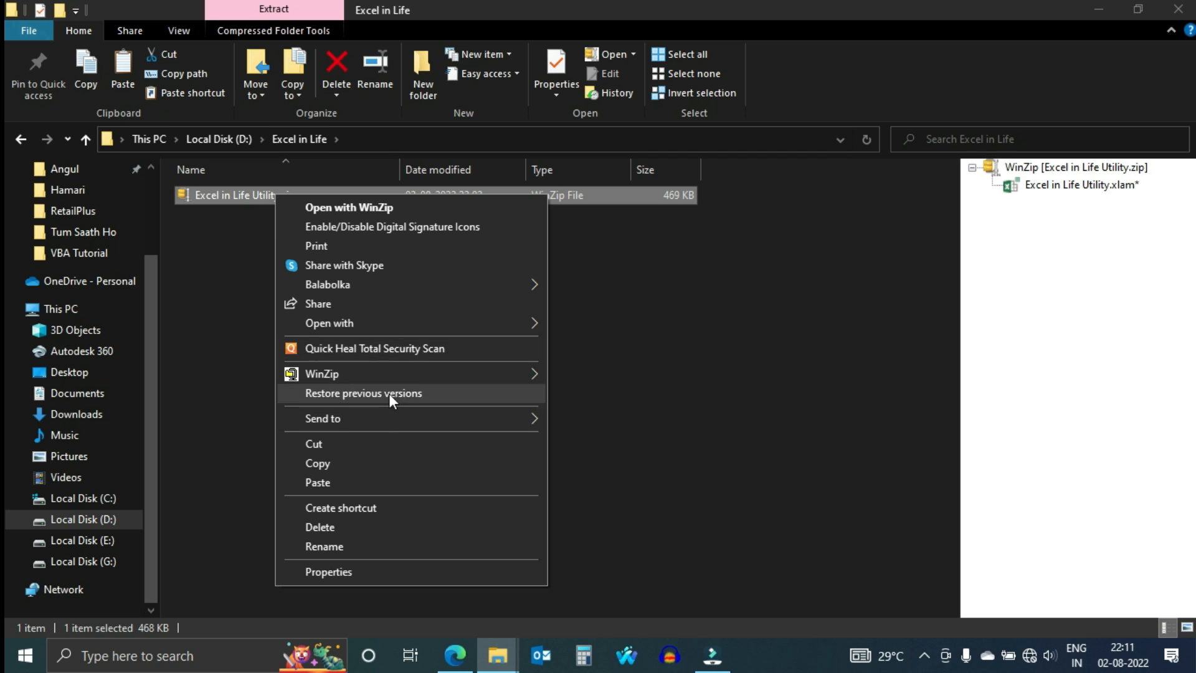
pyautogui.click(362, 392)
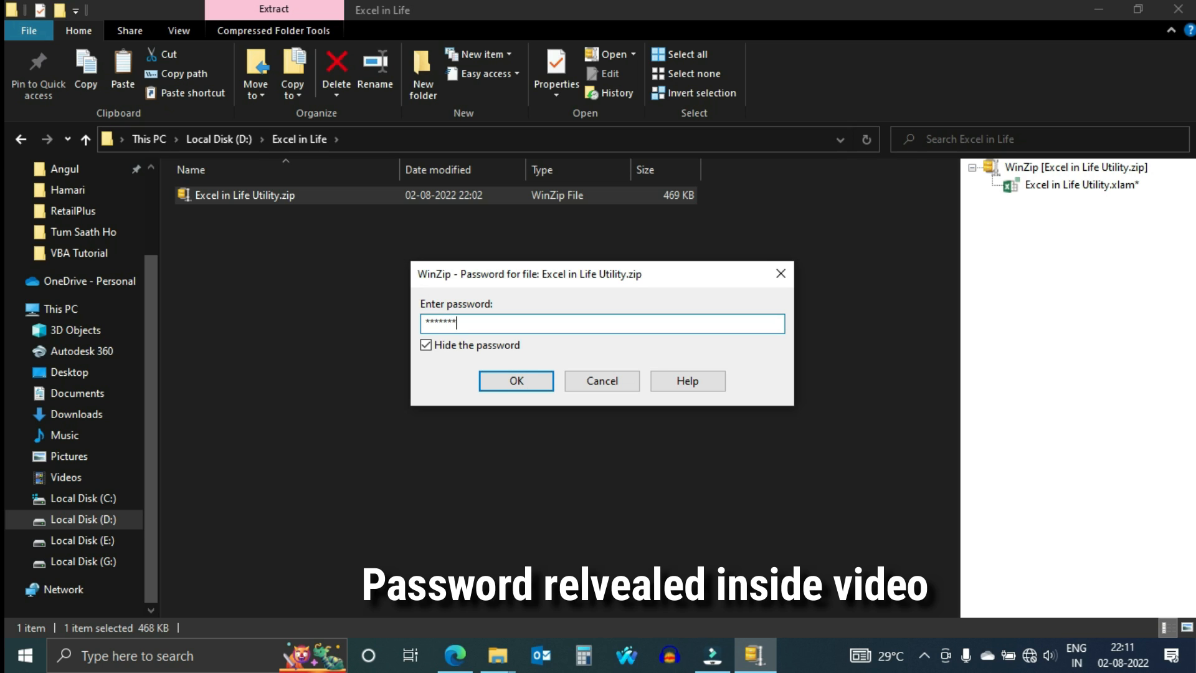
pyautogui.write('*')
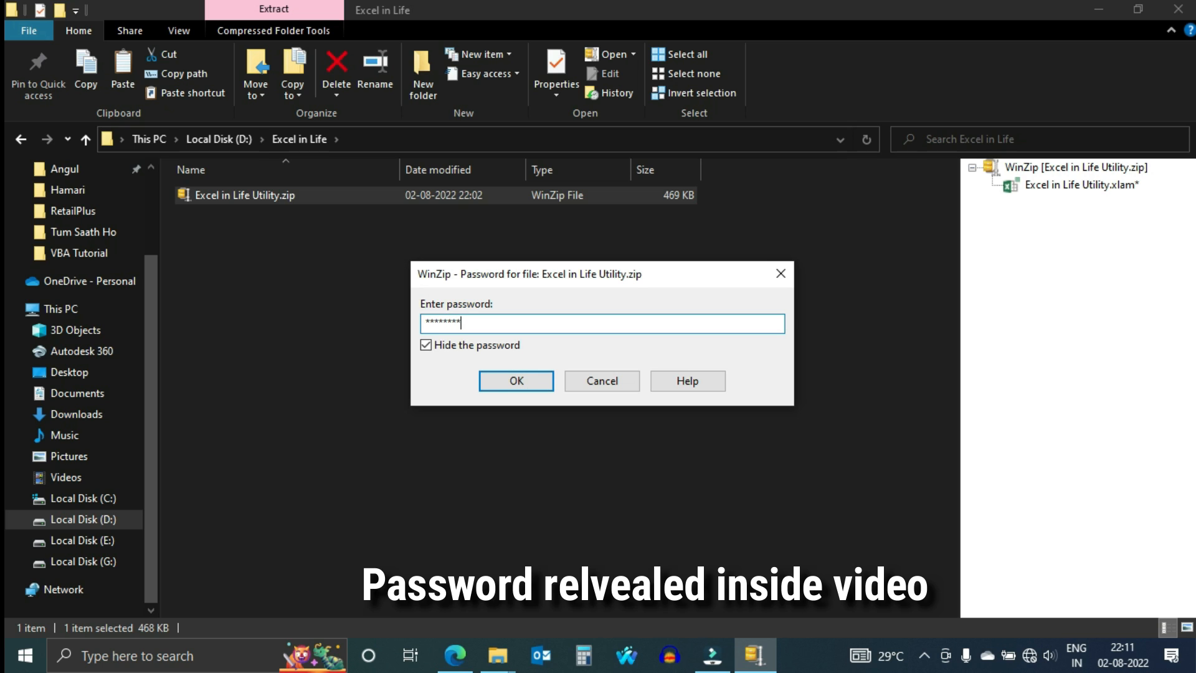
pyautogui.moveTo(688, 411)
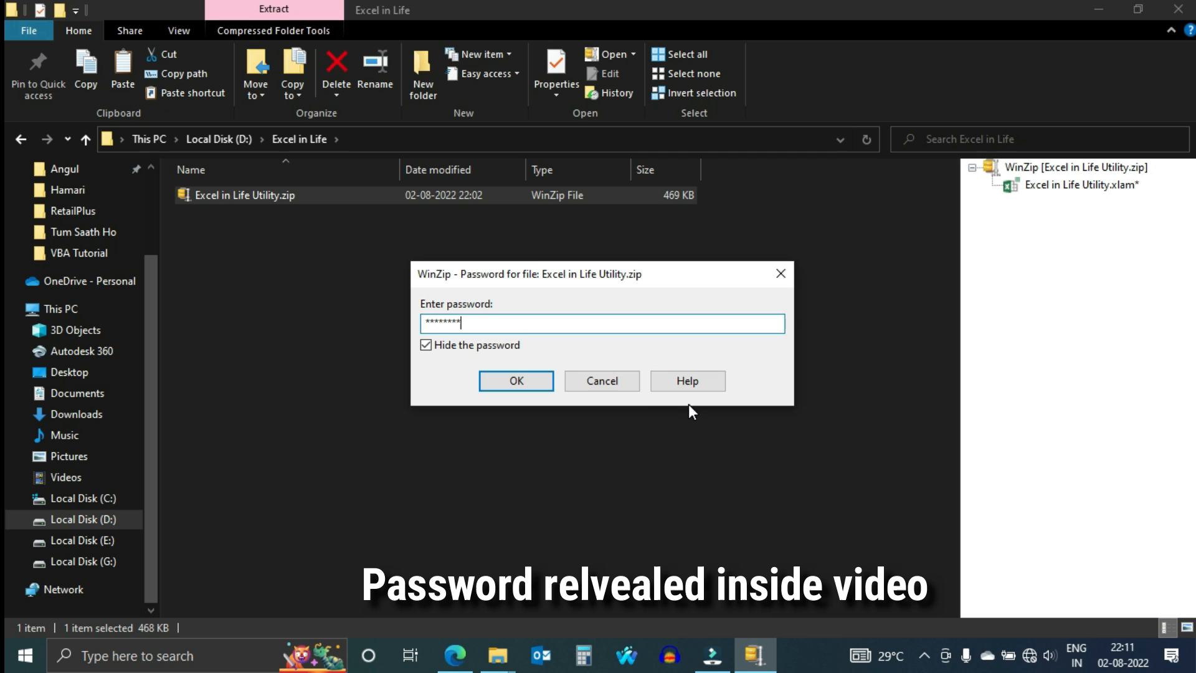
pyautogui.click(516, 381)
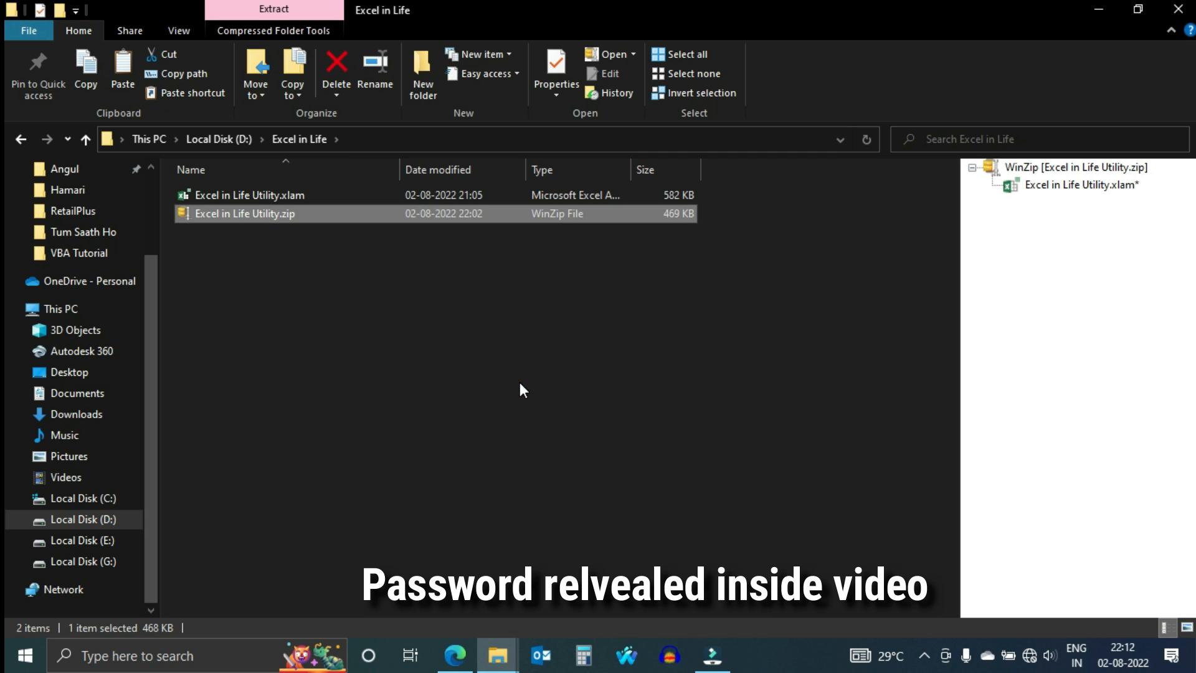
pyautogui.click(526, 381)
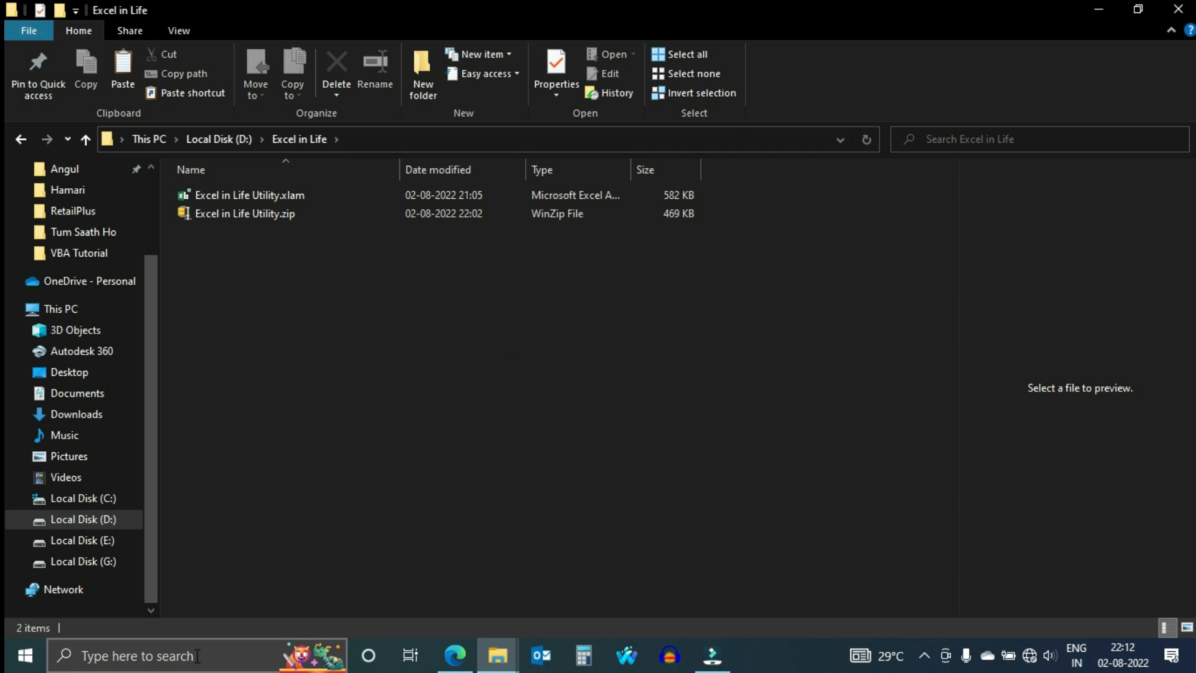
pyautogui.doubleClick(249, 195)
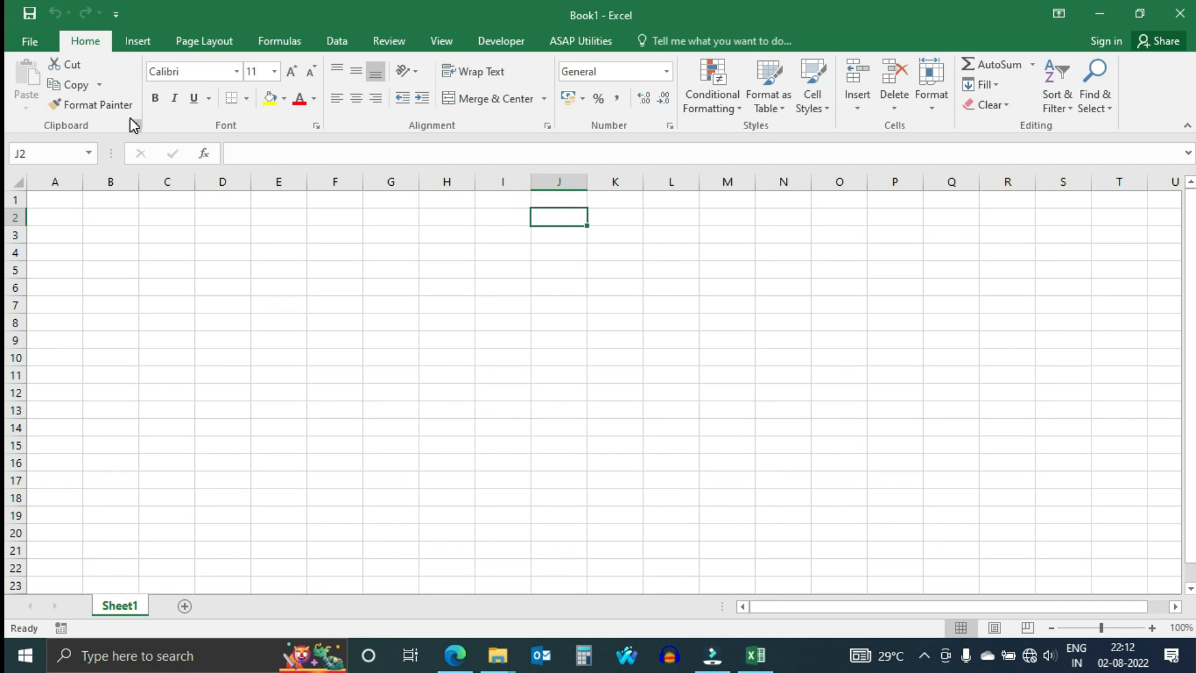
# - Review the installed add-ins list under File > Options > Add-ins, then close the manager
pyautogui.click(28, 41)
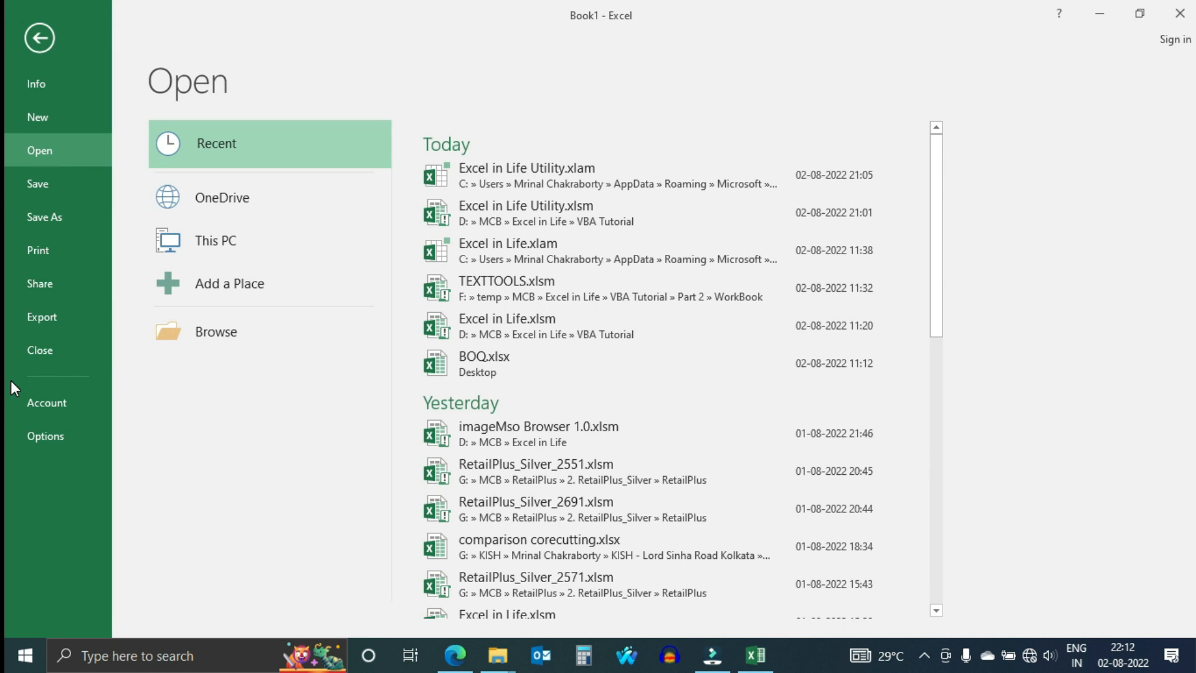
pyautogui.click(45, 436)
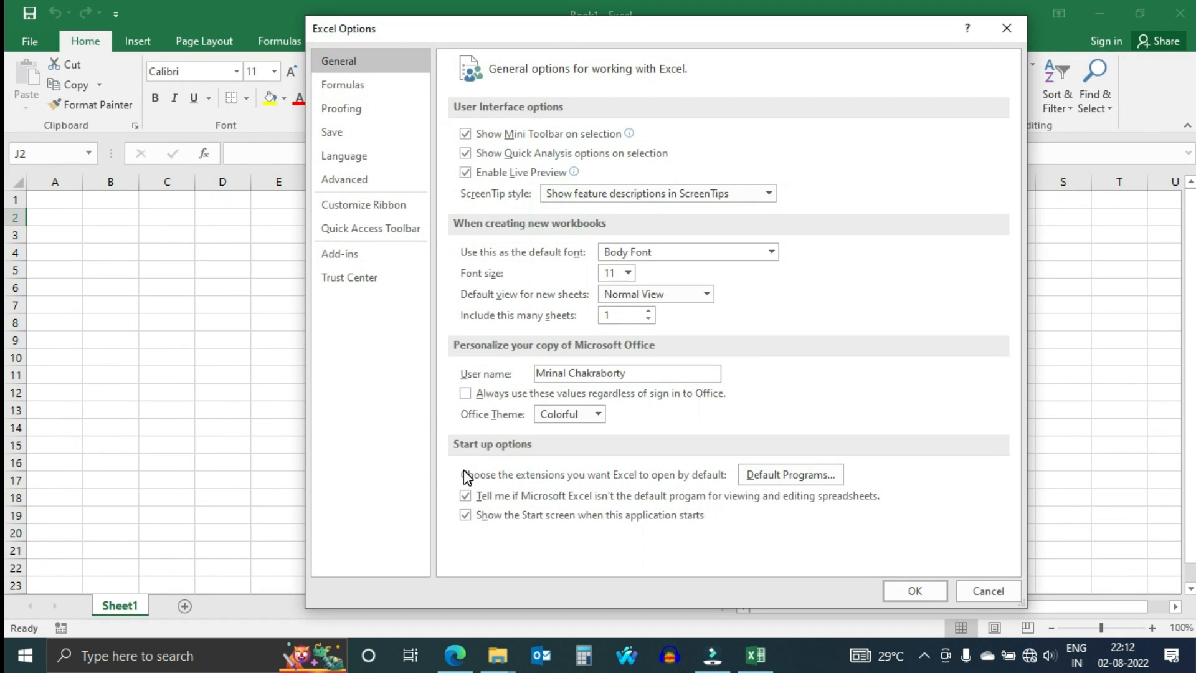
pyautogui.click(338, 253)
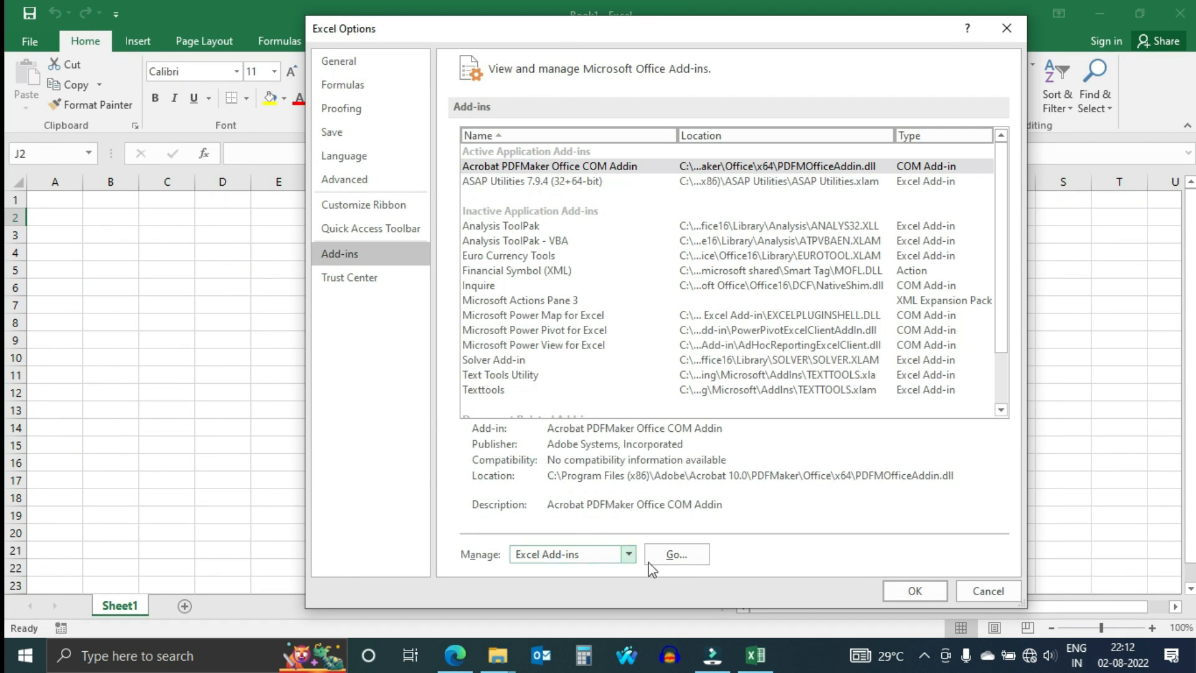
pyautogui.click(673, 553)
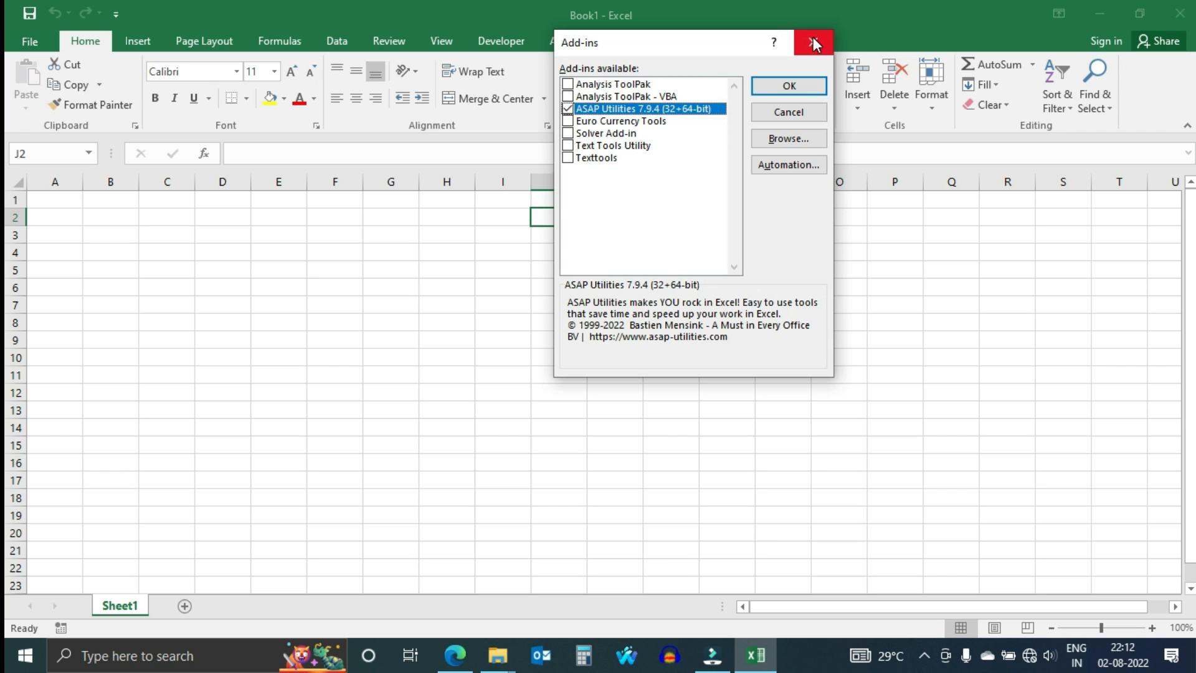
pyautogui.click(787, 86)
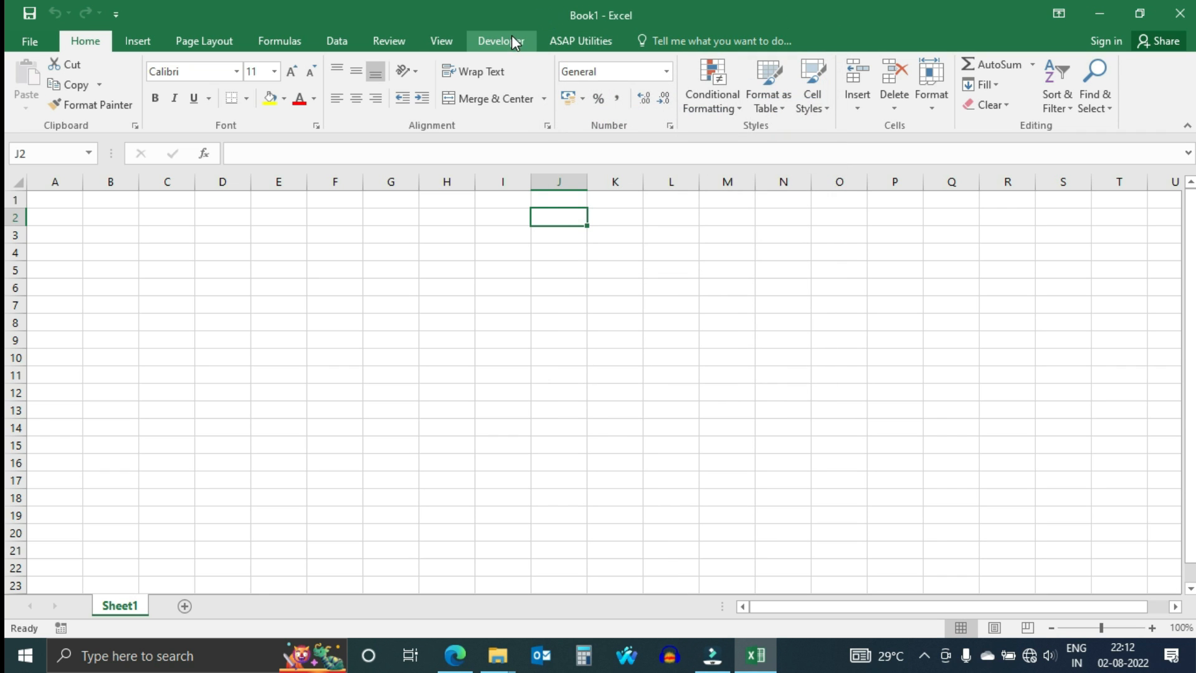
# - From Developer > Excel Add-ins, browse to Excel in Life Utility.xlam, check it and load it
pyautogui.click(501, 40)
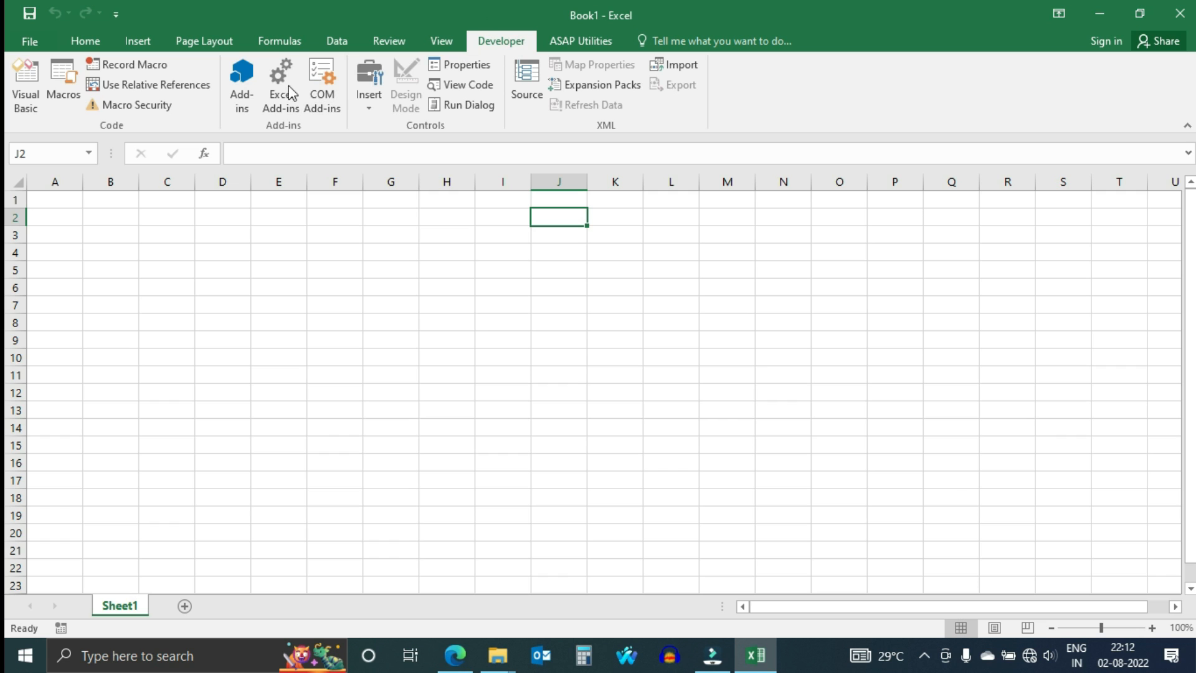
pyautogui.click(280, 84)
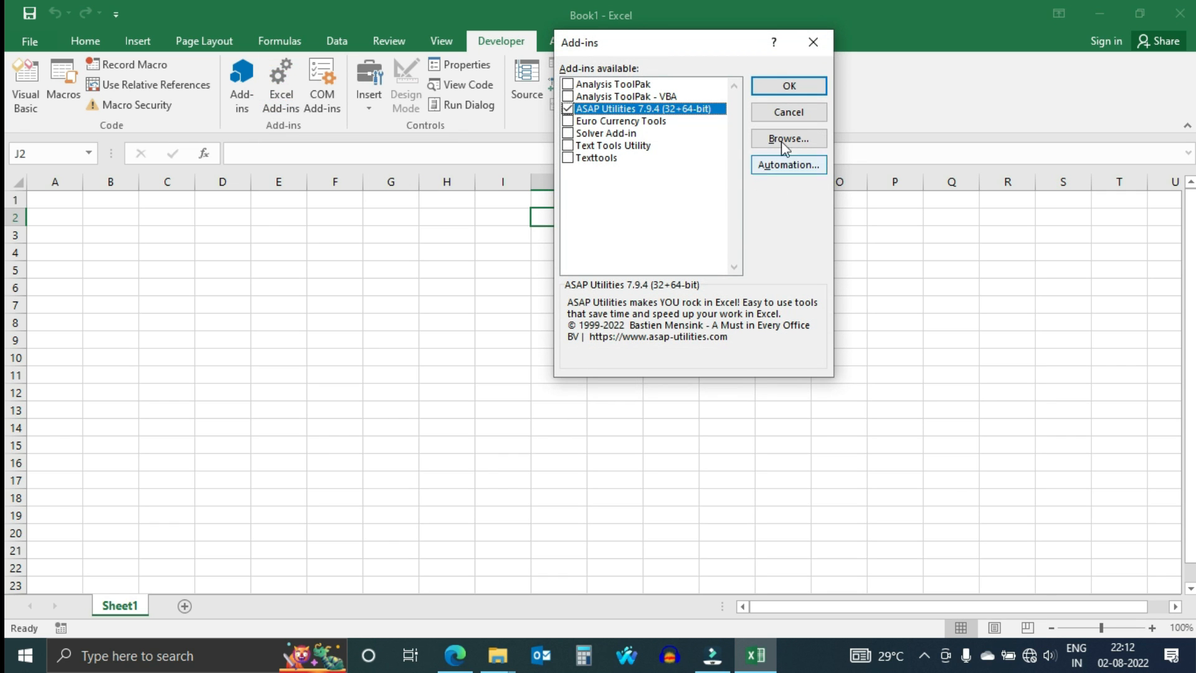
pyautogui.click(787, 139)
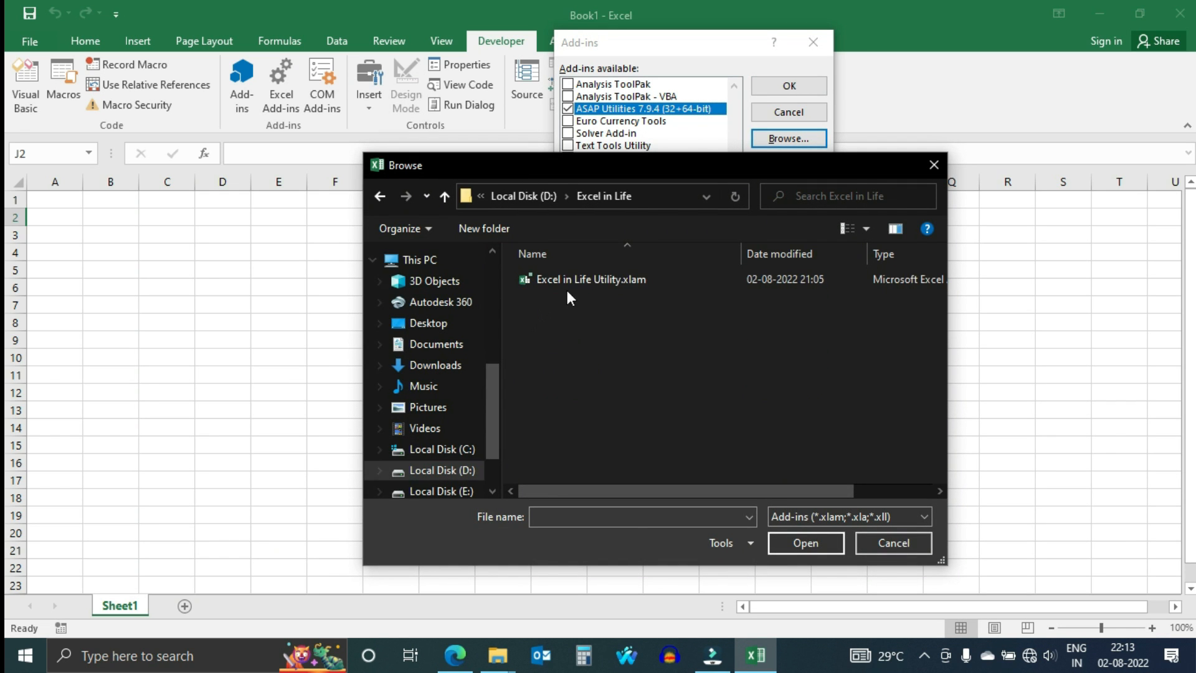
pyautogui.click(804, 541)
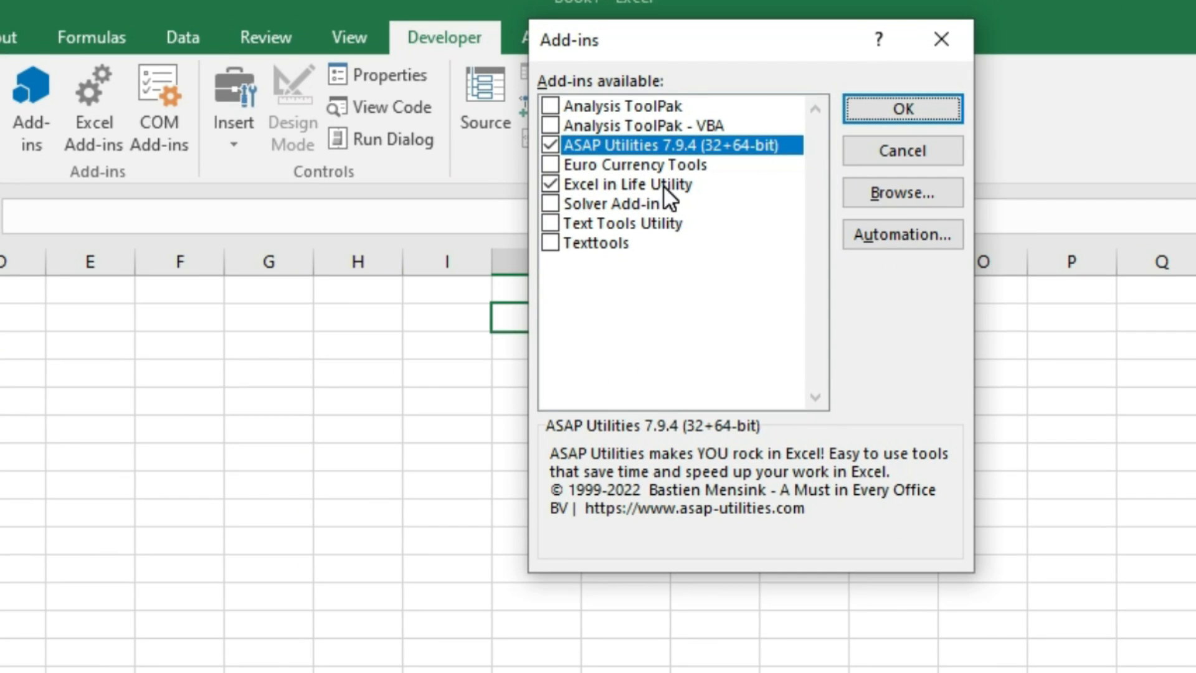
pyautogui.click(629, 185)
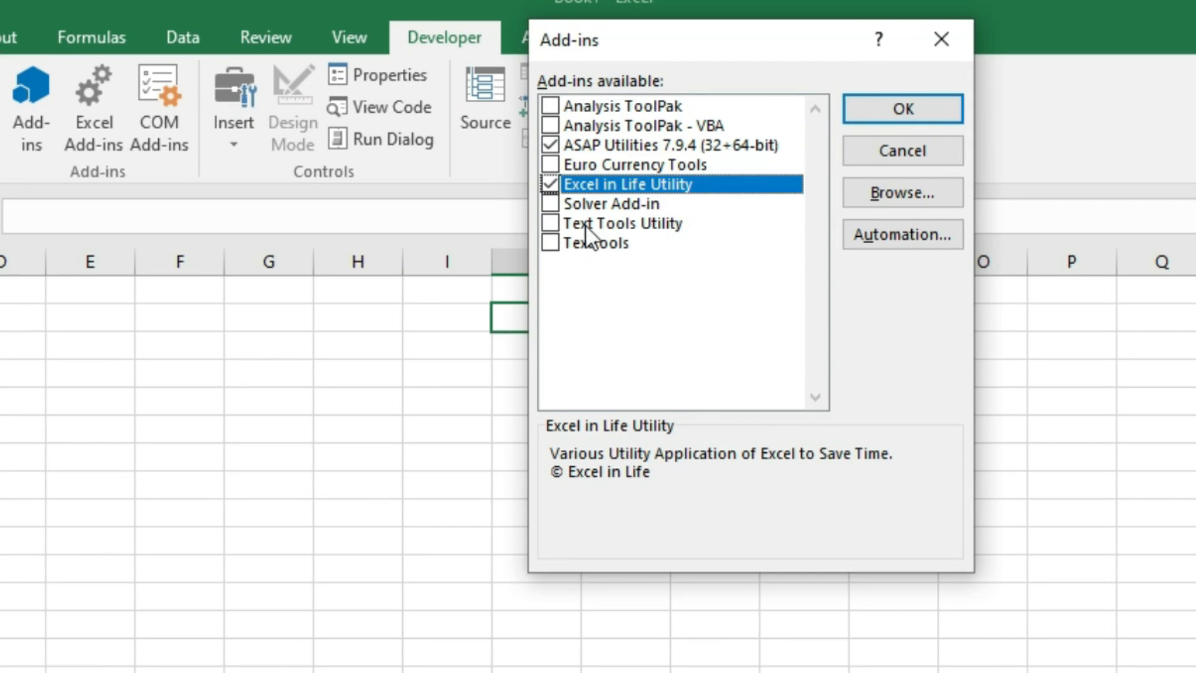
pyautogui.moveTo(723, 484)
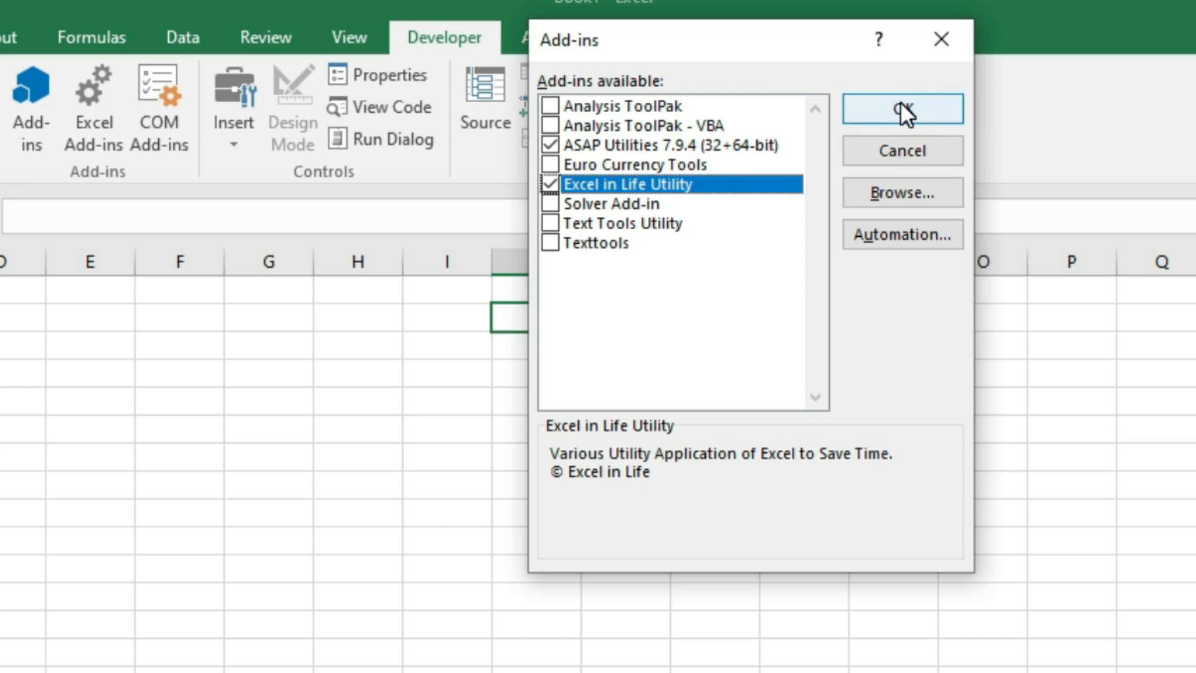
pyautogui.click(902, 107)
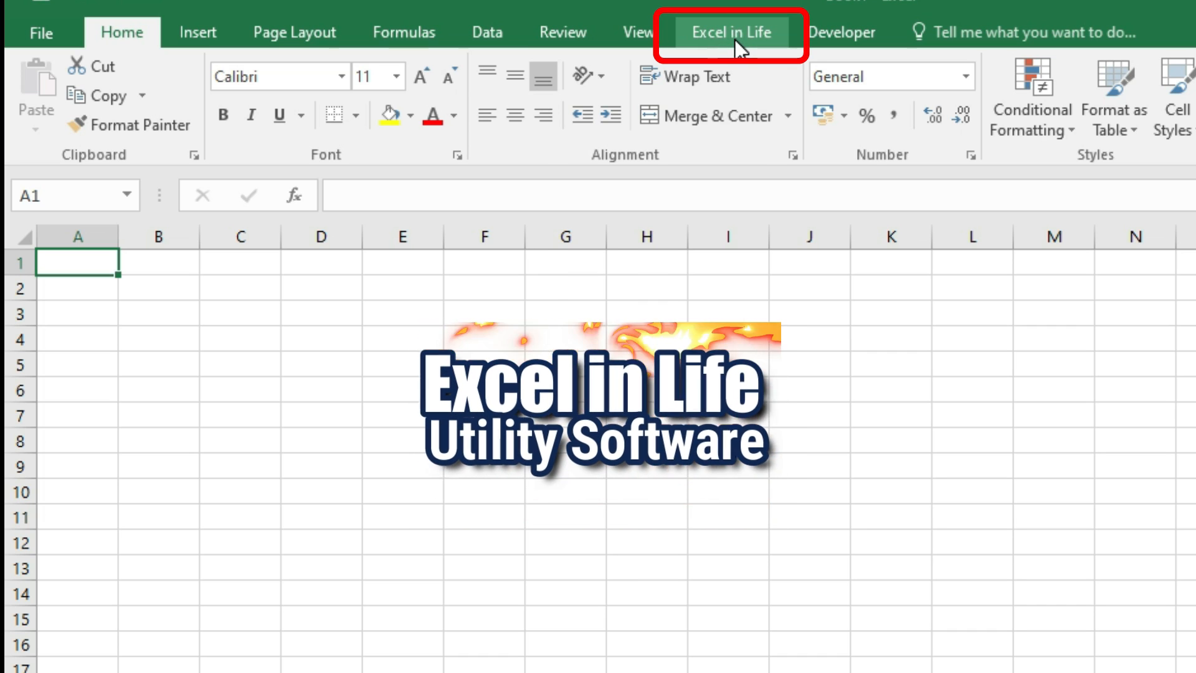
# - On the Excel in Life tab's Watch Tutorial Chart dropdown, pick Progress Chart-1
pyautogui.click(730, 33)
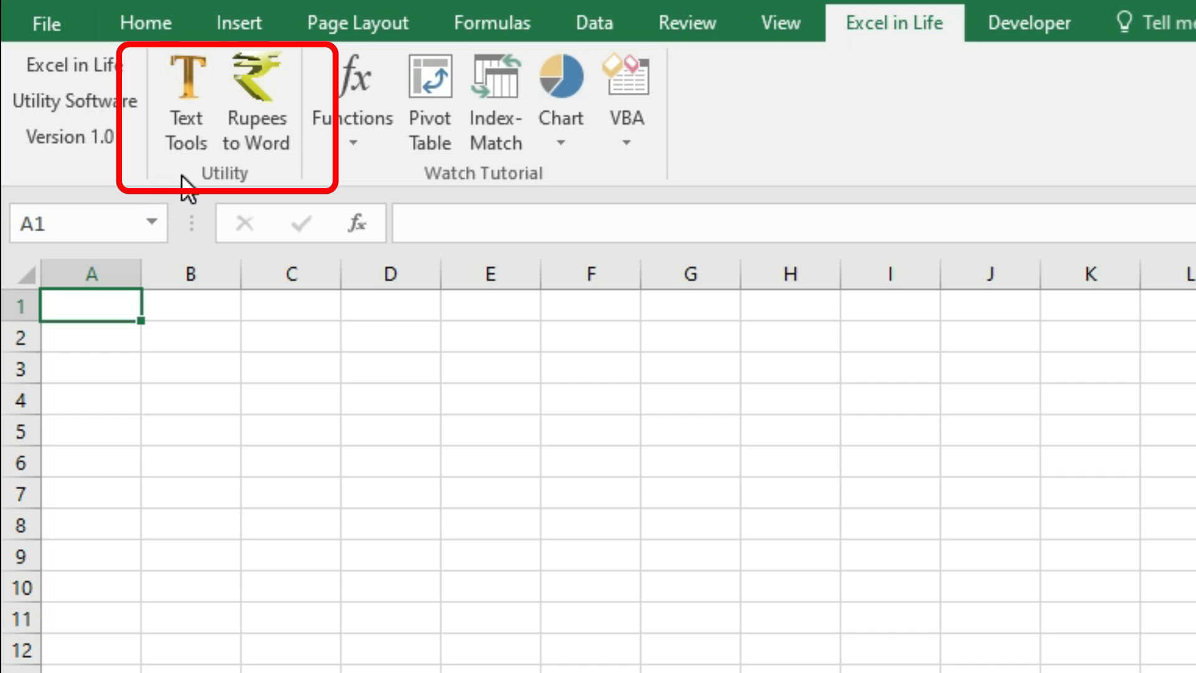
pyautogui.moveTo(185, 114)
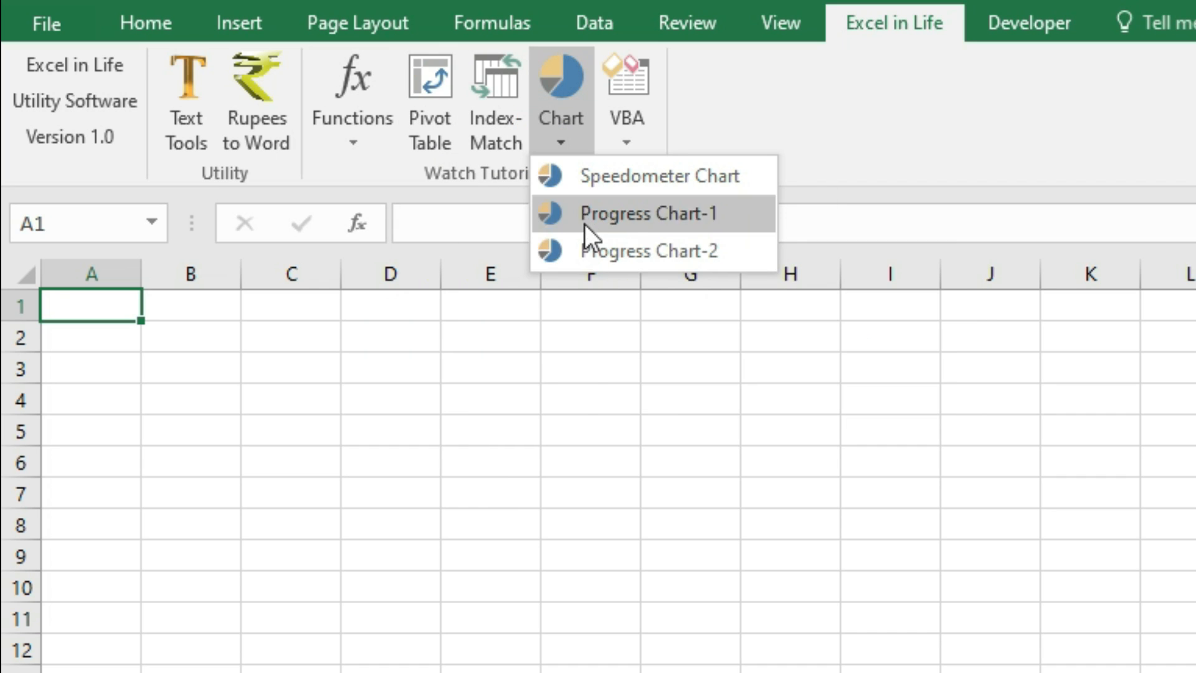
pyautogui.click(625, 99)
pyautogui.write('namfa')
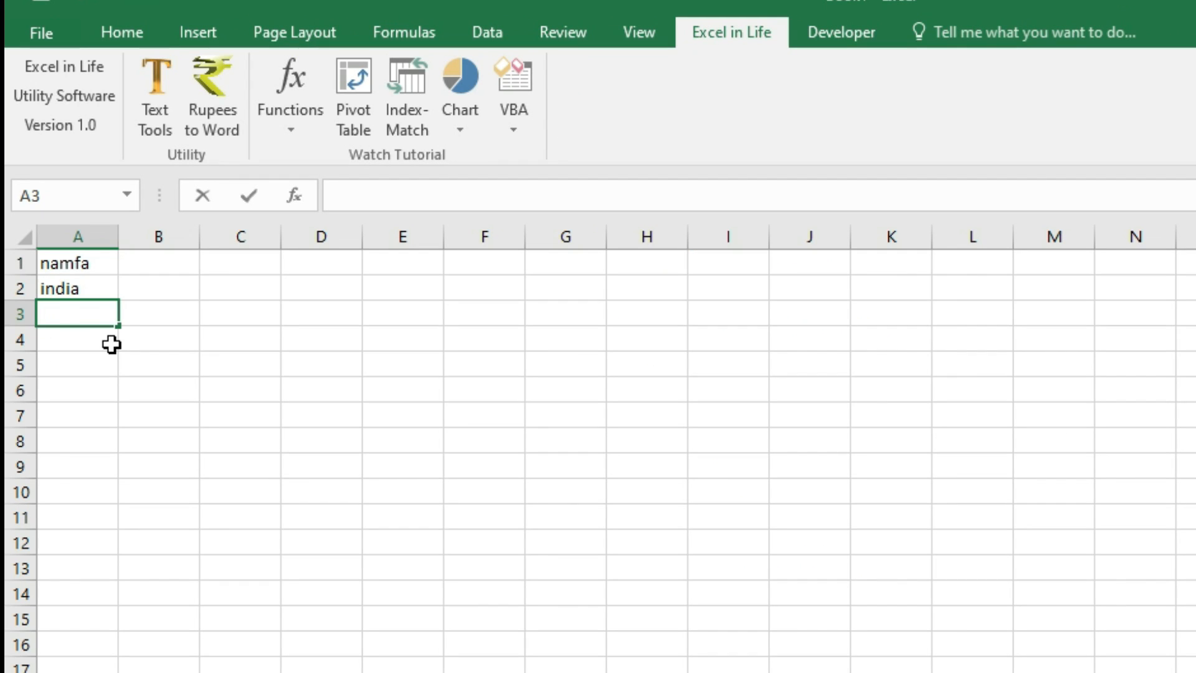
# - Finish the name, india, usa, canada list and convert it to Proper Case with Text Tools
pyautogui.write('usa')
pyautogui.click(77, 339)
pyautogui.write('canada')
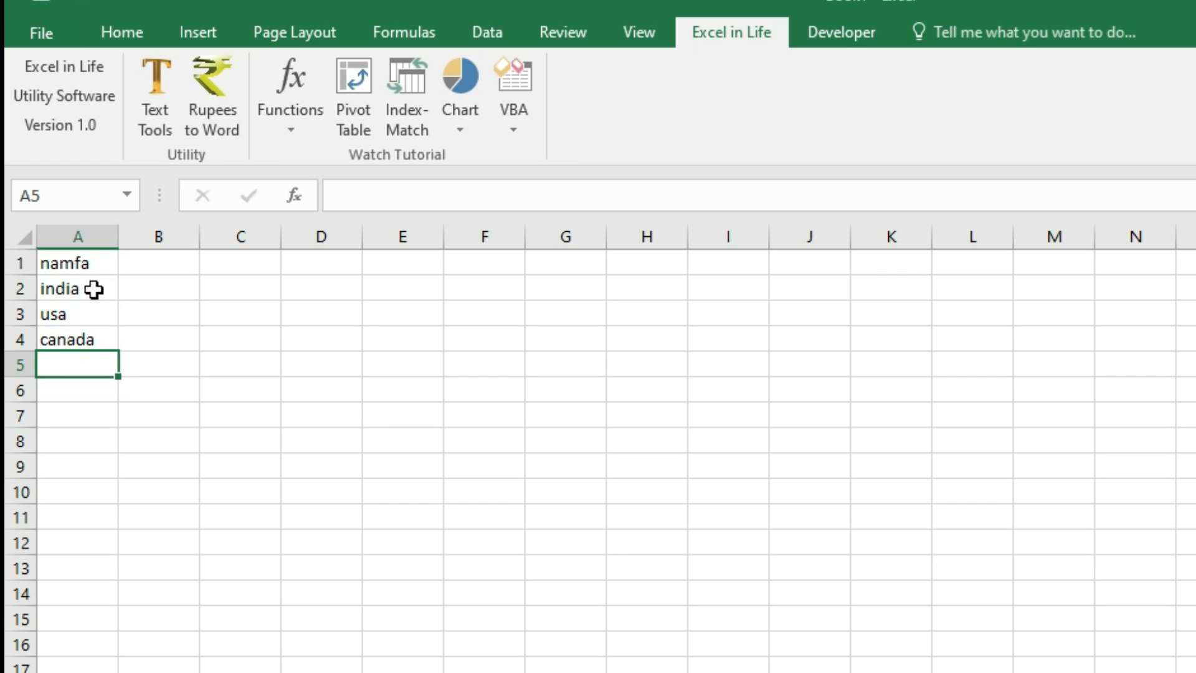
pyautogui.click(76, 263)
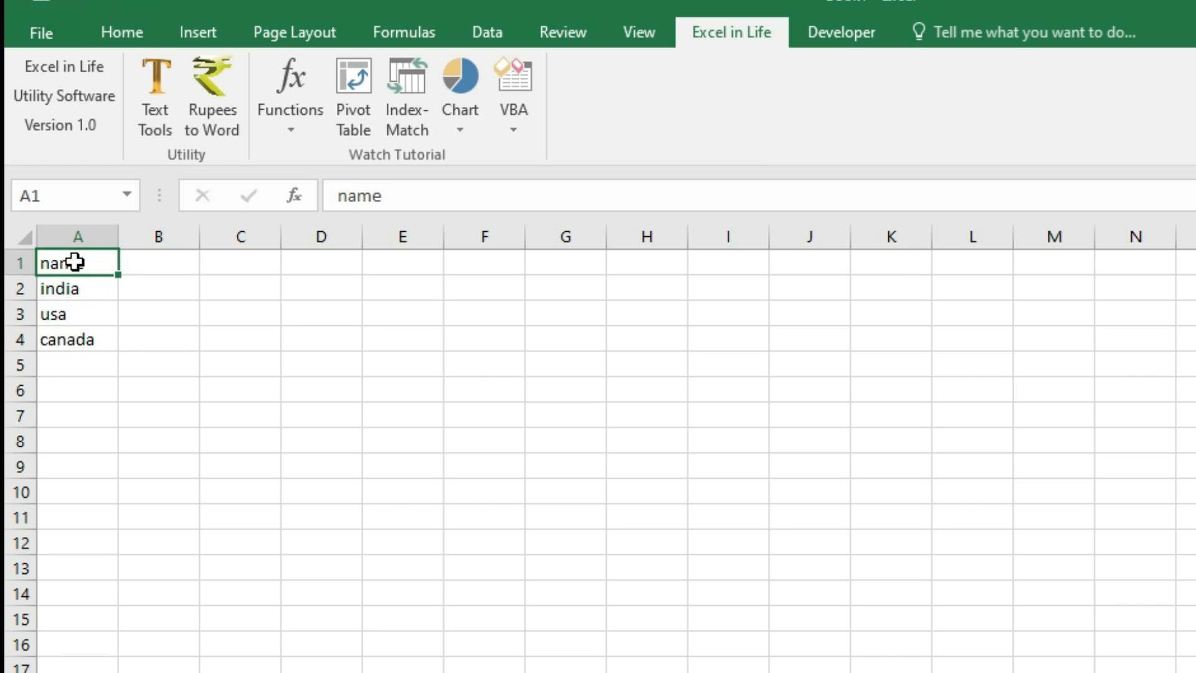
pyautogui.click(153, 97)
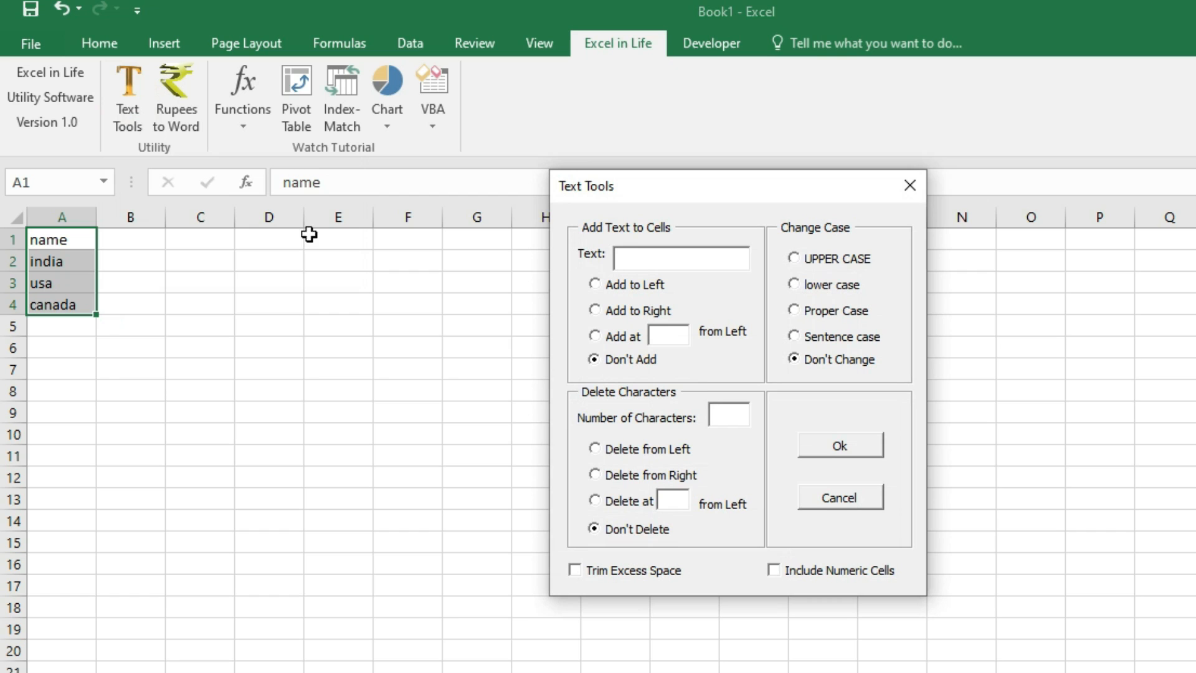
pyautogui.click(838, 445)
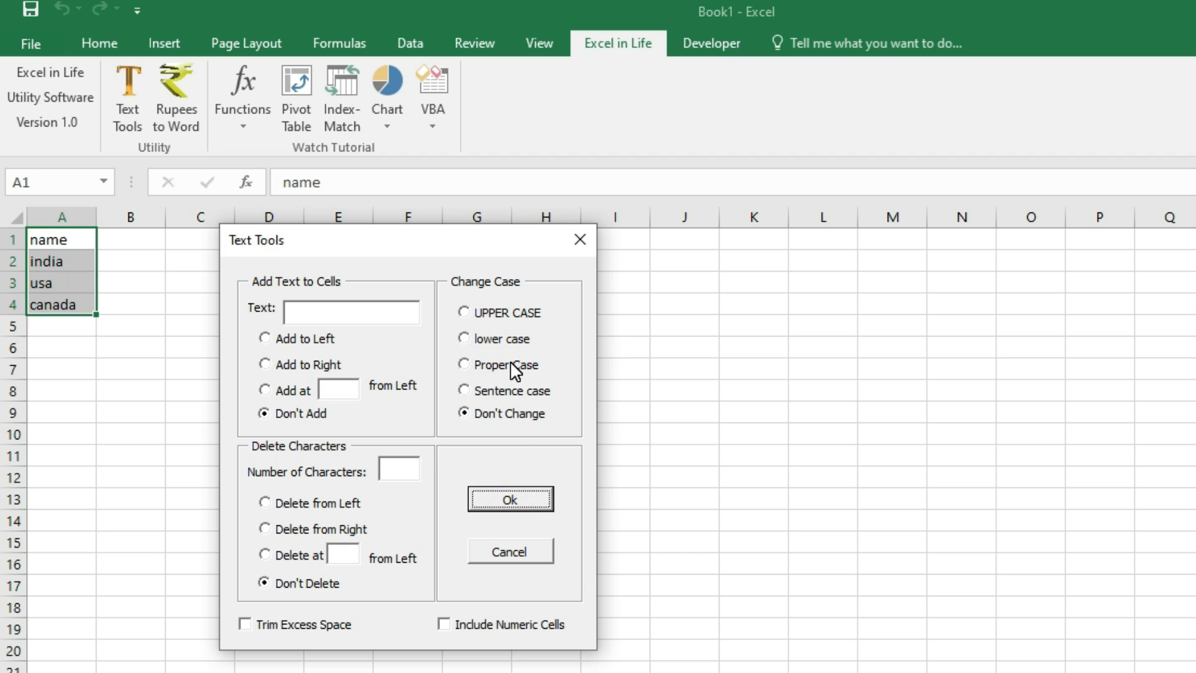
pyautogui.click(509, 498)
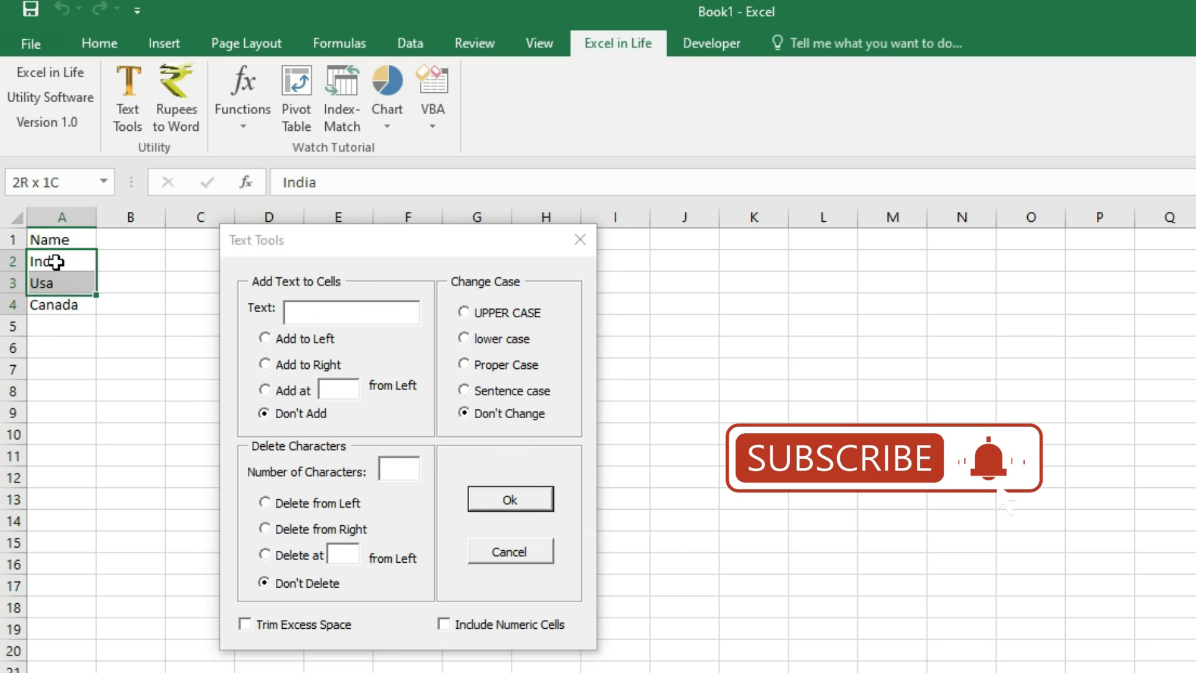
# - Add the prefix text 'Countr' to the left of the list entries with Text Tools
pyautogui.write('Country Name -')
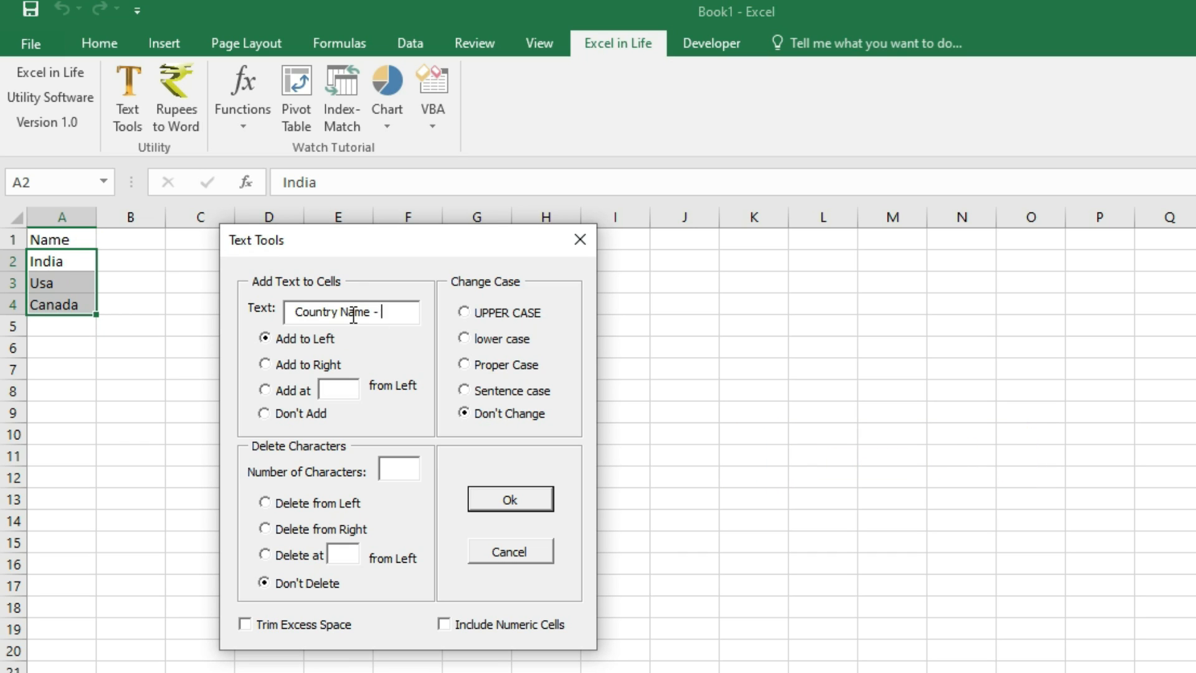
pyautogui.click(509, 498)
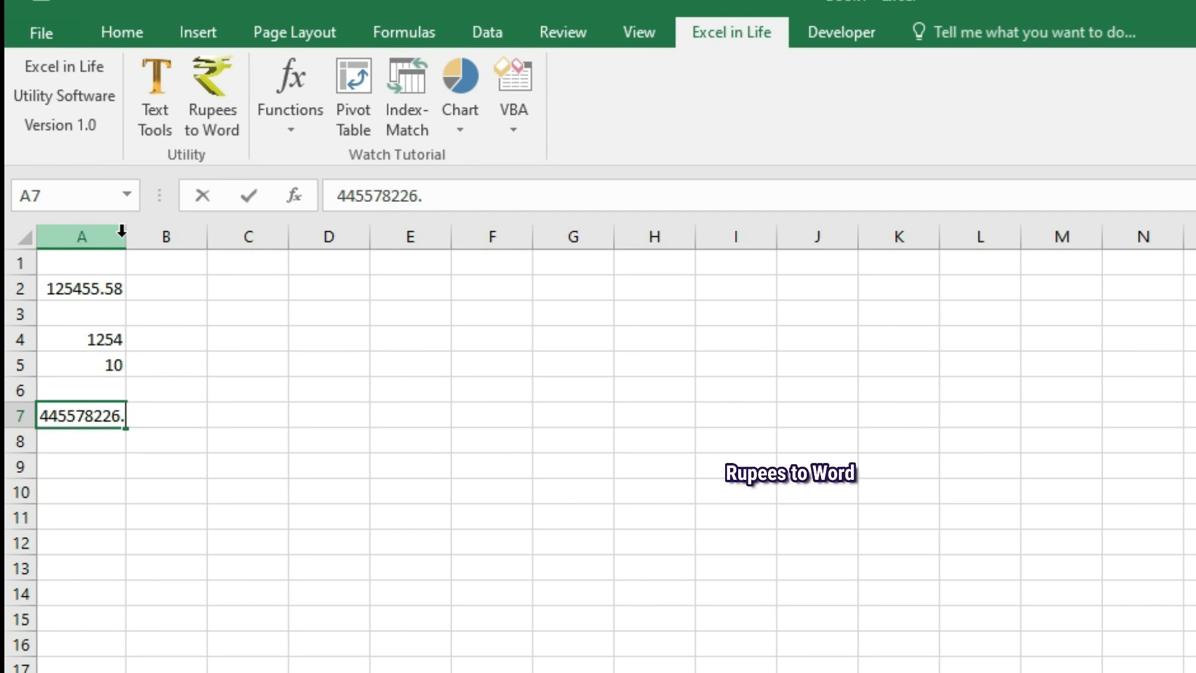
# - Commit the A7 amount, select A1:A8 and convert the amounts with Rupees to Word
pyautogui.write('3')
pyautogui.press('enter')
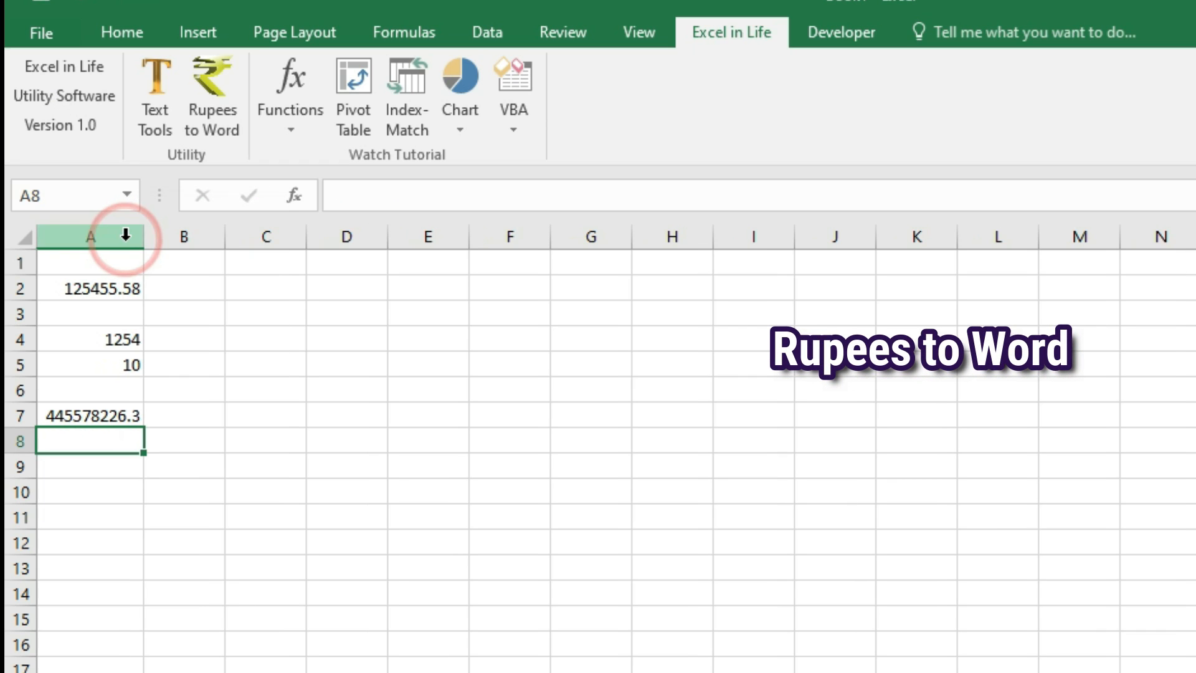
pyautogui.moveTo(115, 278)
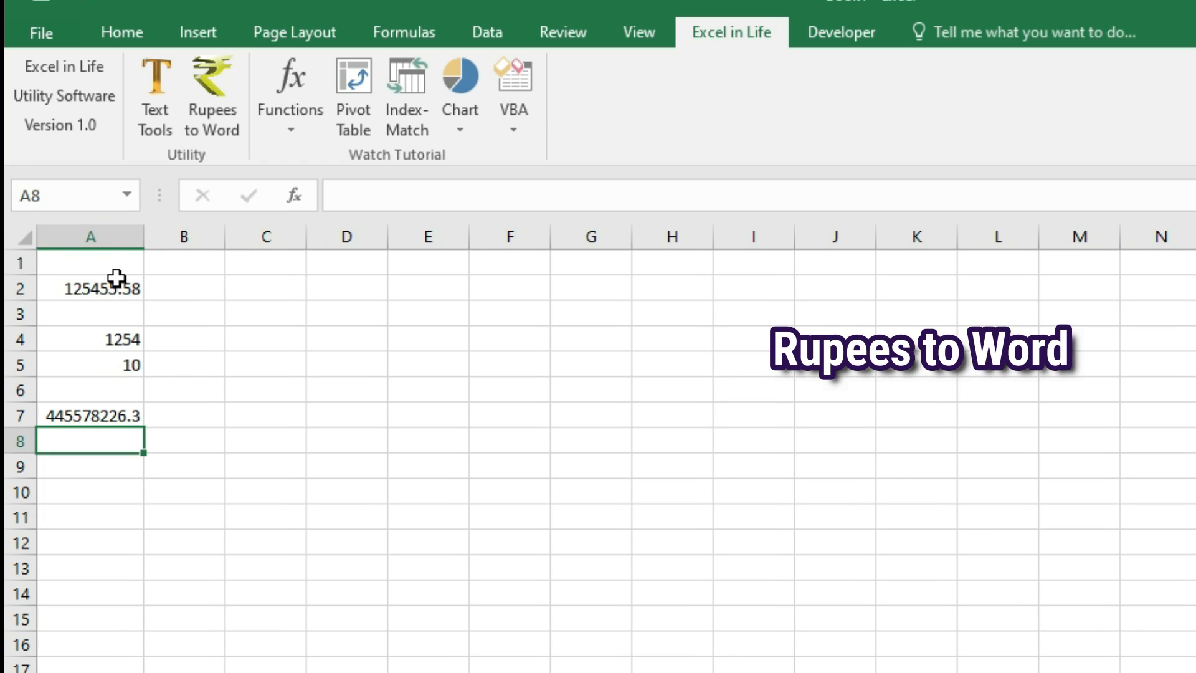
pyautogui.click(89, 262)
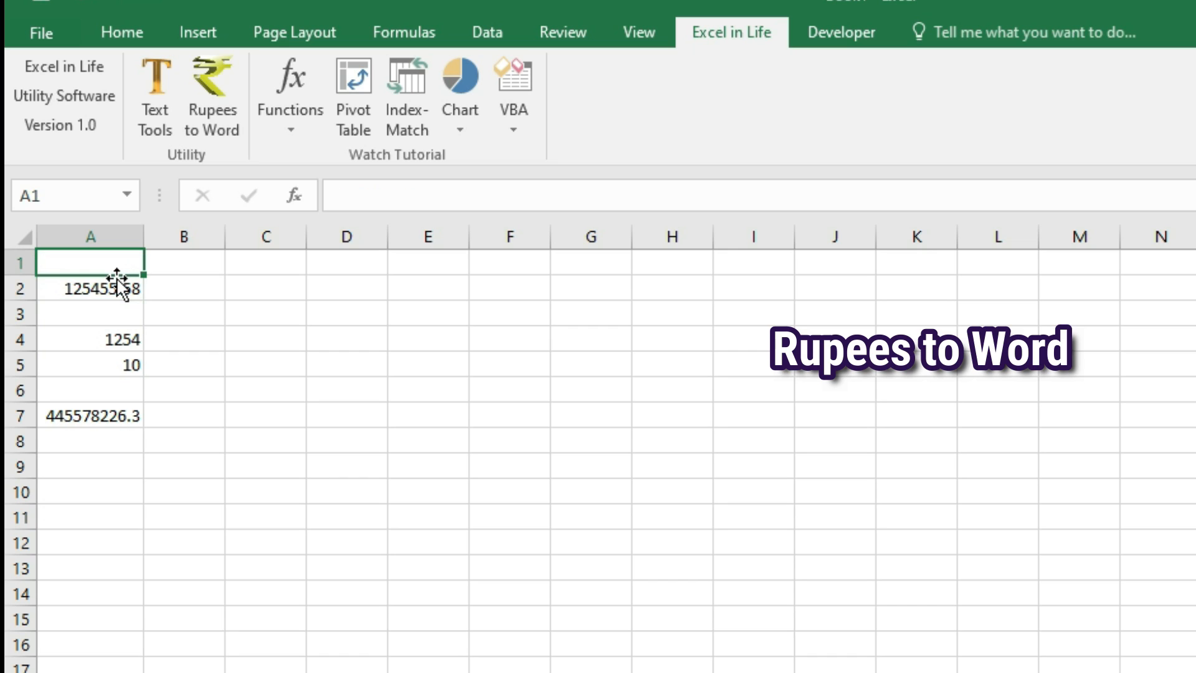
pyautogui.click(212, 84)
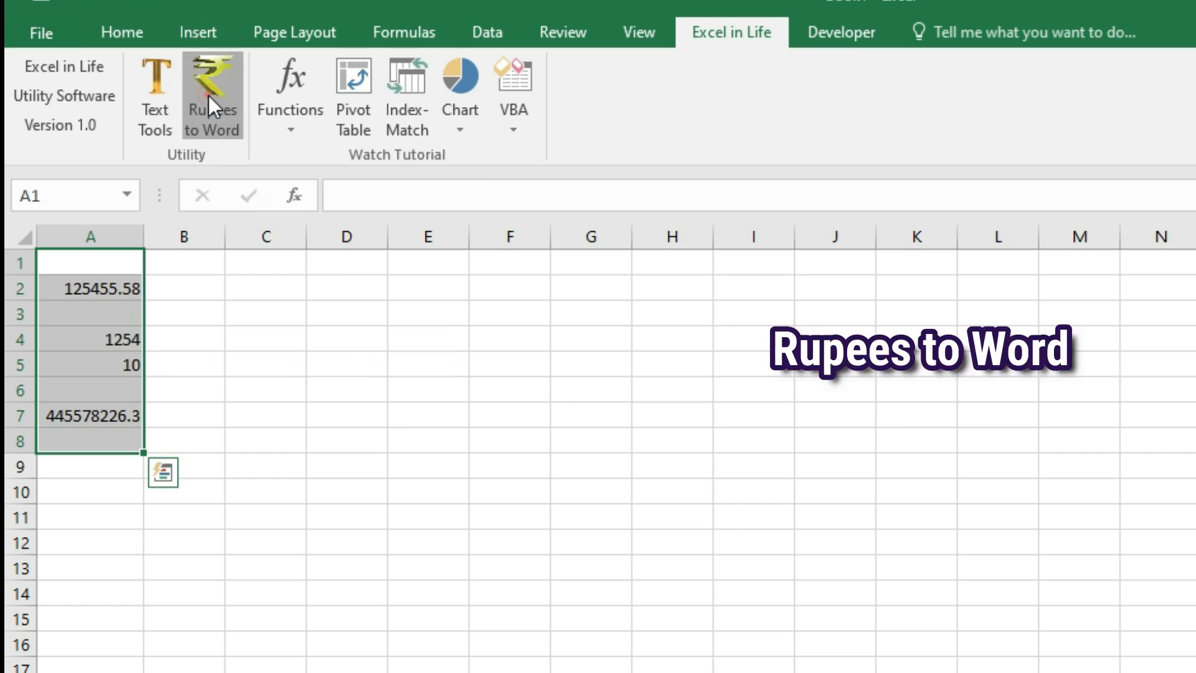
pyautogui.click(211, 91)
pyautogui.write('=')
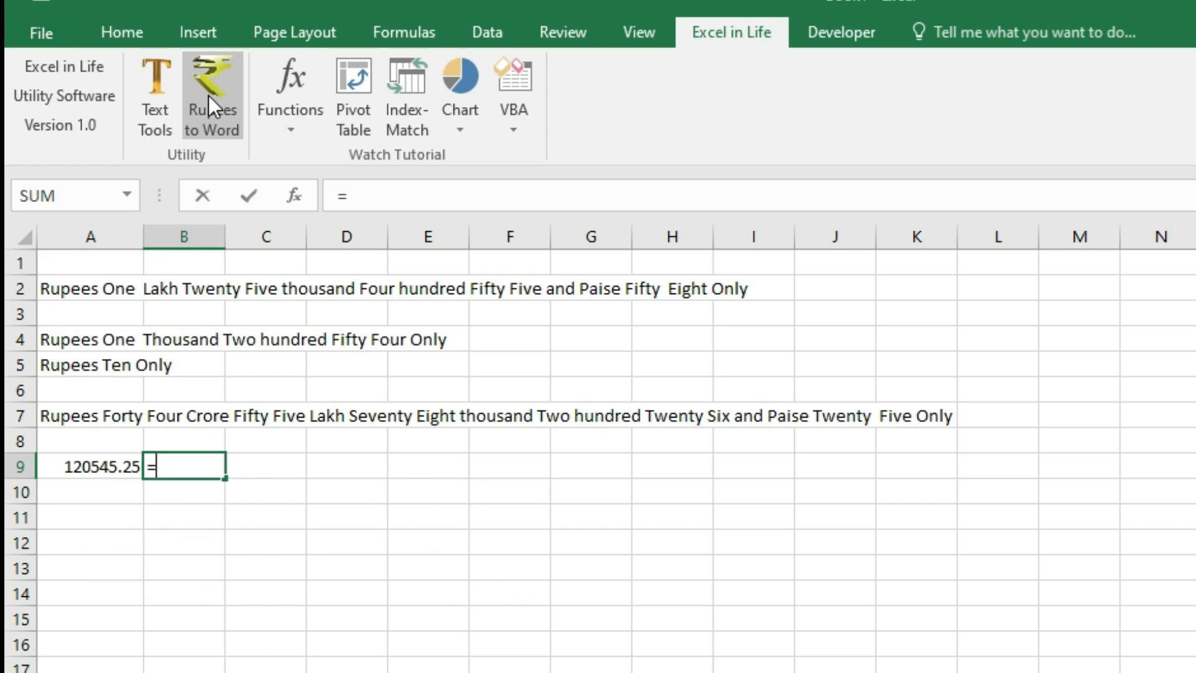
# - Enter =Rs2Wd(A9) in B9 to spell out A9's amount in rupee words
pyautogui.write('rs')
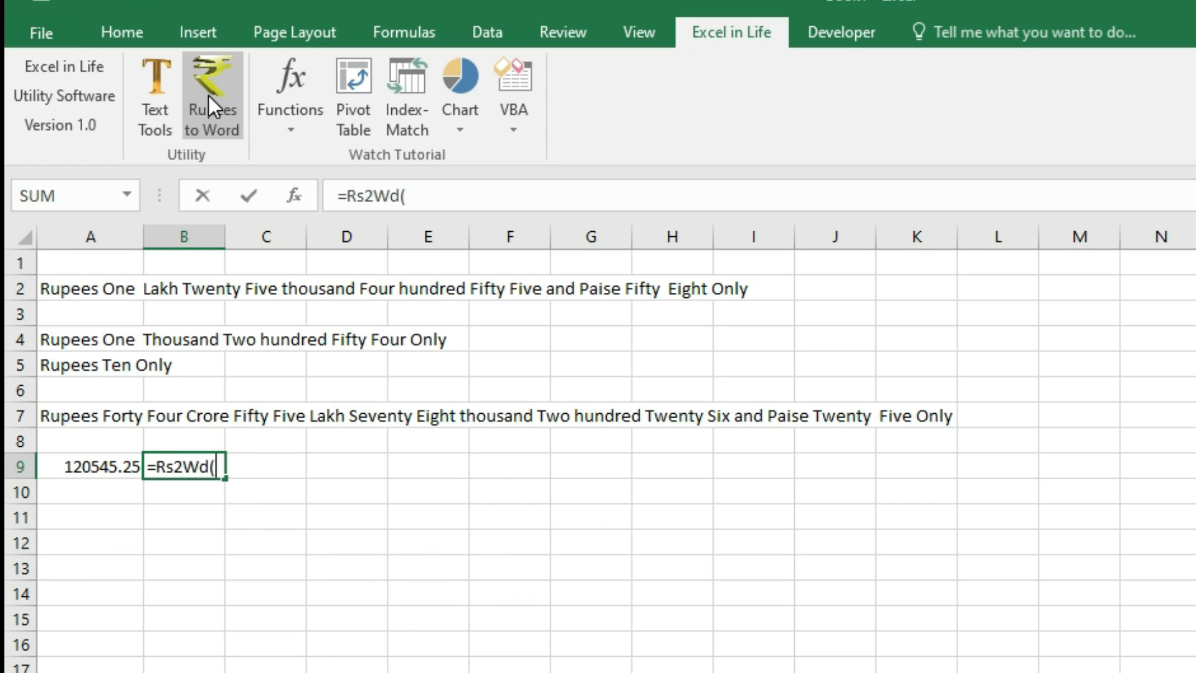
pyautogui.click(88, 465)
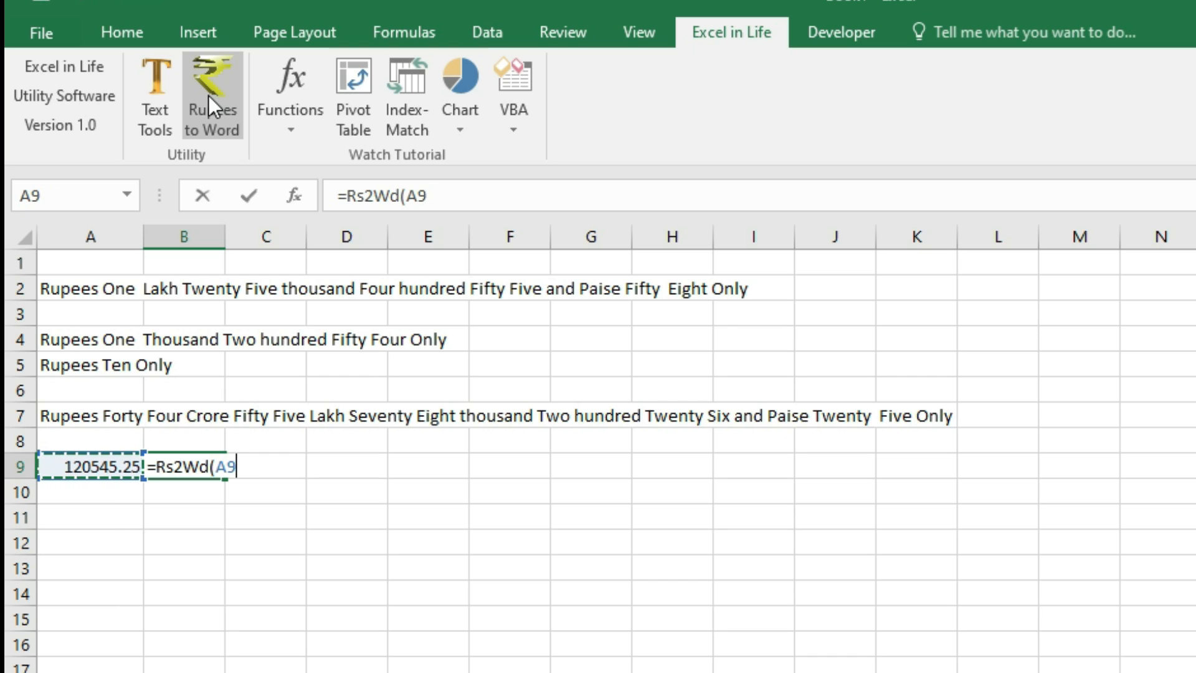
pyautogui.press('Return')
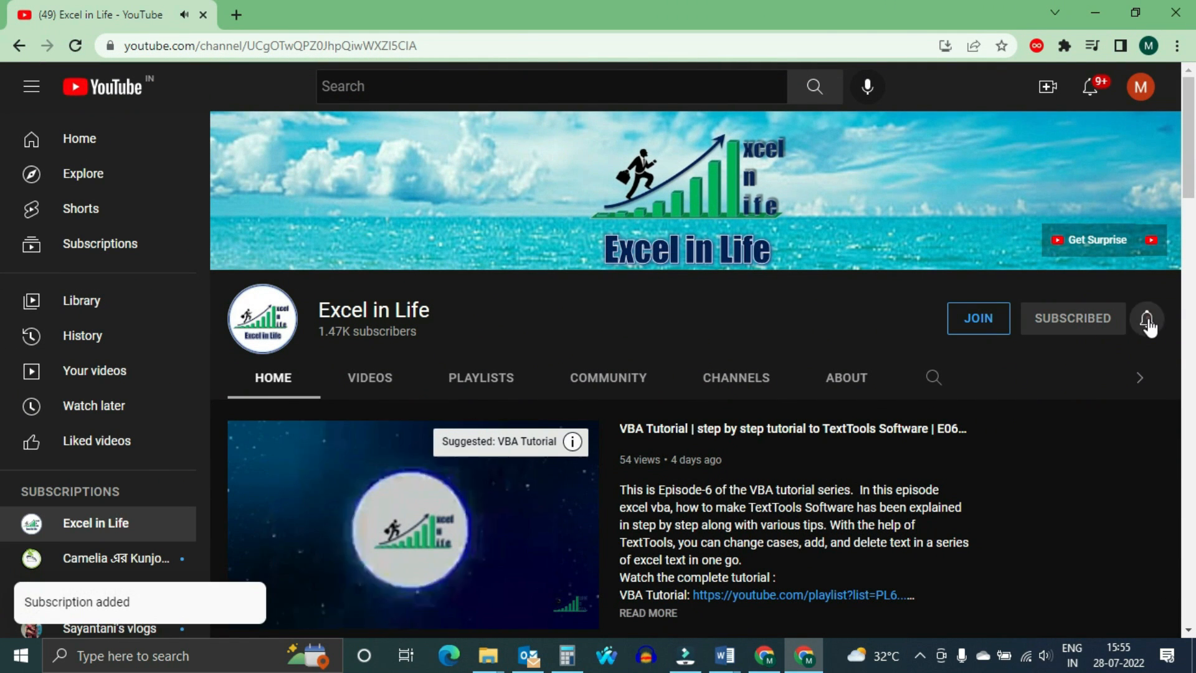
# - Browse the Excel in Life channel's Playlists, then switch to its Videos uploads list
pyautogui.scroll(-3)
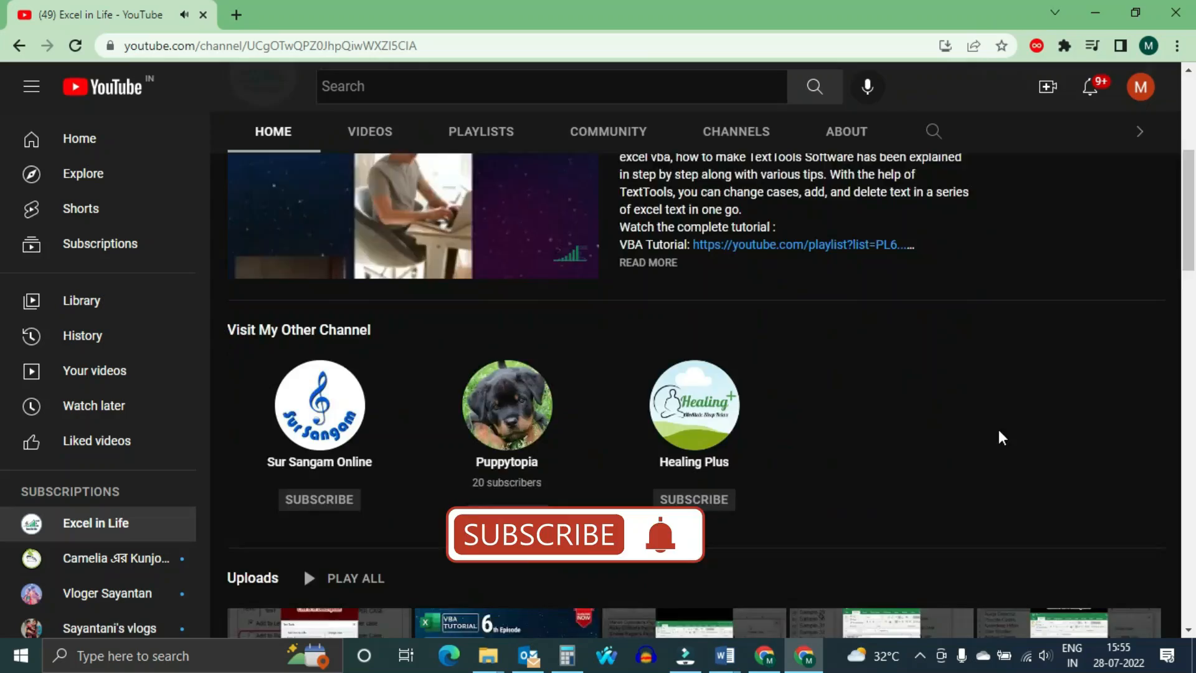
pyautogui.scroll(-3)
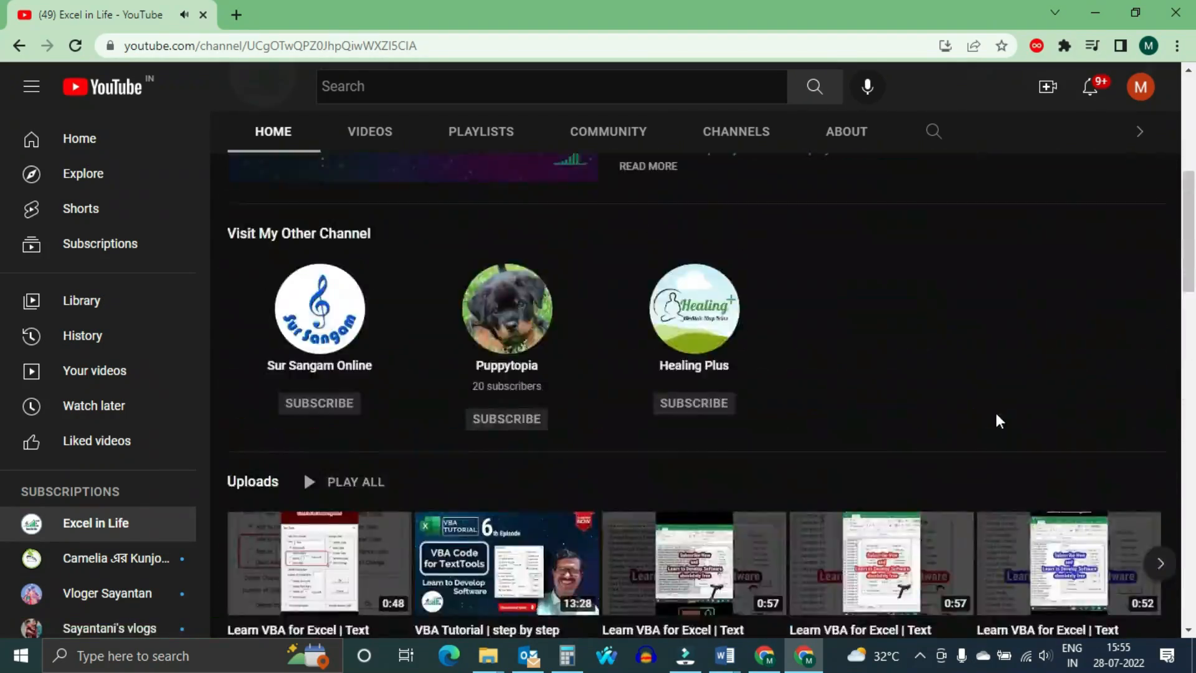
pyautogui.click(480, 131)
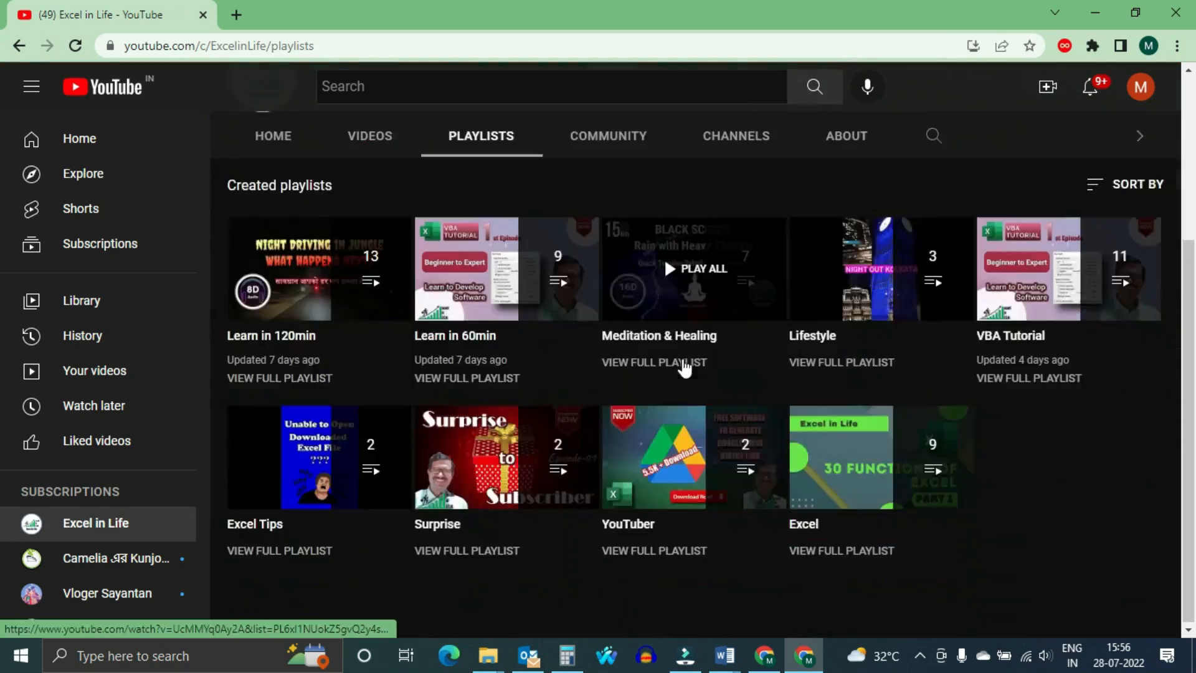
pyautogui.click(369, 135)
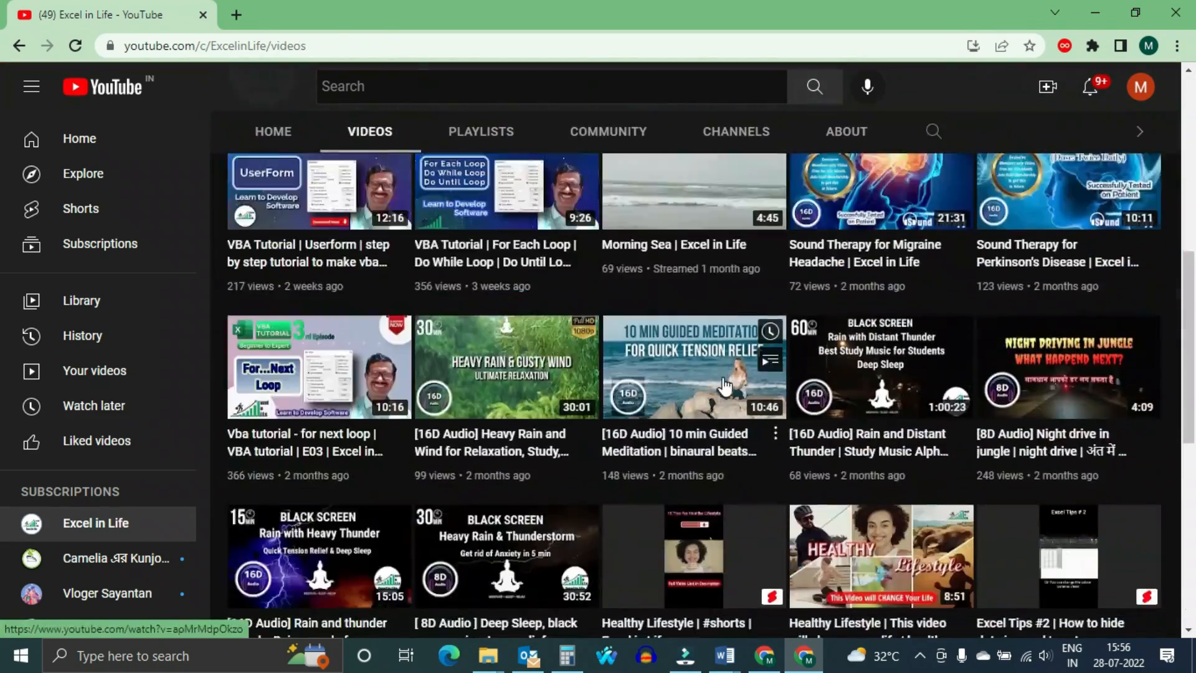
pyautogui.scroll(3)
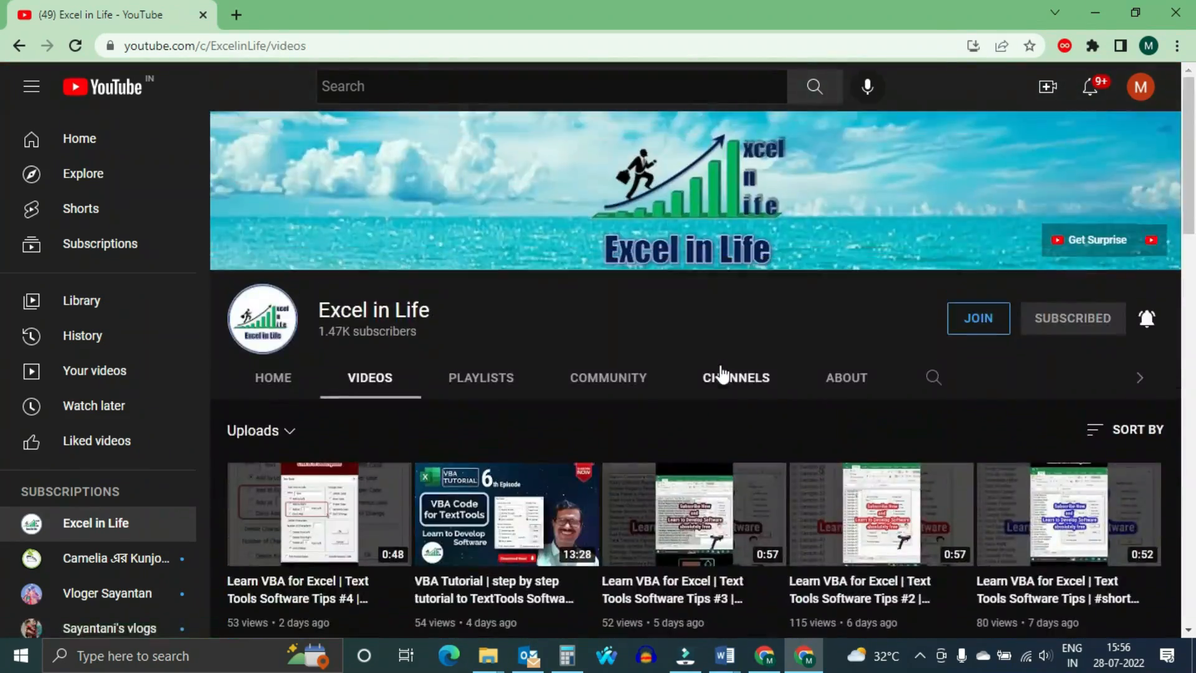
# - View the channel's Join membership tiers and dismiss the Membership dialog
pyautogui.click(977, 318)
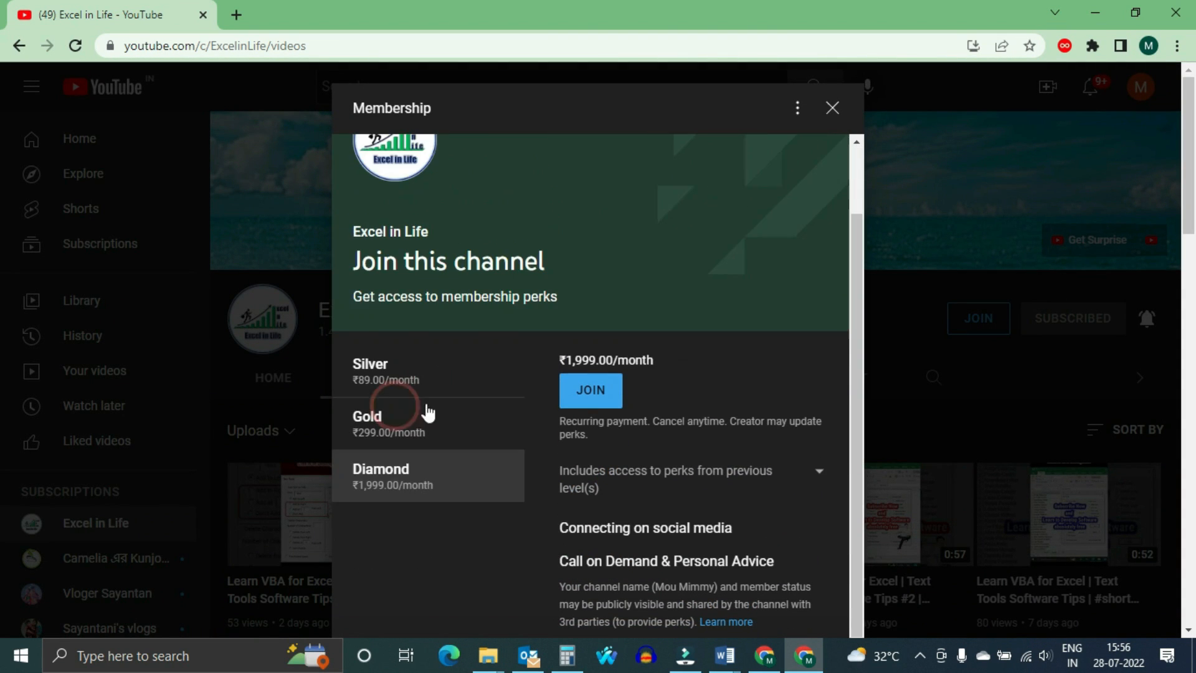
pyautogui.click(830, 107)
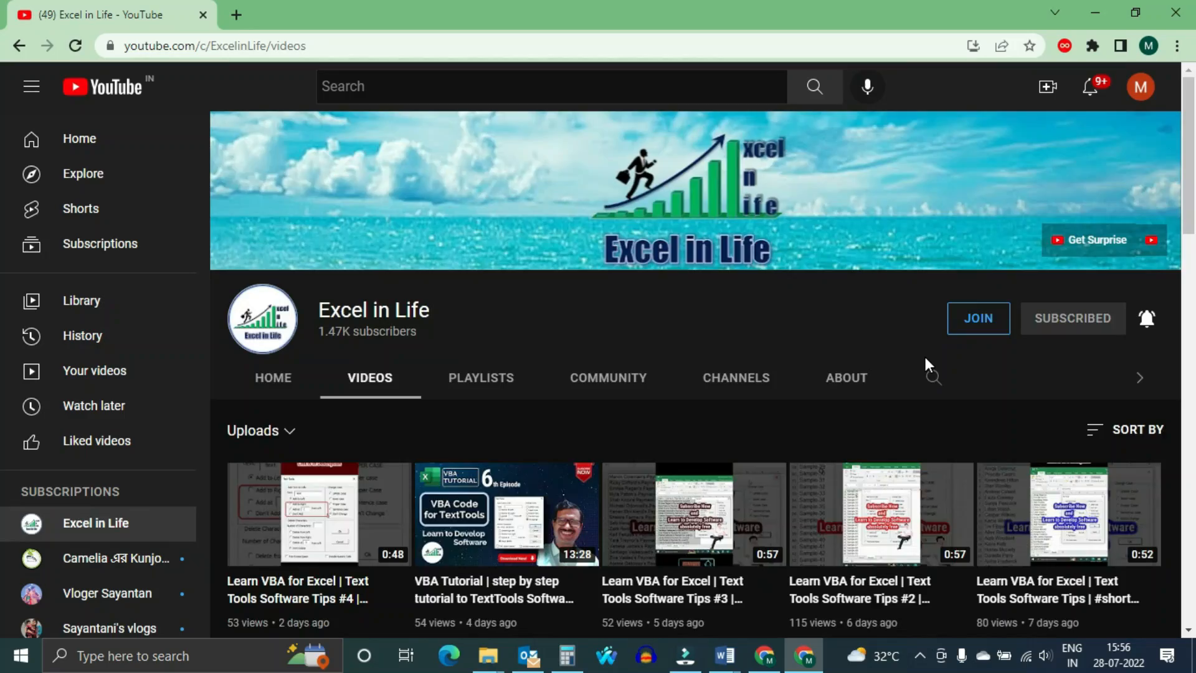